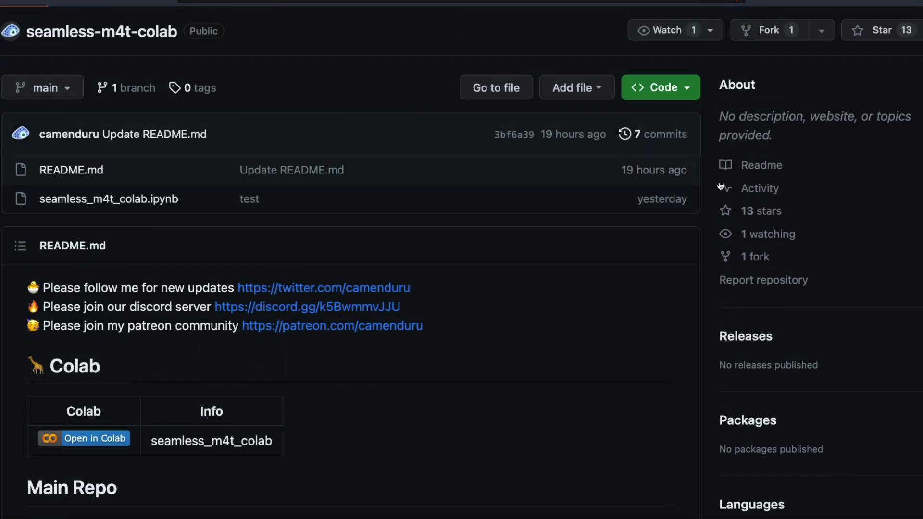
{"action": "mouse_move", "coordinate": [414, 235]}
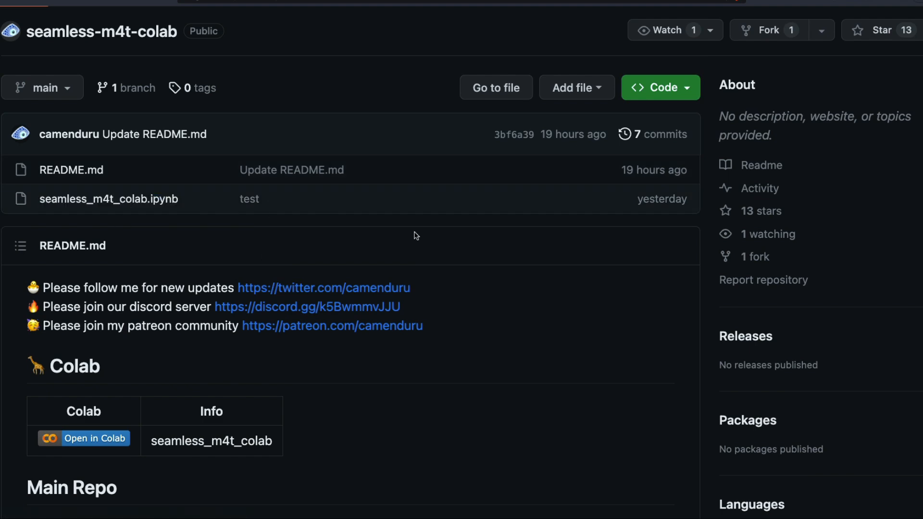
- Star the seamless-m4t-colab repository while scrolling its README down to the Open in Colab badge
{"action": "scroll", "scroll_direction": "down", "scroll_amount": 3}
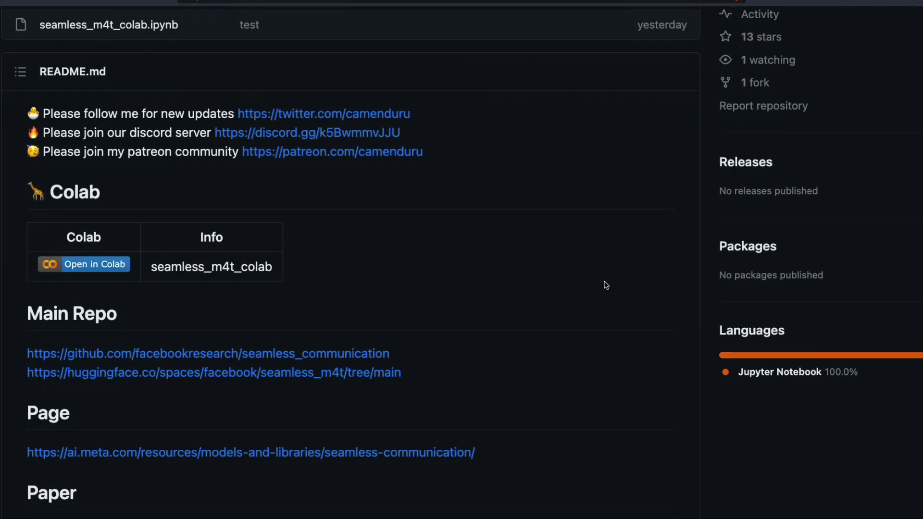
{"action": "scroll", "scroll_direction": "down", "scroll_amount": 3}
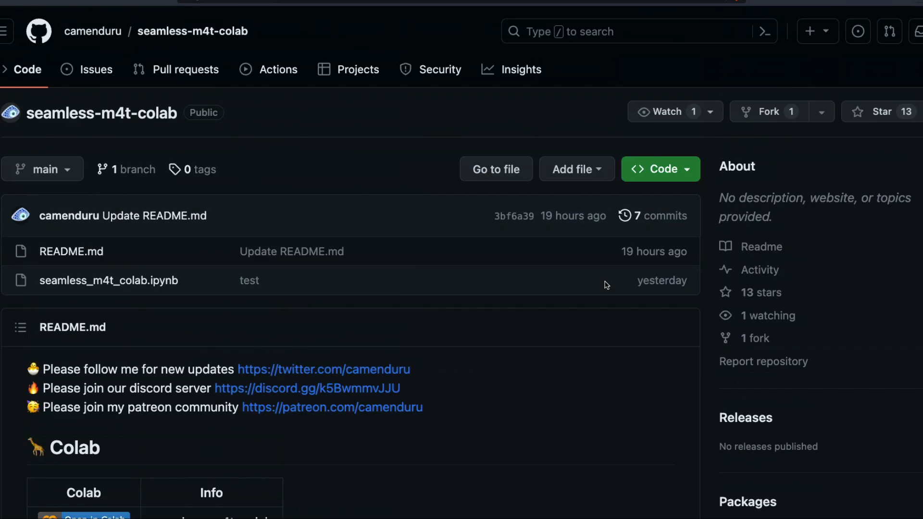
{"action": "left_click", "coordinate": [877, 111]}
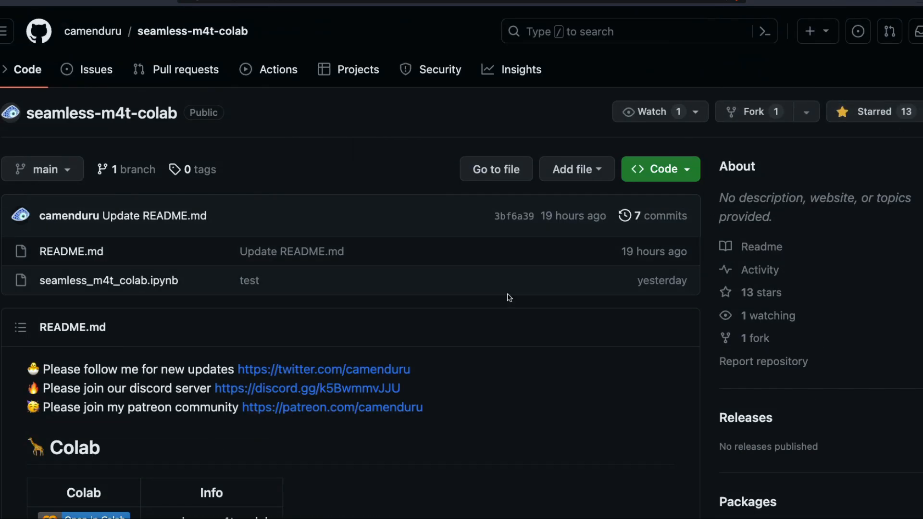
{"action": "scroll", "scroll_direction": "down", "scroll_amount": 3}
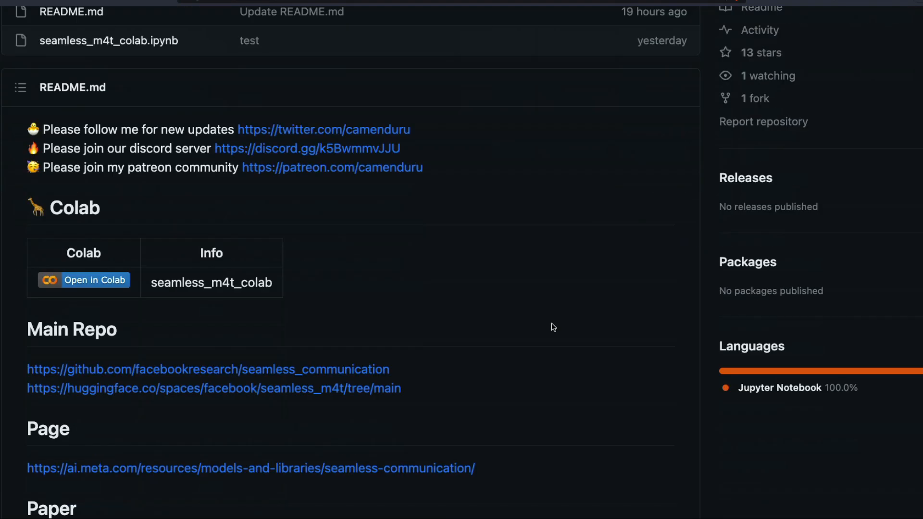
{"action": "mouse_move", "coordinate": [99, 289]}
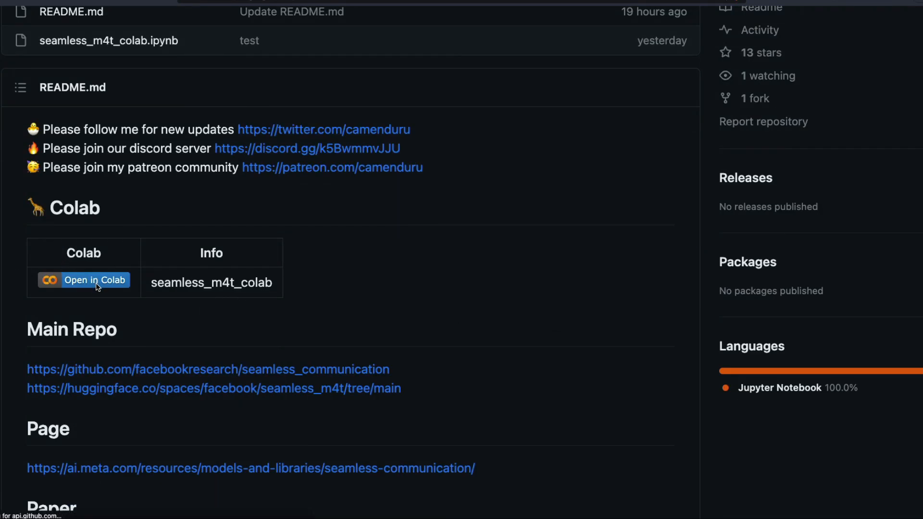
- Open the seamless_m4t_colab notebook in Colab and confirm the runtime uses a T4 GPU
{"action": "left_click", "coordinate": [83, 280]}
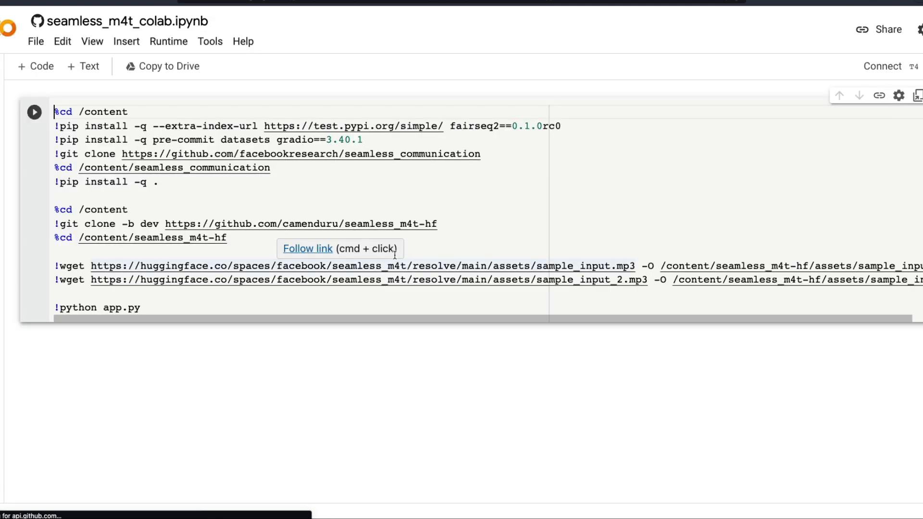
{"action": "left_click", "coordinate": [168, 41]}
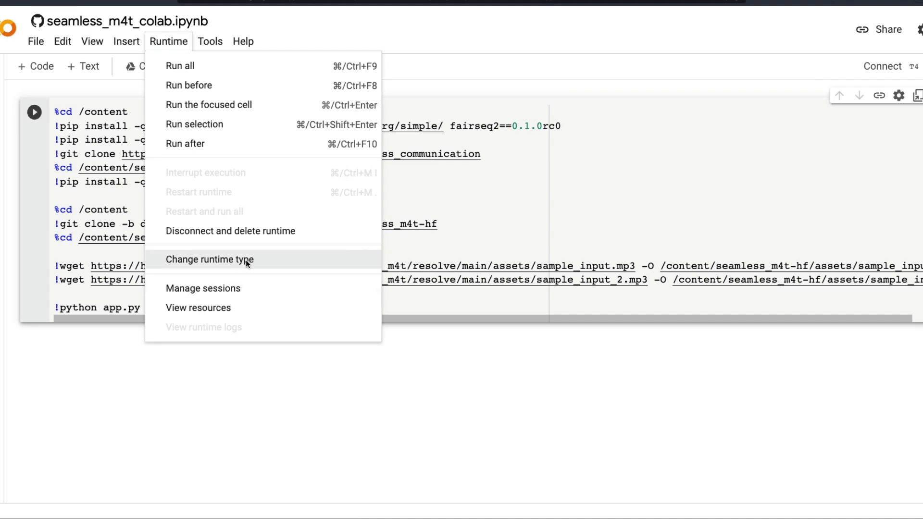
{"action": "left_click", "coordinate": [209, 260]}
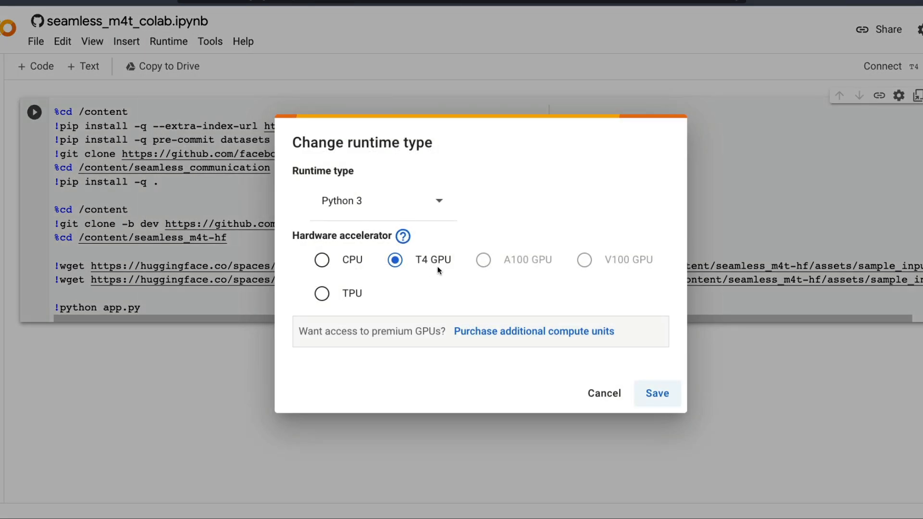
{"action": "mouse_move", "coordinate": [422, 260]}
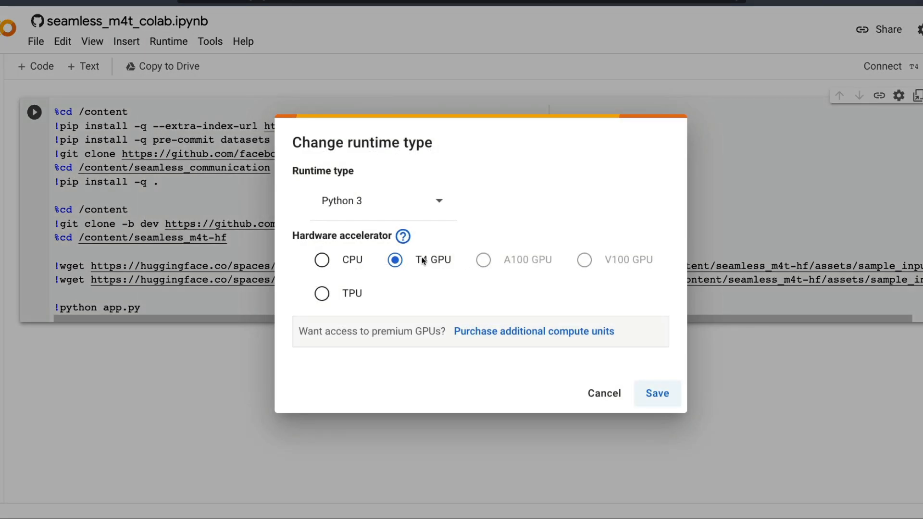
{"action": "mouse_move", "coordinate": [430, 277]}
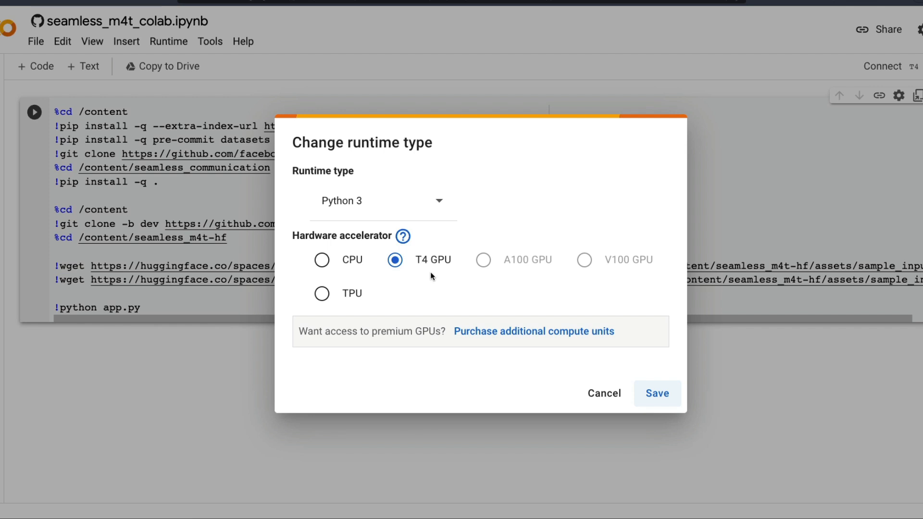
{"action": "mouse_move", "coordinate": [558, 404]}
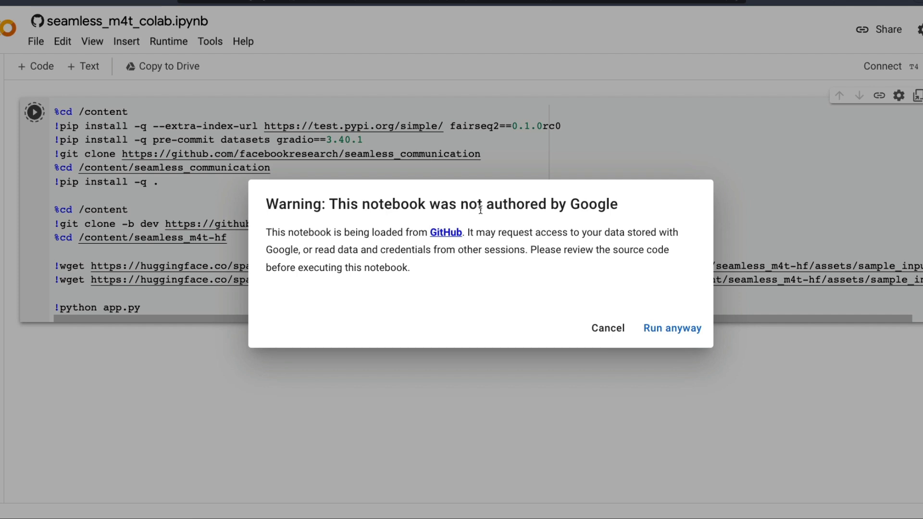
- Run the setup cell despite the authorship warning and follow its install and clone output
{"action": "left_click", "coordinate": [670, 328]}
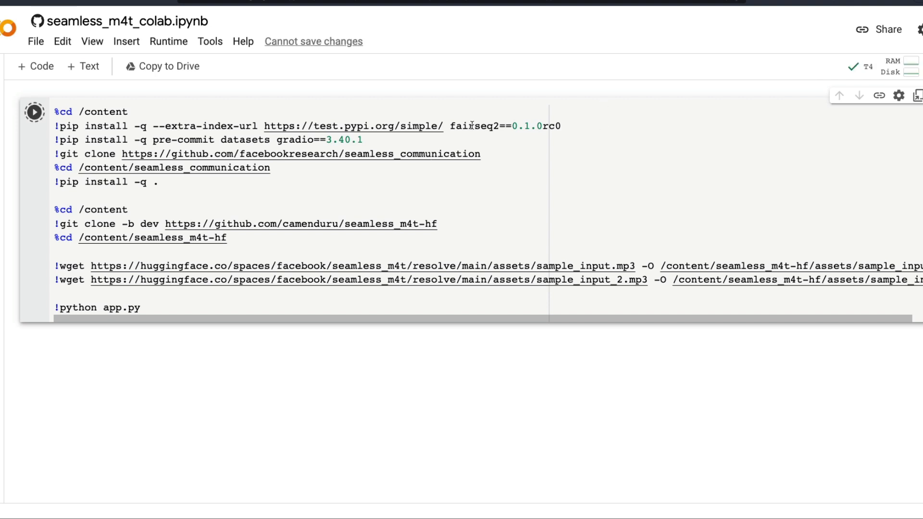
{"action": "left_click", "coordinate": [34, 112]}
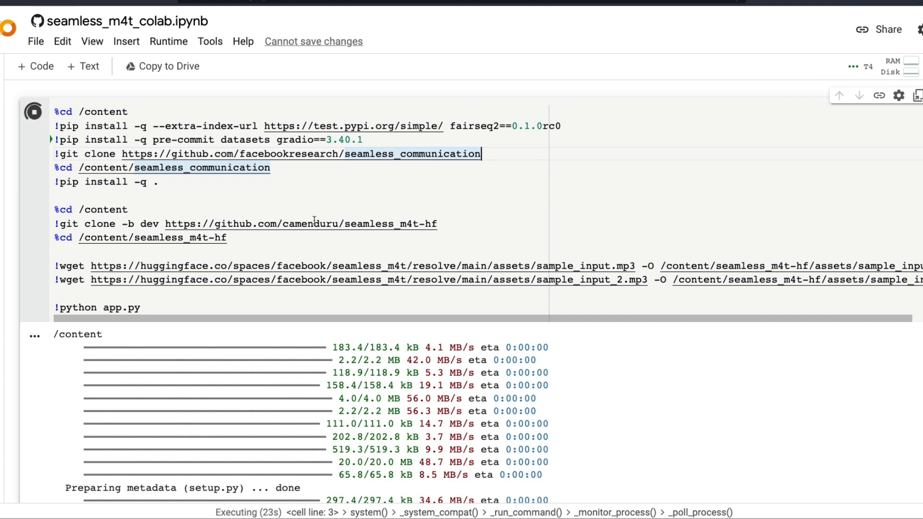
{"action": "mouse_move", "coordinate": [265, 216]}
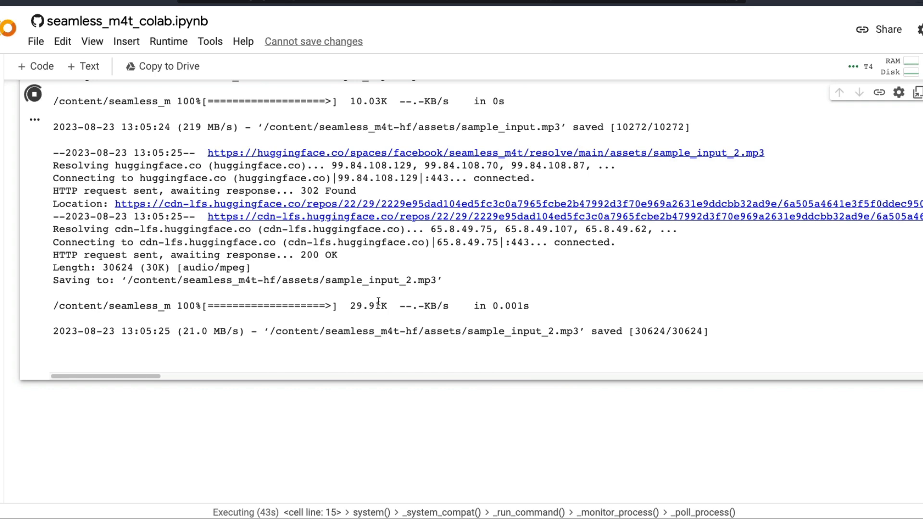
{"action": "mouse_move", "coordinate": [291, 313]}
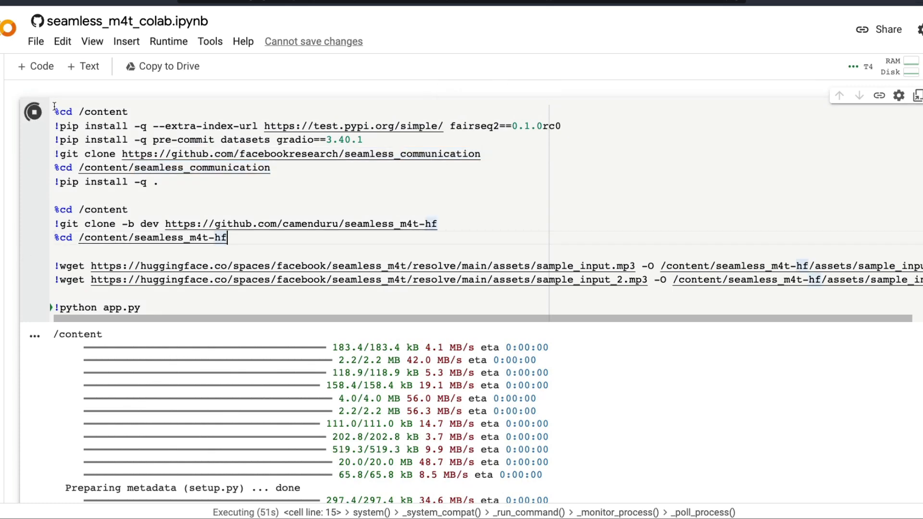
{"action": "scroll", "scroll_direction": "down", "scroll_amount": 3}
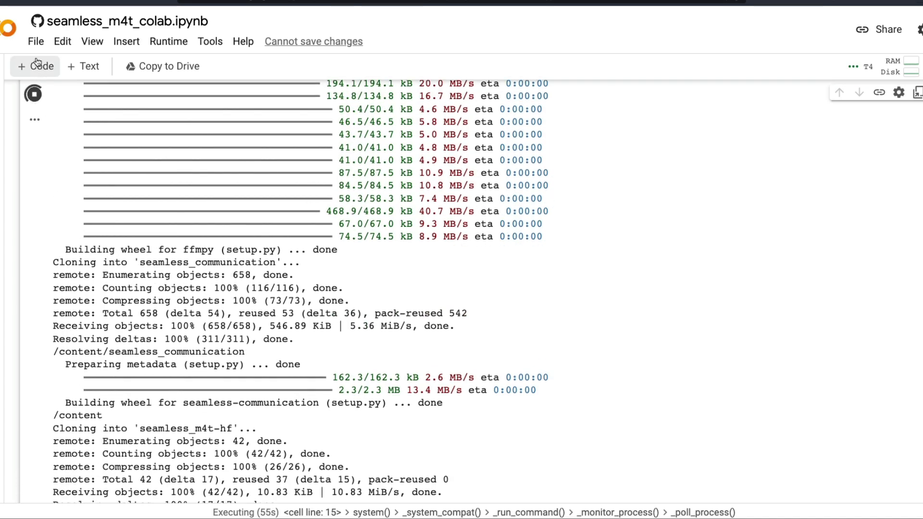
- Browse the File menu, then scroll to the seamlessM4T_large checkpoint download progress
{"action": "left_click", "coordinate": [35, 41]}
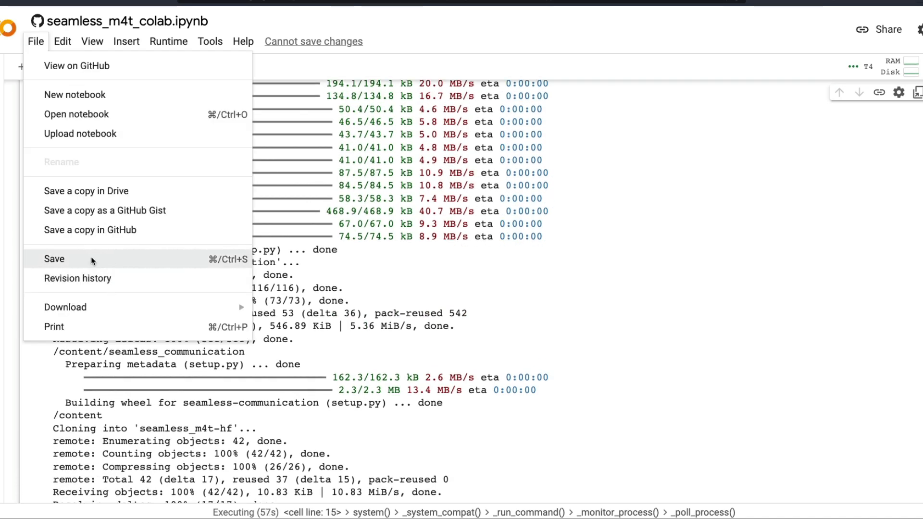
{"action": "mouse_move", "coordinate": [66, 307]}
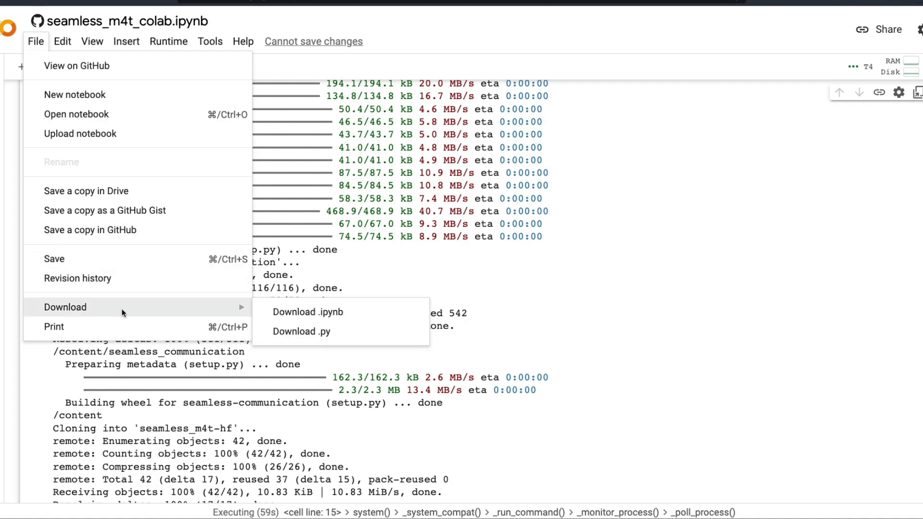
{"action": "mouse_move", "coordinate": [559, 300]}
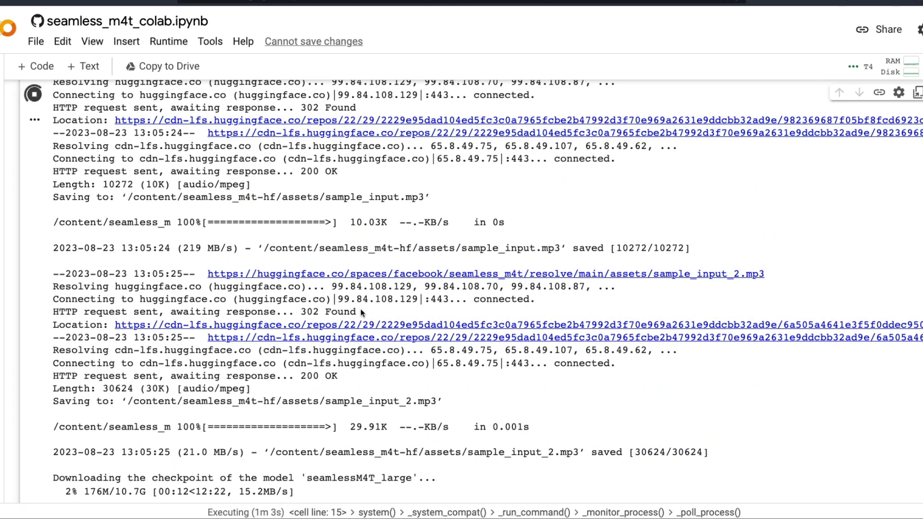
{"action": "scroll", "scroll_direction": "down", "scroll_amount": 3}
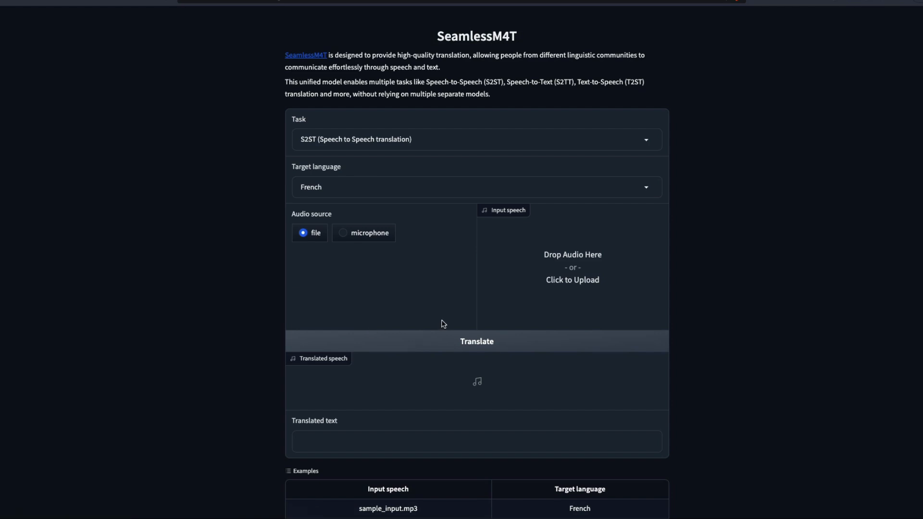
{"action": "mouse_move", "coordinate": [535, 311]}
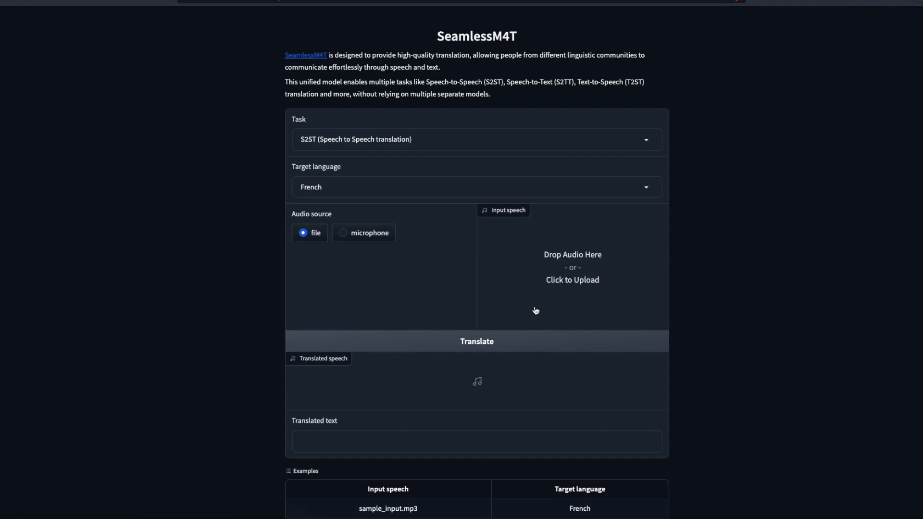
{"action": "mouse_move", "coordinate": [693, 309]}
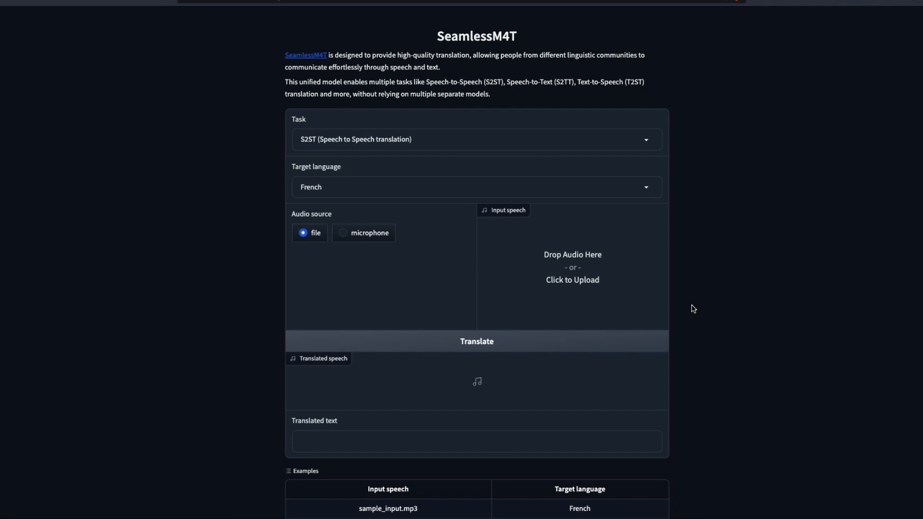
{"action": "left_click", "coordinate": [475, 139]}
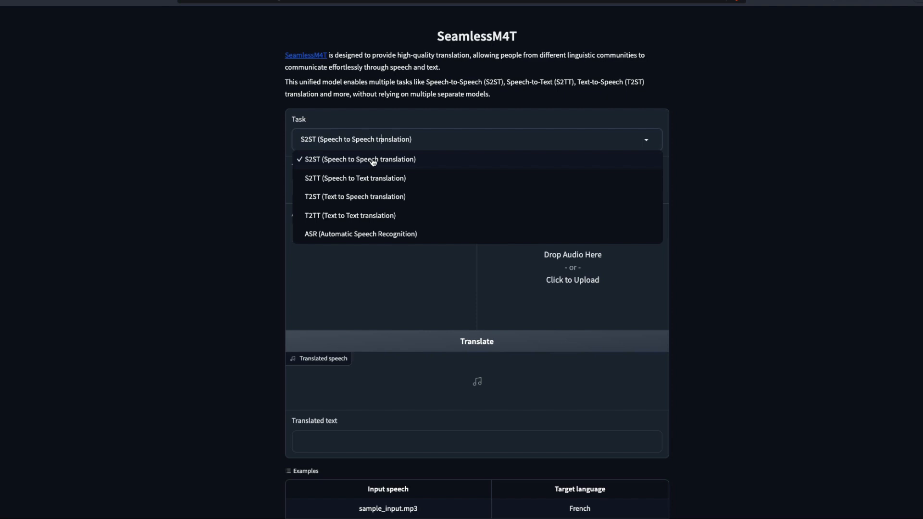
{"action": "mouse_move", "coordinate": [370, 199]}
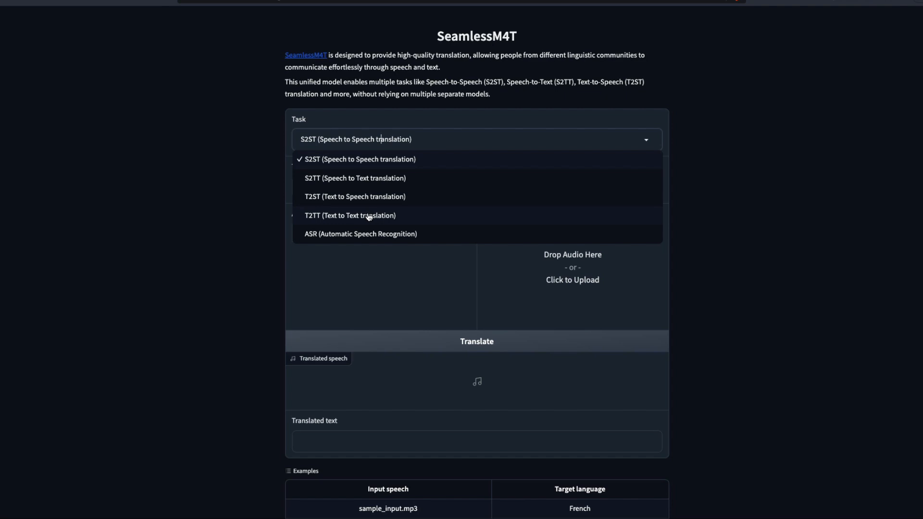
{"action": "mouse_move", "coordinate": [370, 234]}
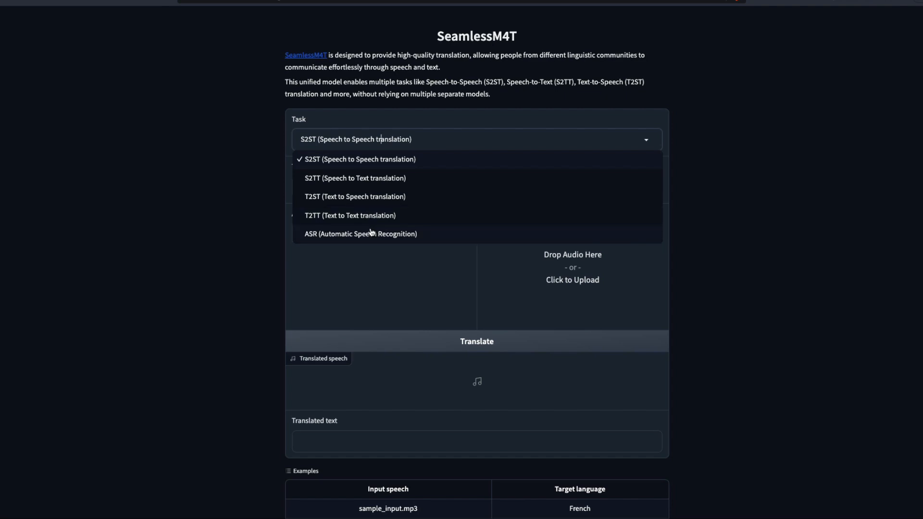
{"action": "mouse_move", "coordinate": [706, 147]}
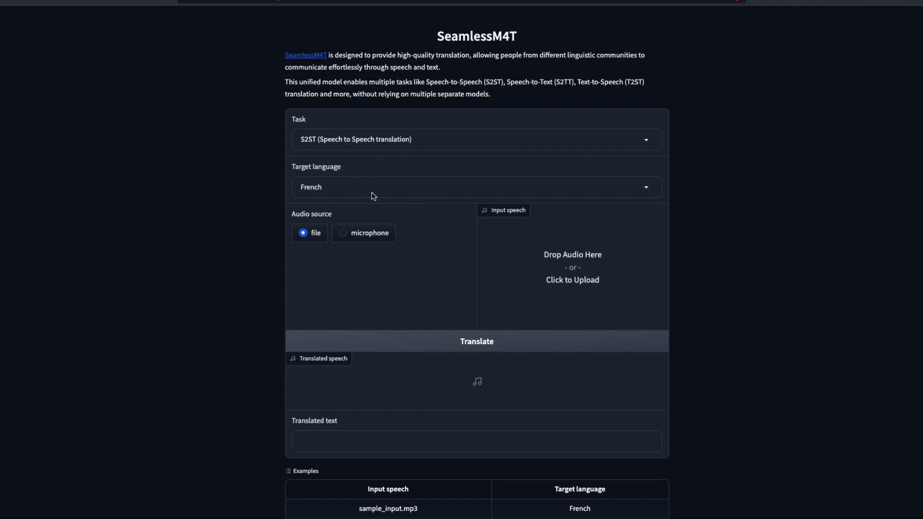
{"action": "left_click", "coordinate": [474, 187]}
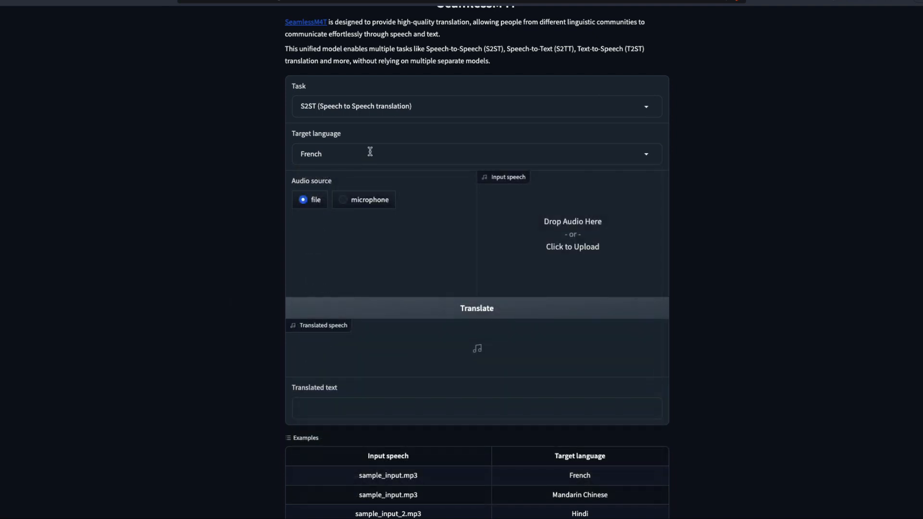
- Set the task to S2ST (Speech to Speech translation), keeping French as the target language
{"action": "left_click", "coordinate": [474, 105]}
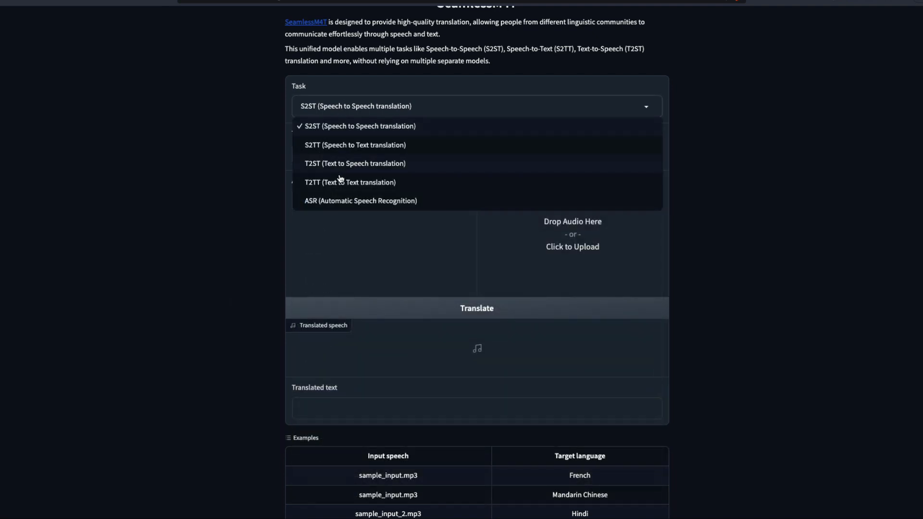
{"action": "left_click", "coordinate": [349, 182]}
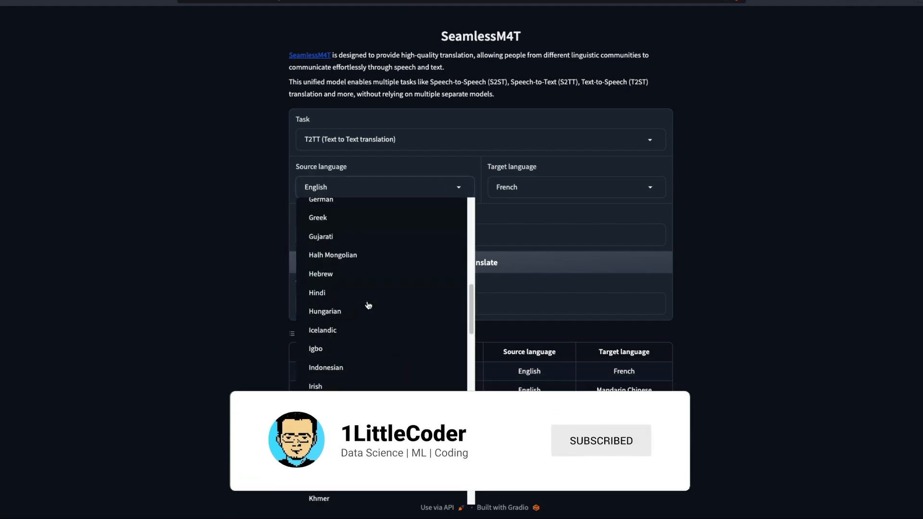
{"action": "scroll", "scroll_direction": "down", "scroll_amount": 3}
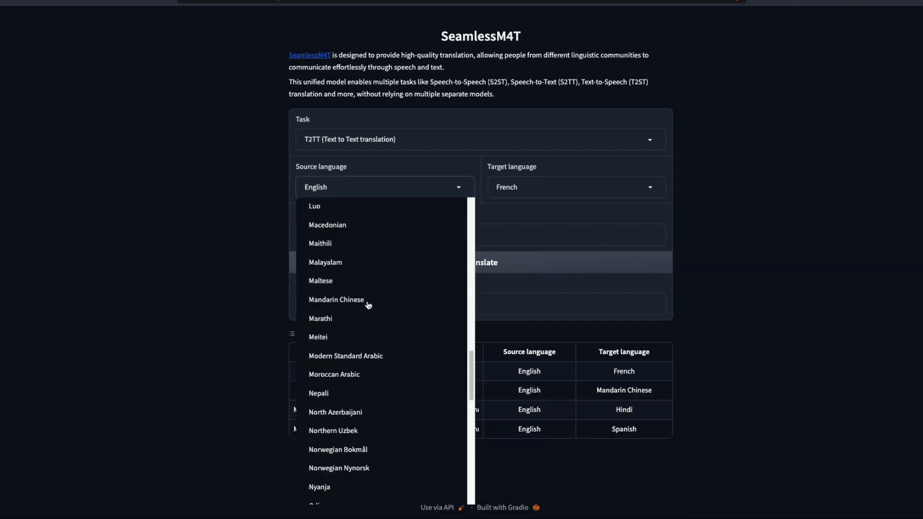
{"action": "mouse_move", "coordinate": [336, 266]}
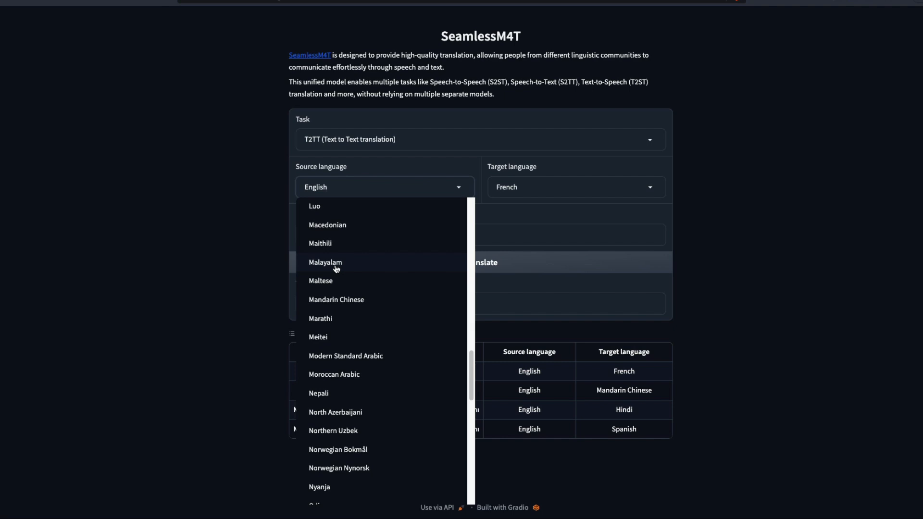
{"action": "mouse_move", "coordinate": [383, 149]}
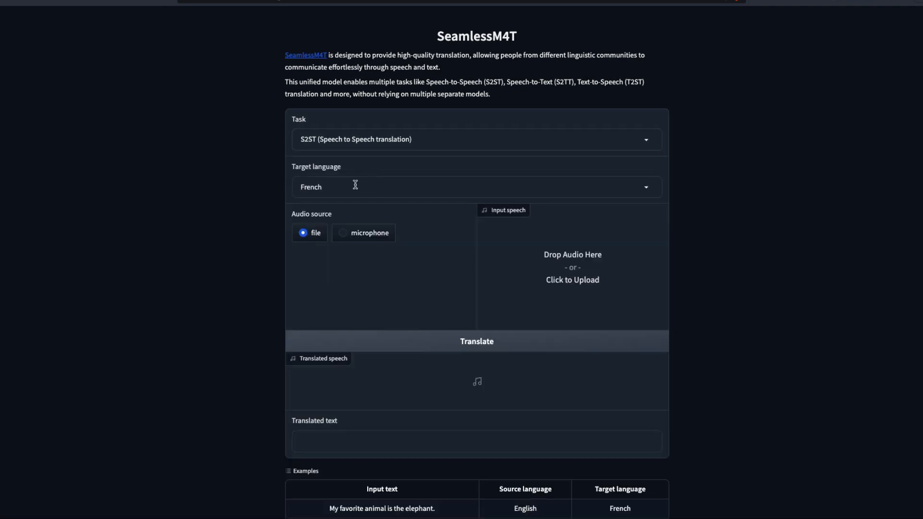
{"action": "left_click", "coordinate": [474, 187]}
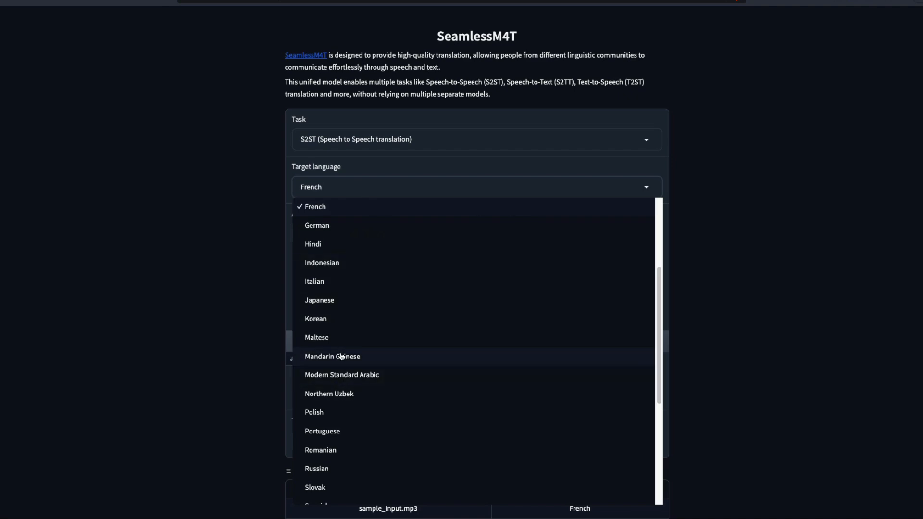
{"action": "mouse_move", "coordinate": [785, 235]}
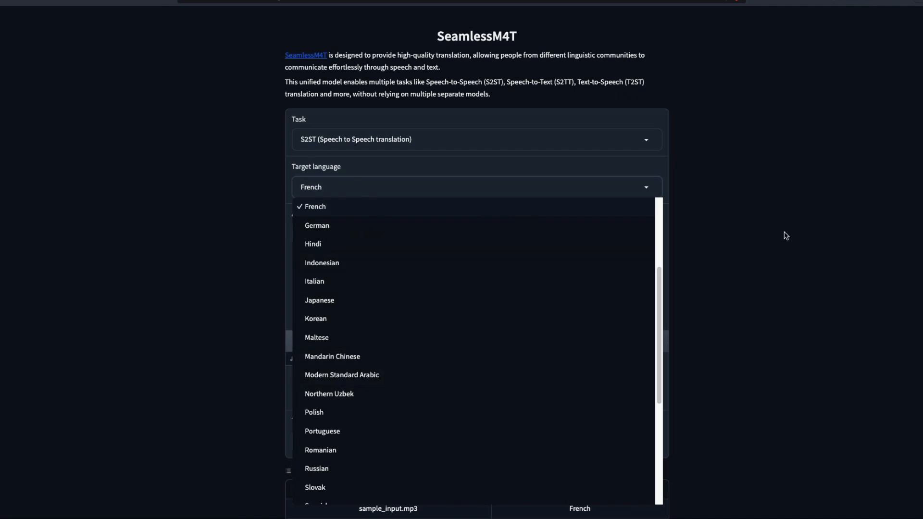
{"action": "left_click", "coordinate": [315, 206]}
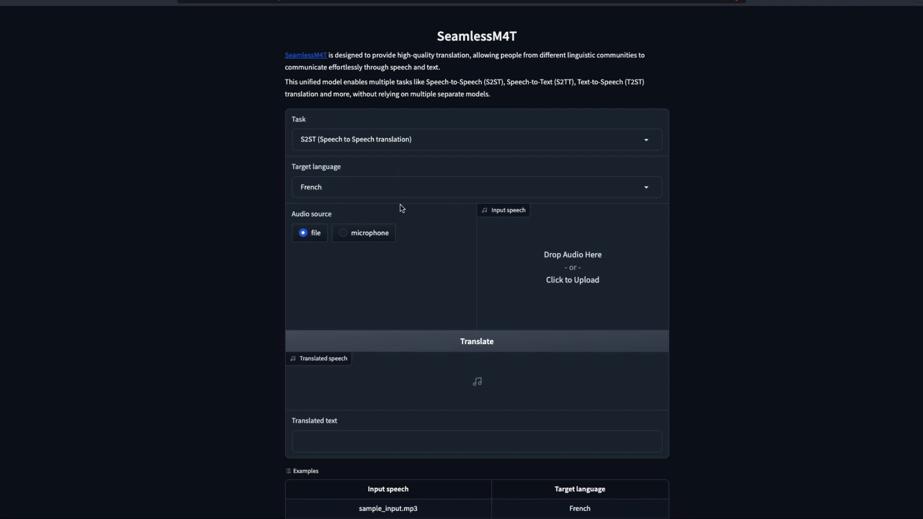
{"action": "mouse_move", "coordinate": [403, 200]}
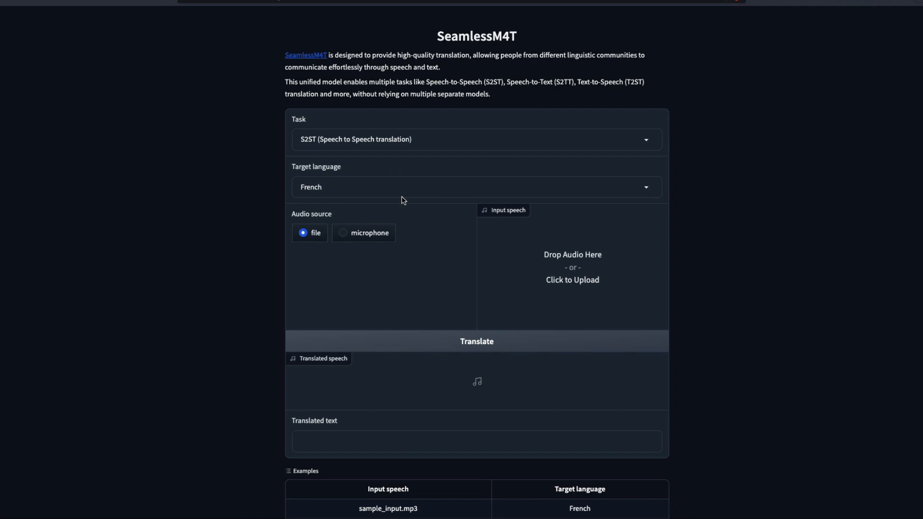
{"action": "left_click", "coordinate": [474, 139]}
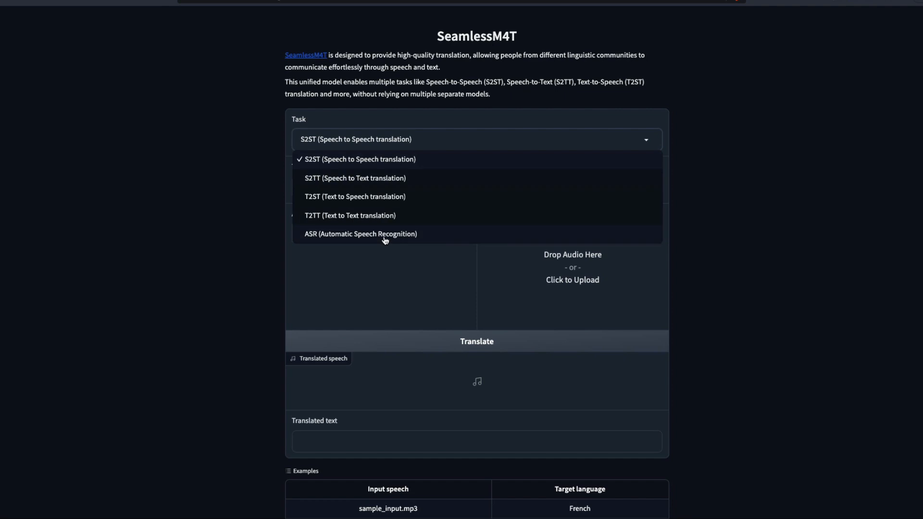
{"action": "left_click", "coordinate": [359, 159]}
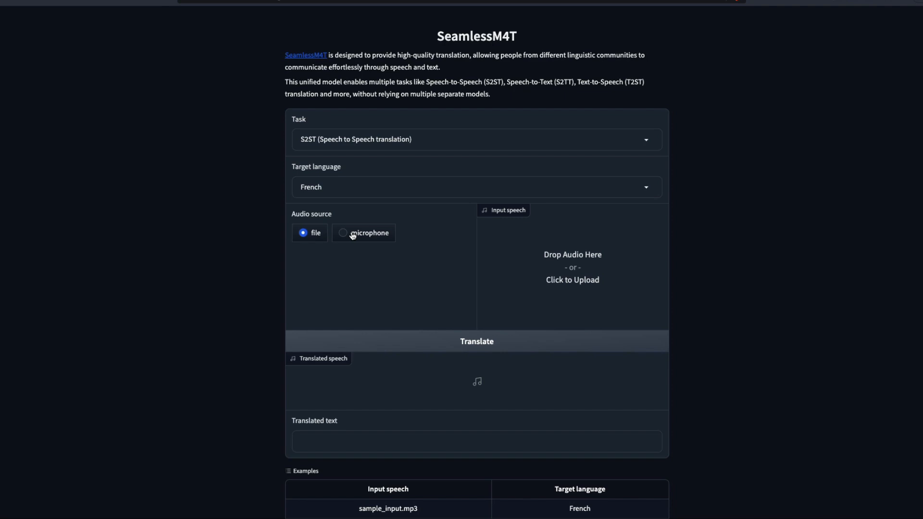
- Select Microphone as the audio source, with French still in the target-language list
{"action": "left_click", "coordinate": [344, 233]}
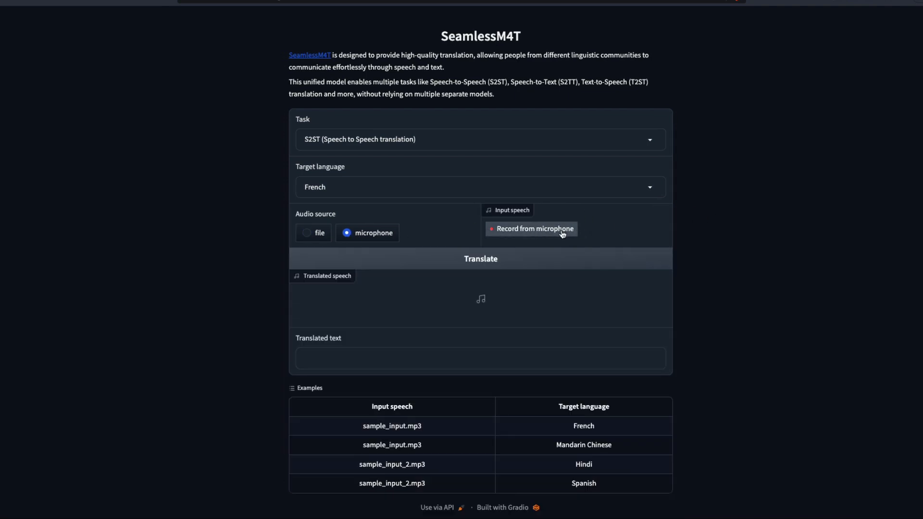
{"action": "mouse_move", "coordinate": [705, 228]}
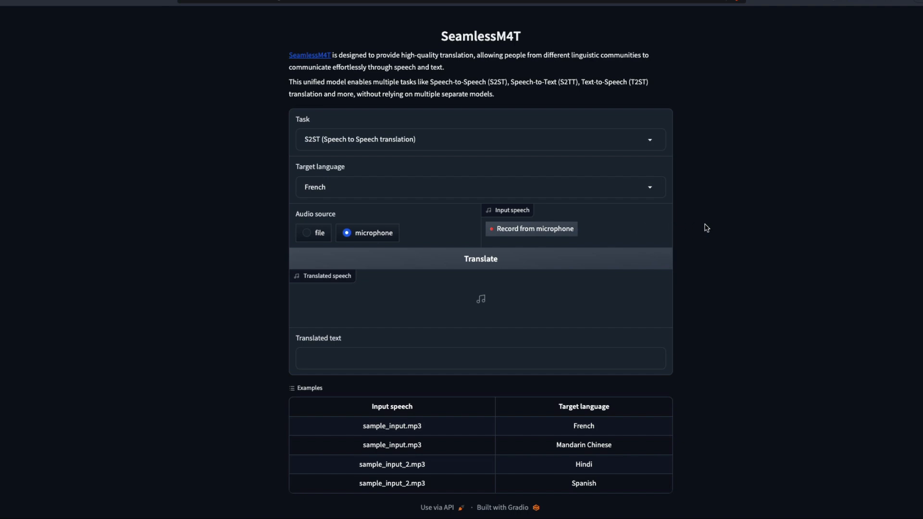
{"action": "mouse_move", "coordinate": [392, 188]}
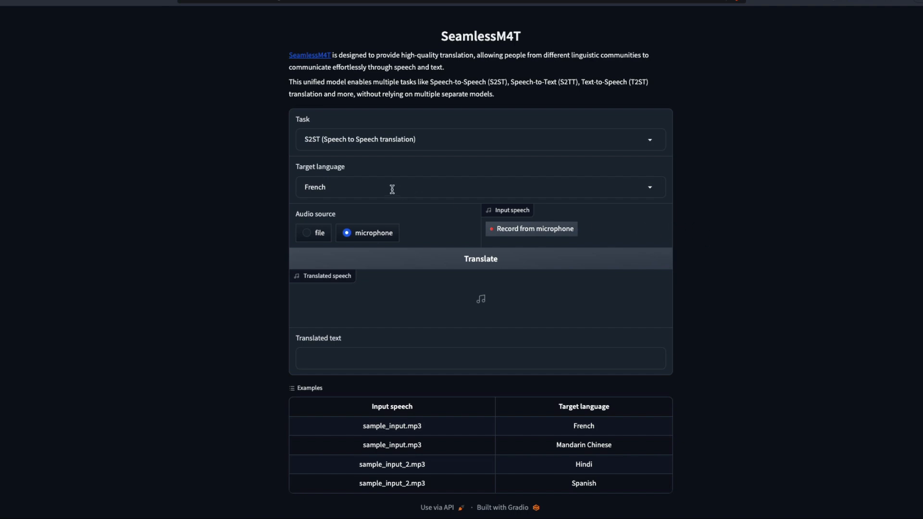
{"action": "mouse_move", "coordinate": [423, 186]}
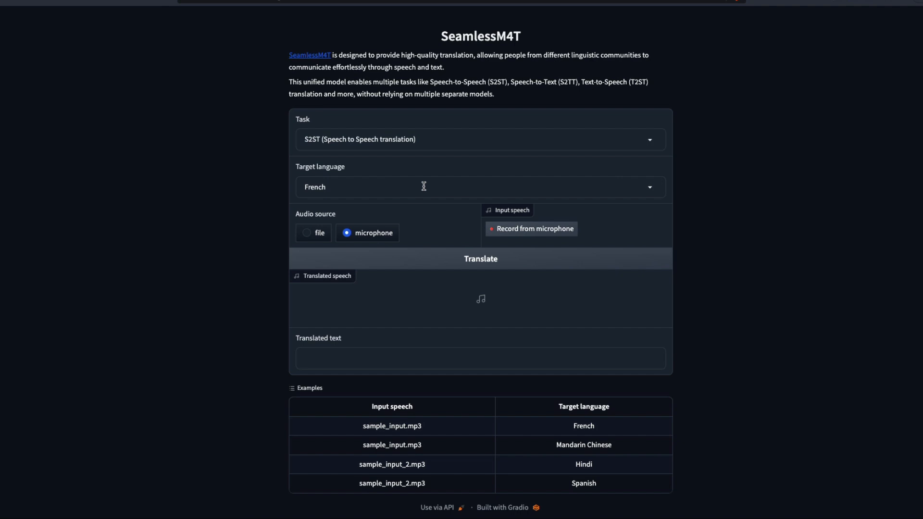
{"action": "left_click", "coordinate": [477, 186]}
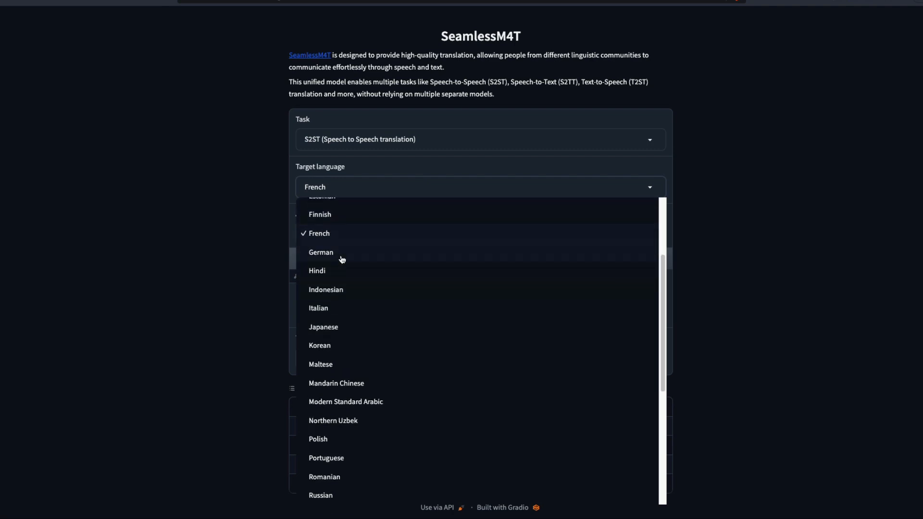
- Set the target language to English and start recording from the microphone
{"action": "left_click", "coordinate": [315, 186]}
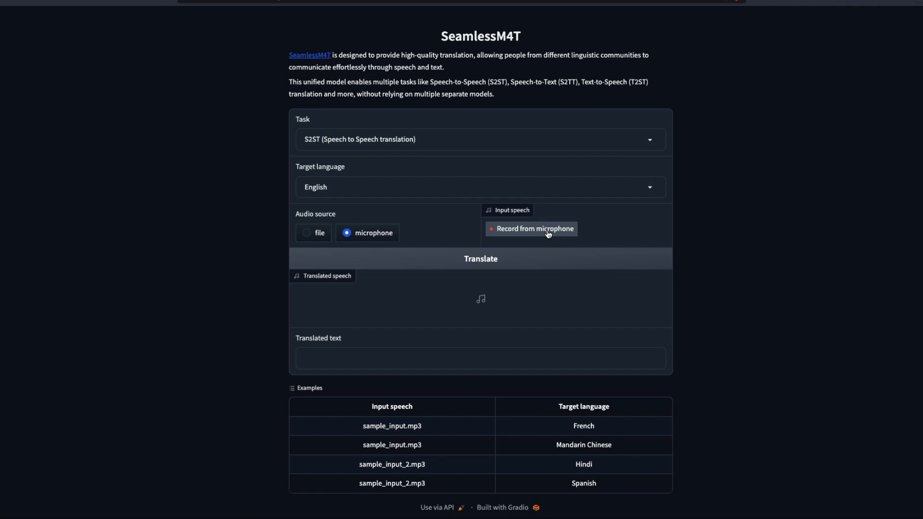
{"action": "left_click", "coordinate": [535, 228]}
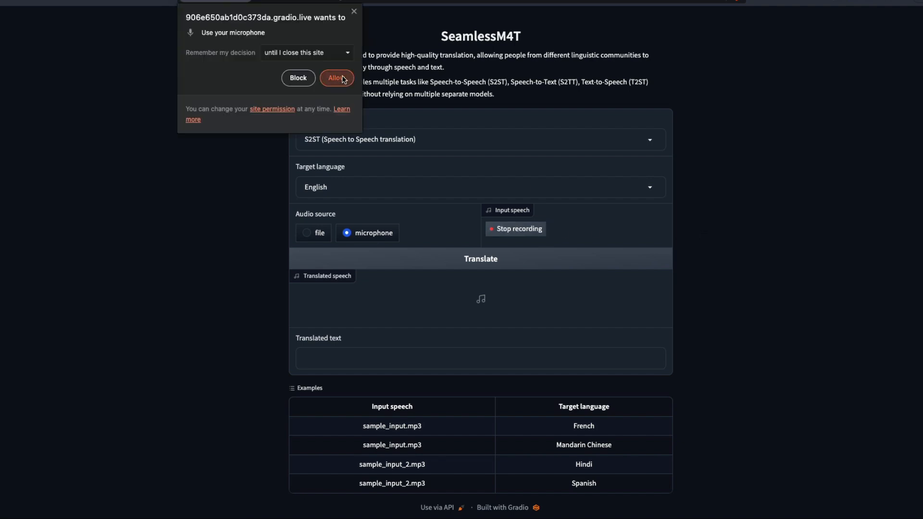
- Allow microphone access, speak a clip, and stop the recording
{"action": "left_click", "coordinate": [336, 77]}
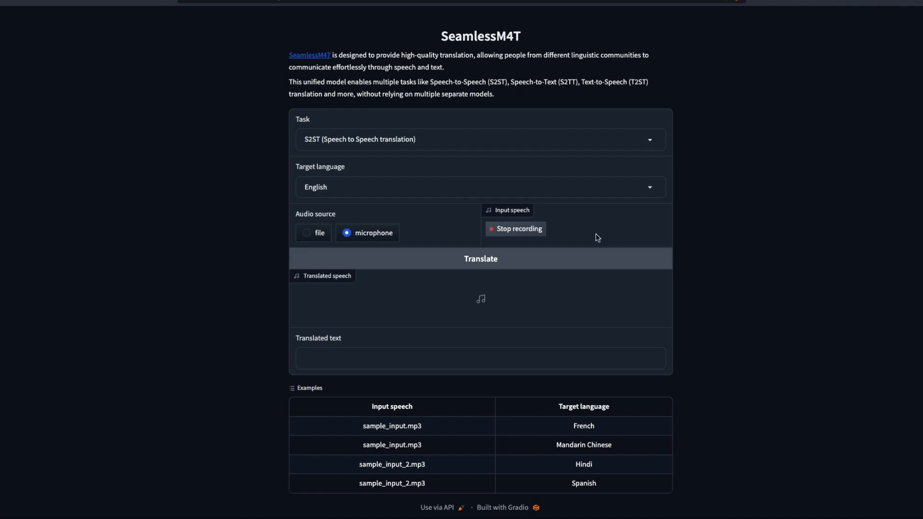
{"action": "left_click", "coordinate": [514, 229]}
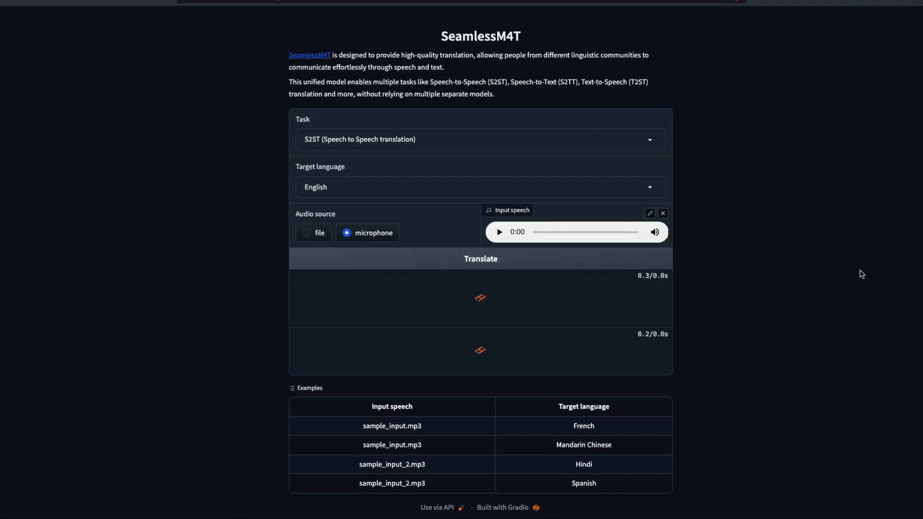
- Translate the recording into English and play the 12-second translated speech clip
{"action": "left_click", "coordinate": [479, 259]}
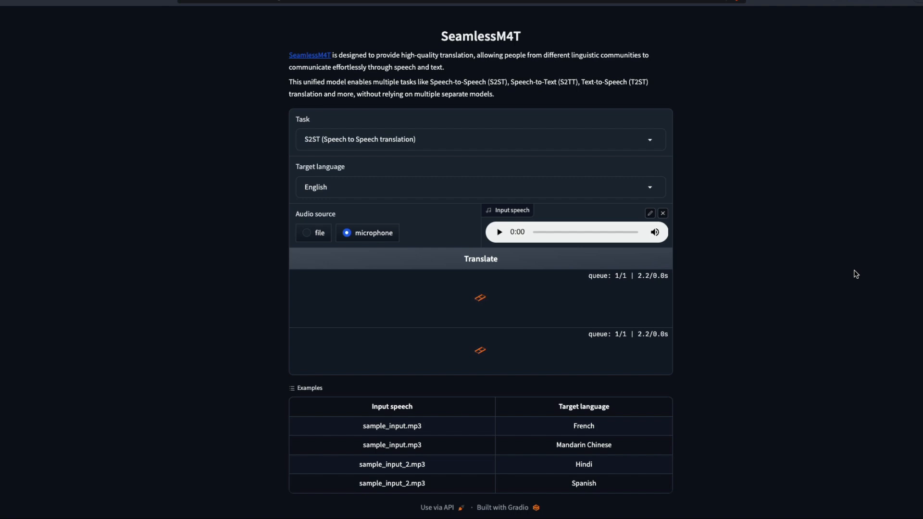
{"action": "left_click", "coordinate": [480, 258]}
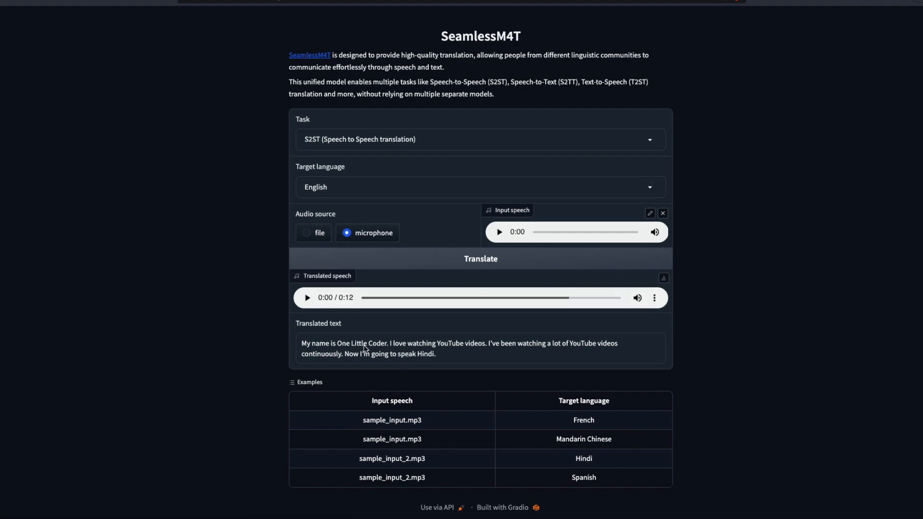
{"action": "mouse_move", "coordinate": [532, 352]}
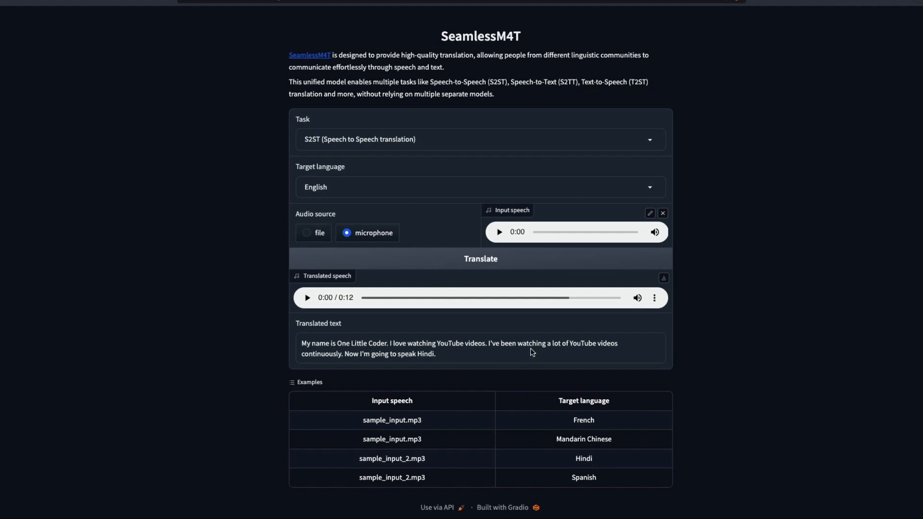
{"action": "mouse_move", "coordinate": [349, 361]}
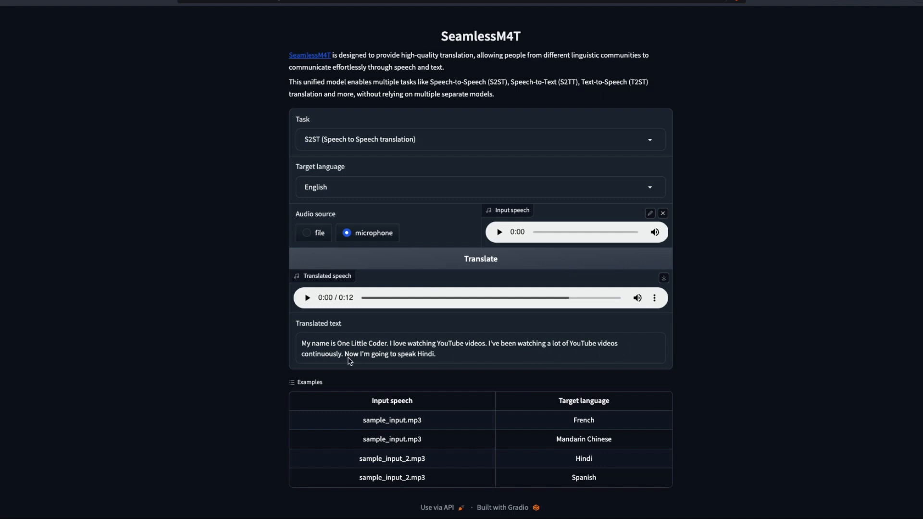
{"action": "mouse_move", "coordinate": [509, 359]}
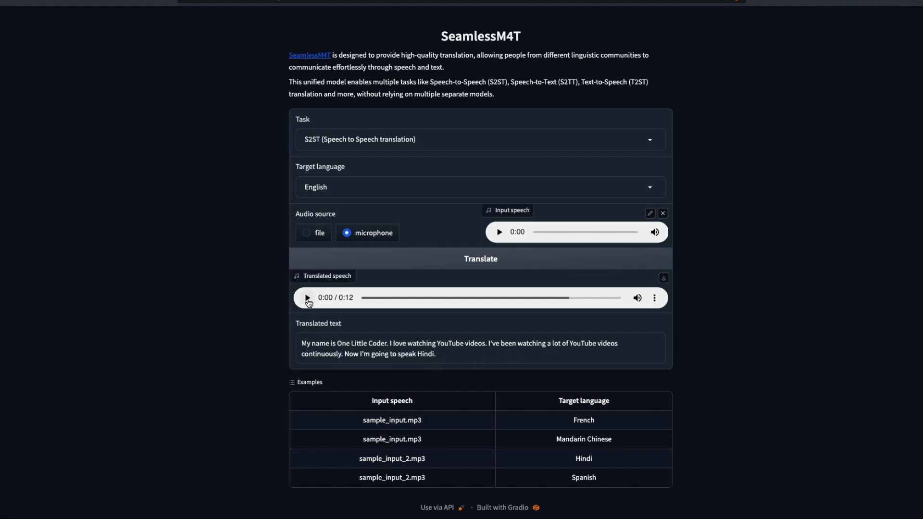
{"action": "left_click", "coordinate": [306, 298]}
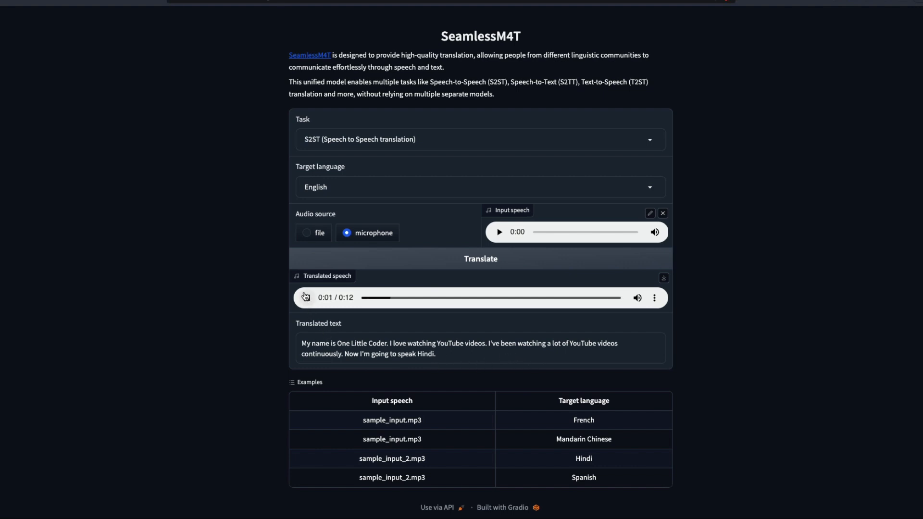
{"action": "left_click", "coordinate": [305, 297]}
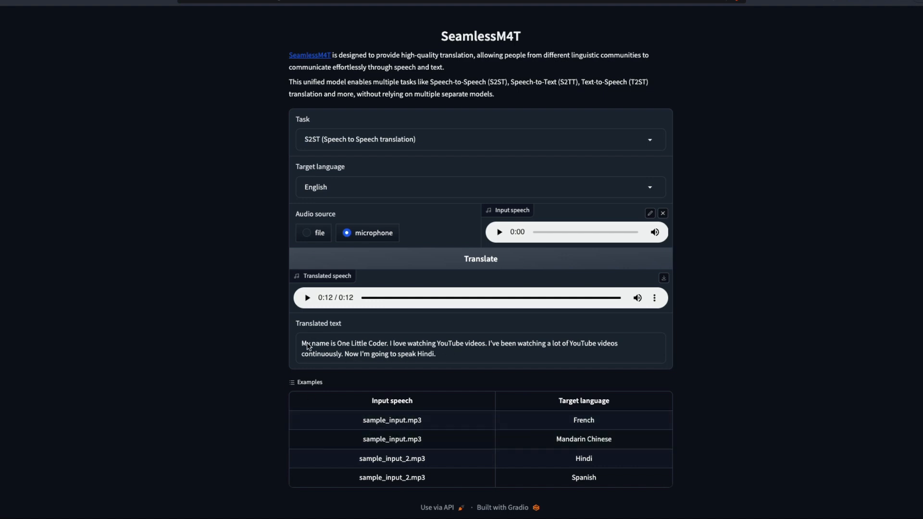
{"action": "mouse_move", "coordinate": [429, 350]}
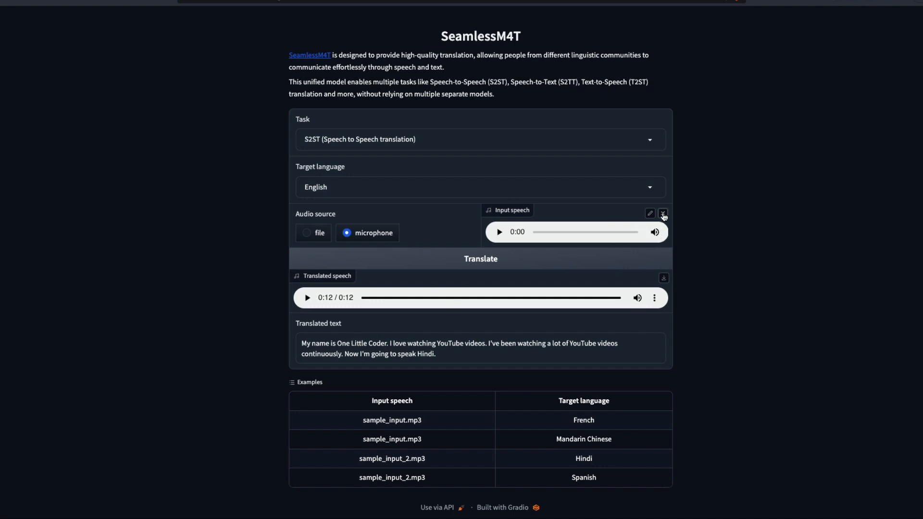
- Discard the old input, record and translate a new clip, and play the 6-second English result
{"action": "left_click", "coordinate": [662, 213]}
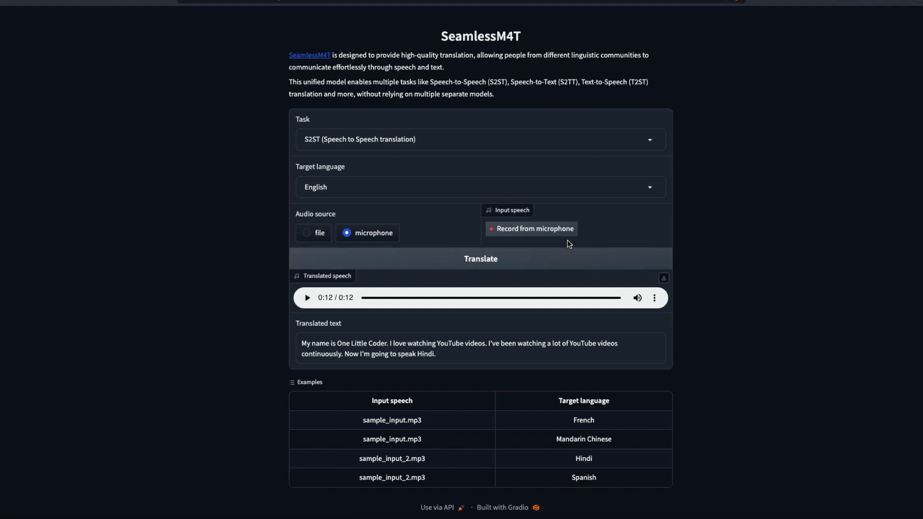
{"action": "left_click", "coordinate": [530, 228]}
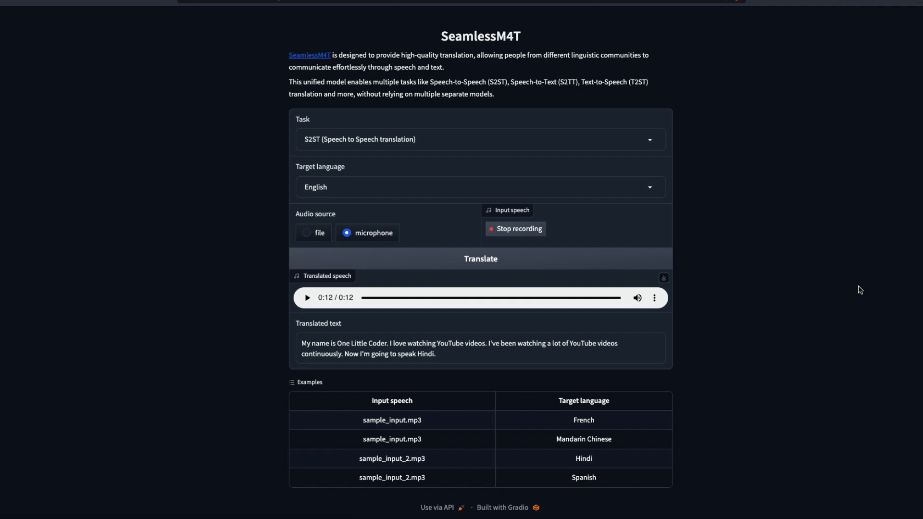
{"action": "left_click", "coordinate": [518, 228]}
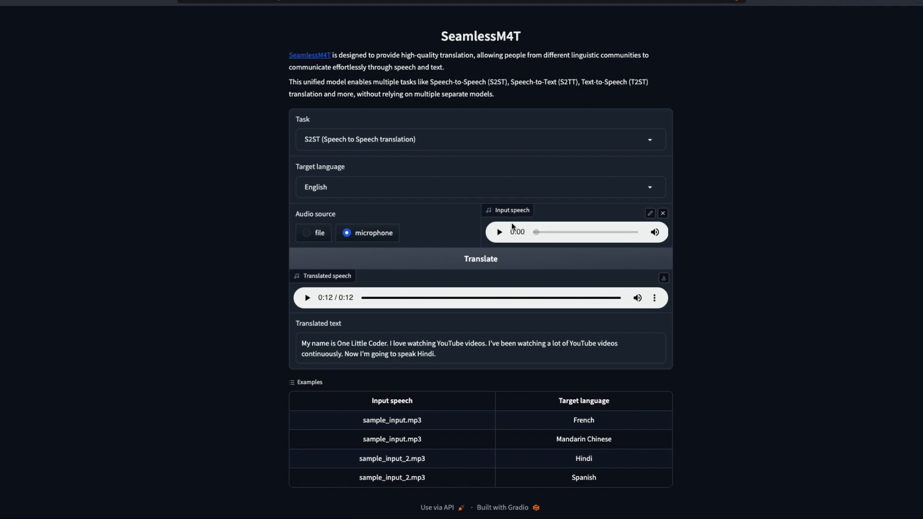
{"action": "left_click", "coordinate": [480, 259]}
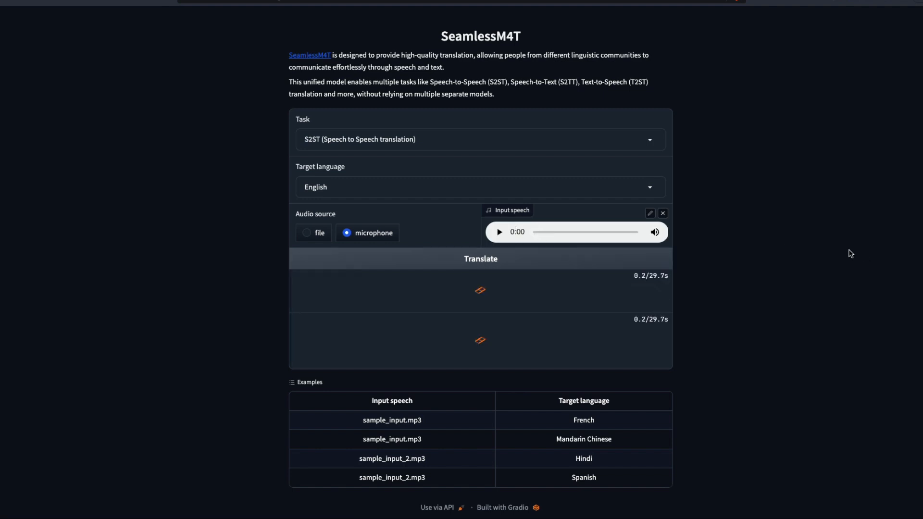
{"action": "left_click", "coordinate": [480, 259]}
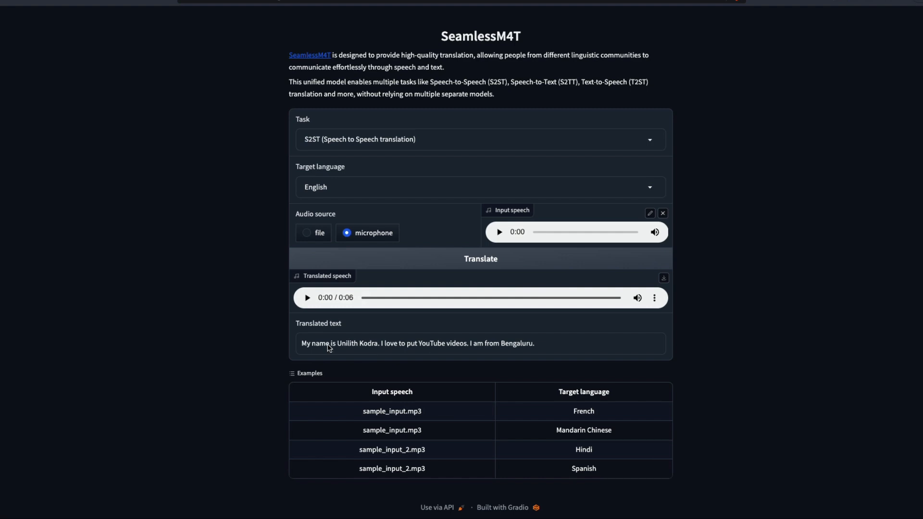
{"action": "mouse_move", "coordinate": [393, 351]}
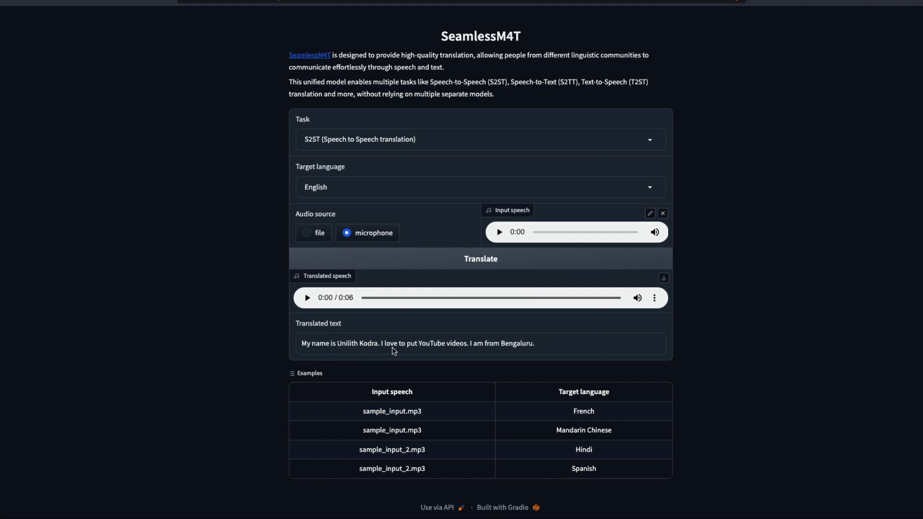
{"action": "mouse_move", "coordinate": [587, 353]}
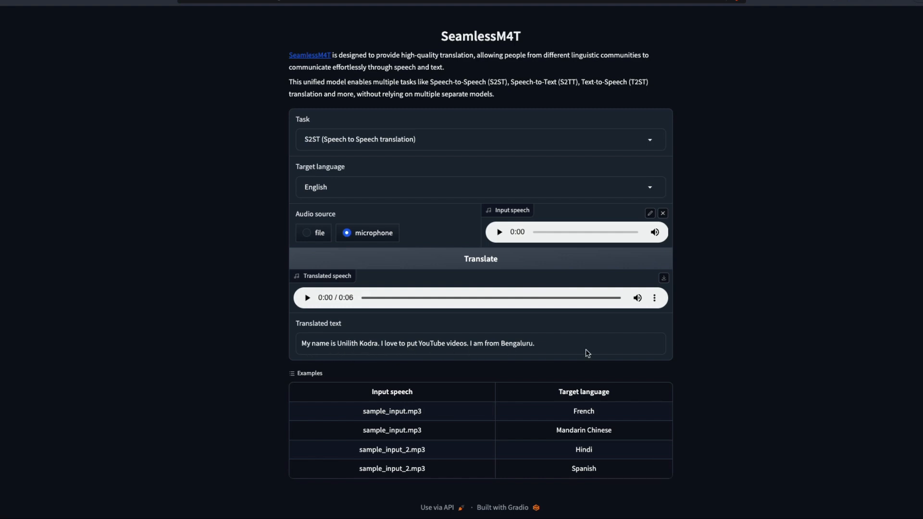
{"action": "left_click", "coordinate": [306, 296]}
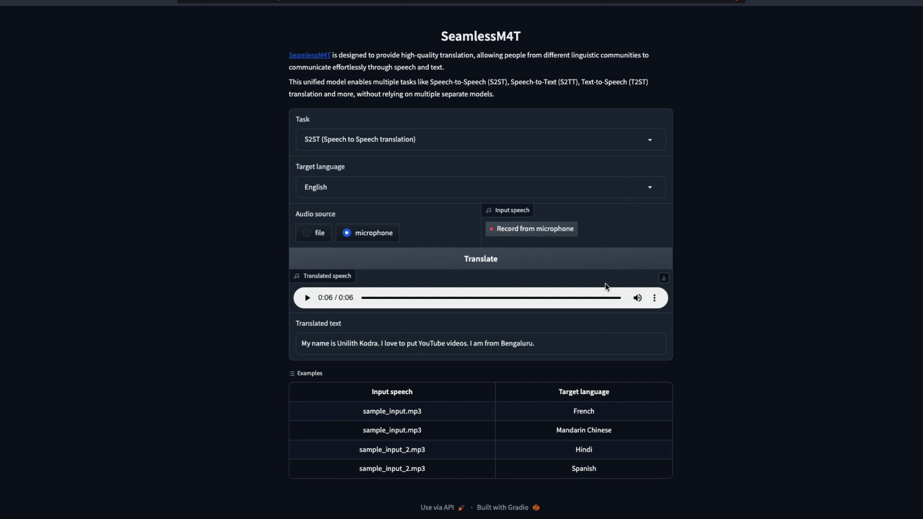
- Set the target language to Modern Standard Arabic after briefly picking Russian
{"action": "left_click", "coordinate": [476, 186]}
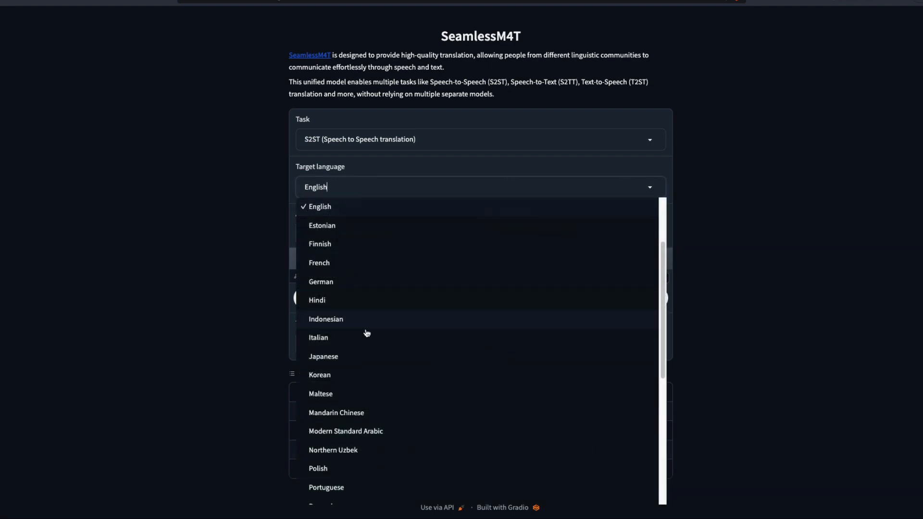
{"action": "scroll", "scroll_direction": "down", "scroll_amount": 3}
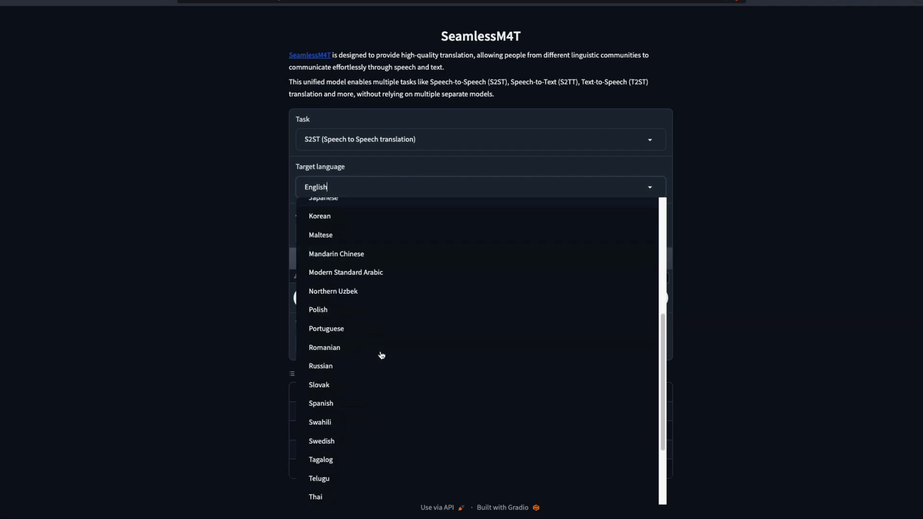
{"action": "scroll", "scroll_direction": "down", "scroll_amount": 3}
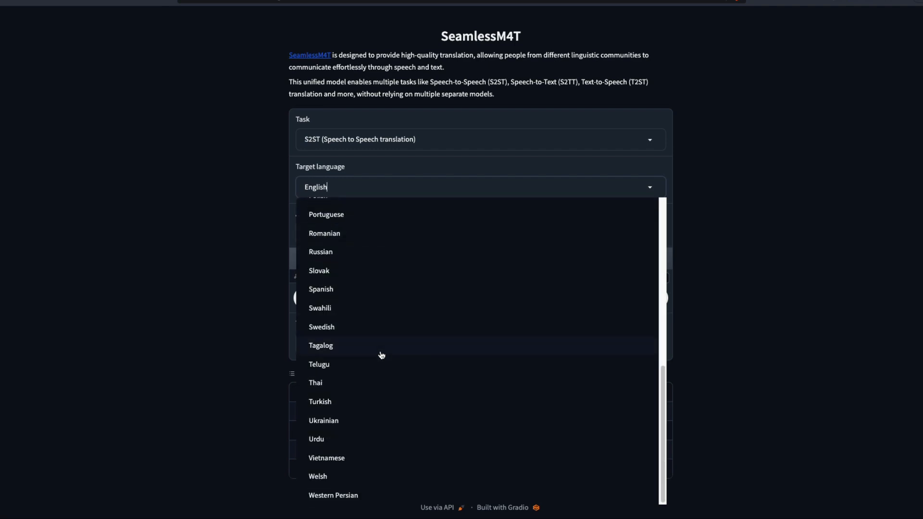
{"action": "mouse_move", "coordinate": [342, 260]}
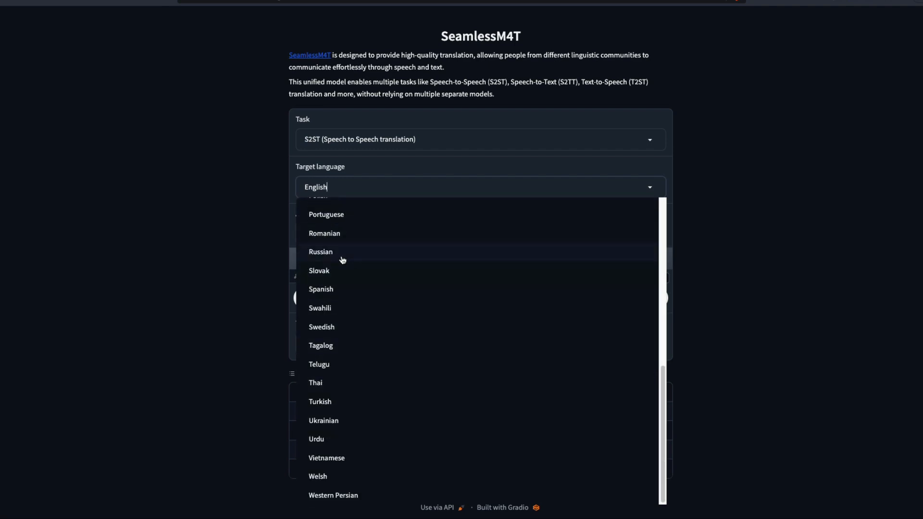
{"action": "left_click", "coordinate": [320, 251]}
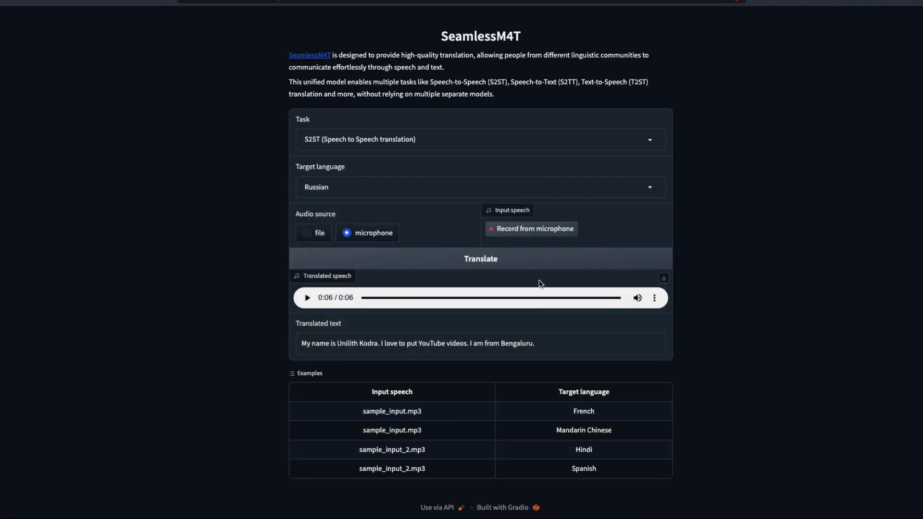
{"action": "left_click", "coordinate": [479, 186]}
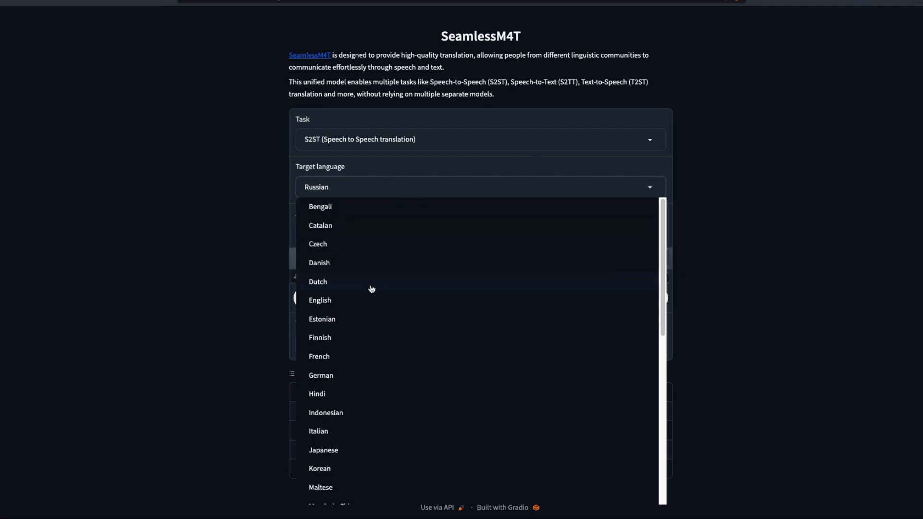
{"action": "mouse_move", "coordinate": [413, 280]}
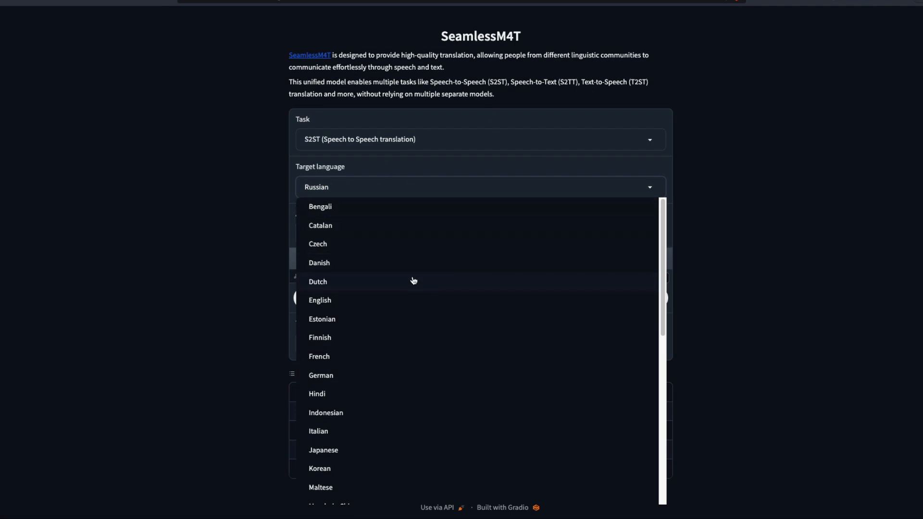
{"action": "scroll", "scroll_direction": "down", "scroll_amount": 3}
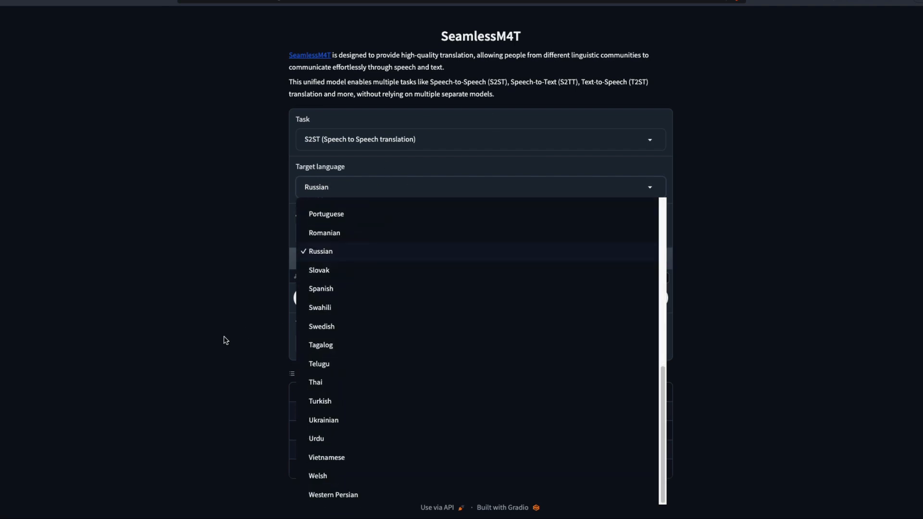
{"action": "mouse_move", "coordinate": [369, 374]}
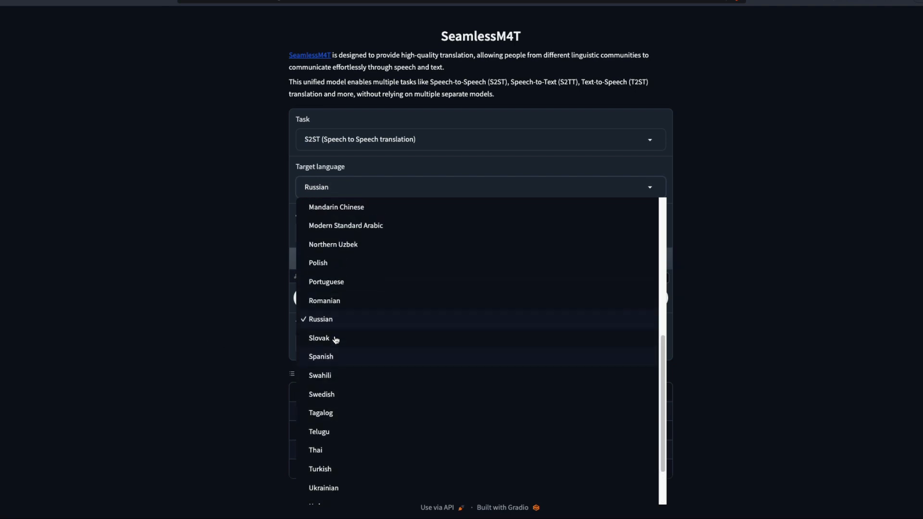
{"action": "mouse_move", "coordinate": [372, 229]}
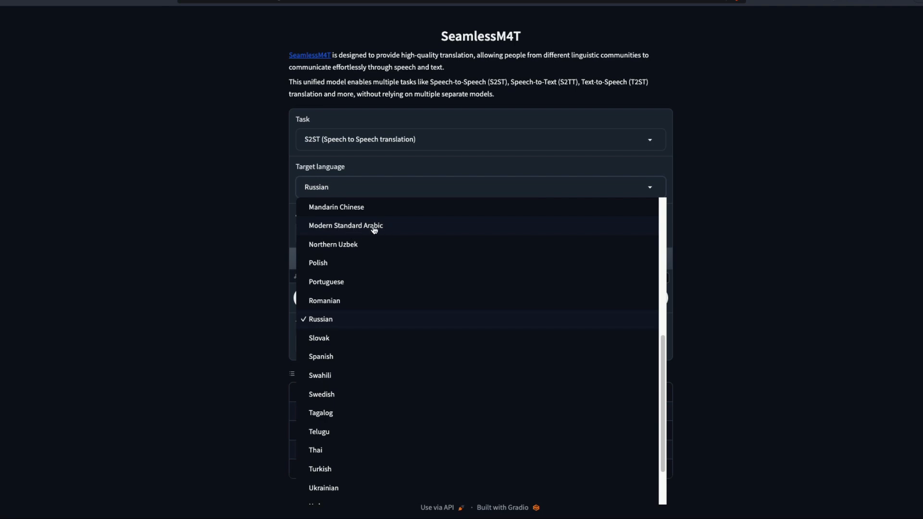
{"action": "left_click", "coordinate": [345, 225]}
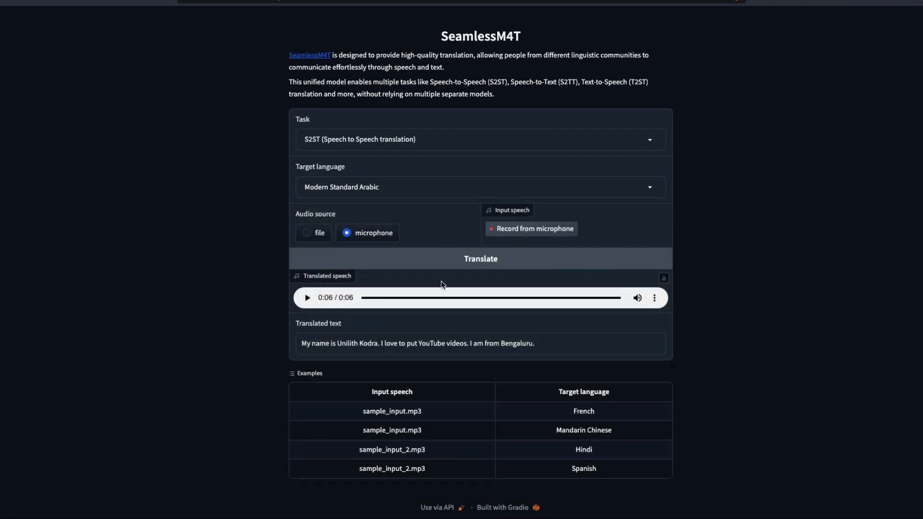
- Record new speech from the microphone and translate it into Arabic
{"action": "left_click", "coordinate": [529, 228]}
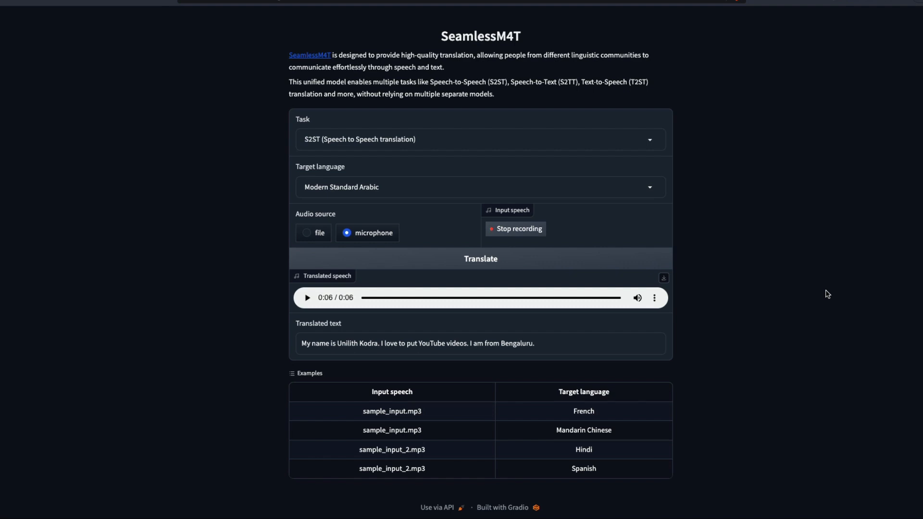
{"action": "left_click", "coordinate": [518, 229]}
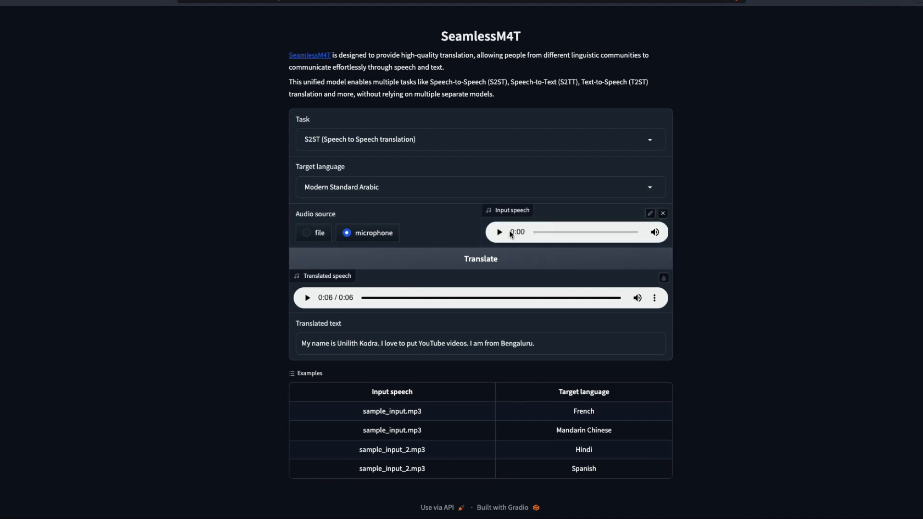
{"action": "left_click", "coordinate": [480, 259]}
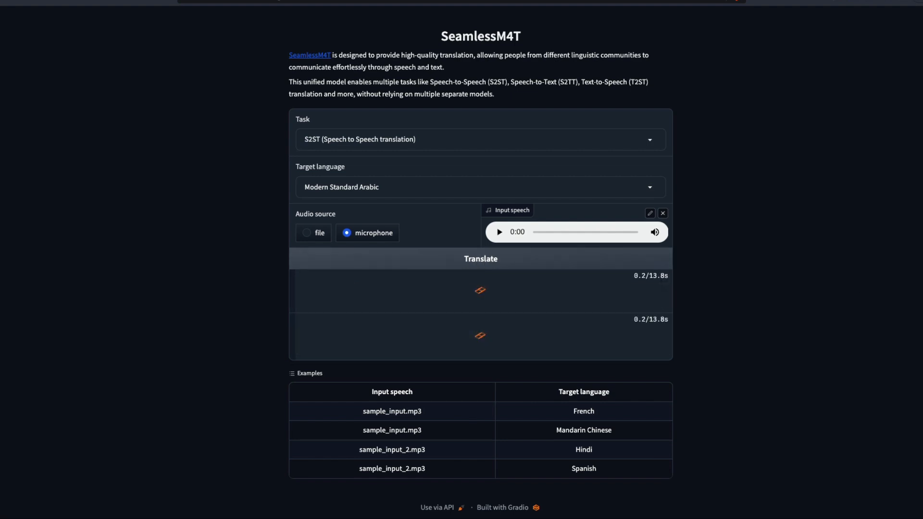
{"action": "left_click", "coordinate": [480, 258]}
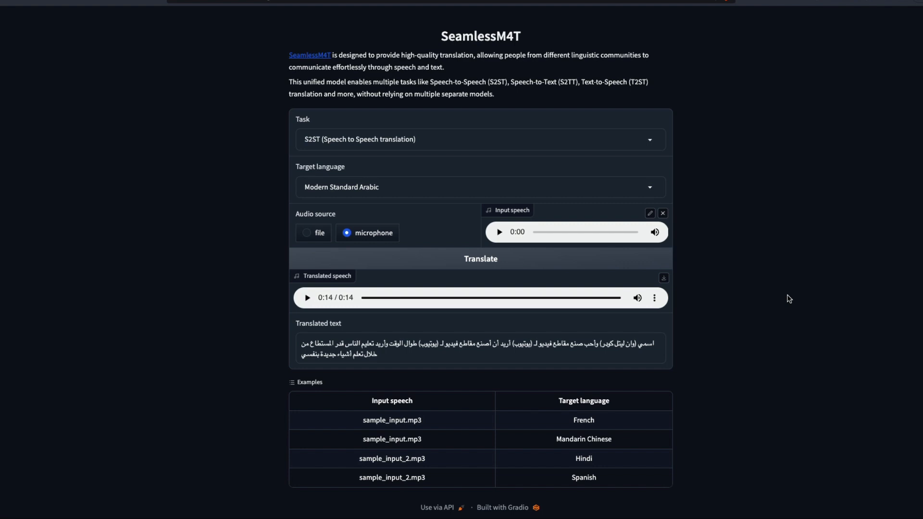
- Switch the target language to Russian
{"action": "left_click", "coordinate": [479, 187]}
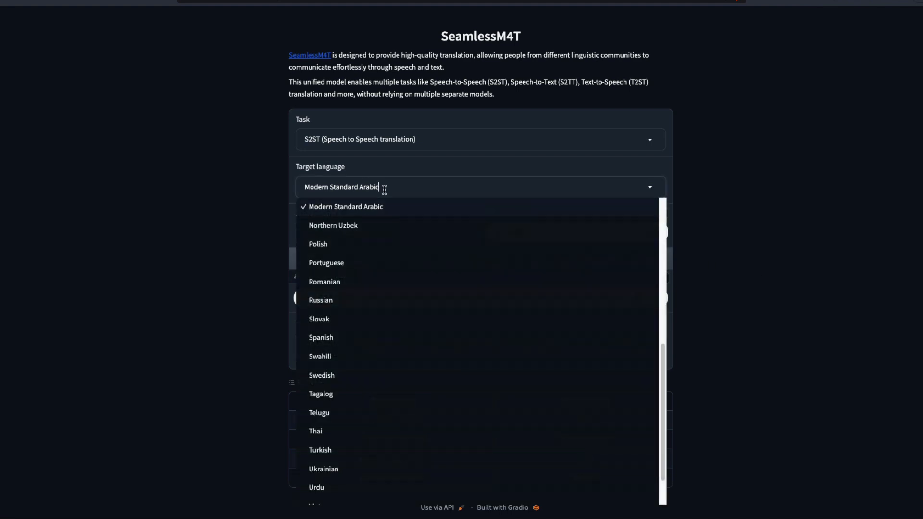
{"action": "mouse_move", "coordinate": [372, 376]}
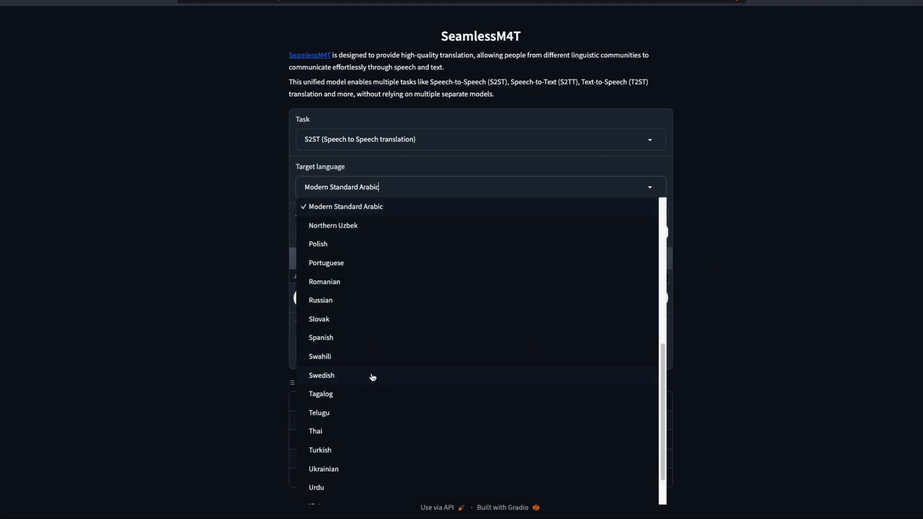
{"action": "scroll", "scroll_direction": "down", "scroll_amount": 3}
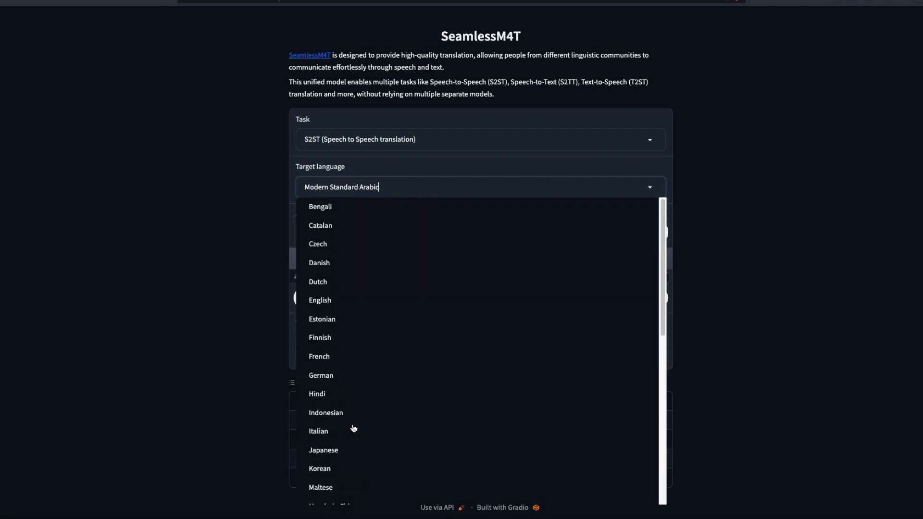
{"action": "scroll", "scroll_direction": "down", "scroll_amount": 3}
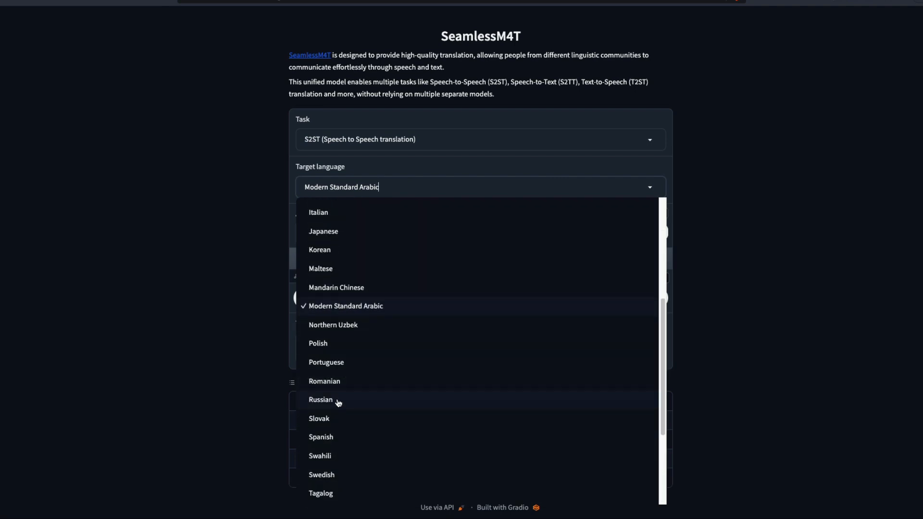
{"action": "left_click", "coordinate": [321, 400]}
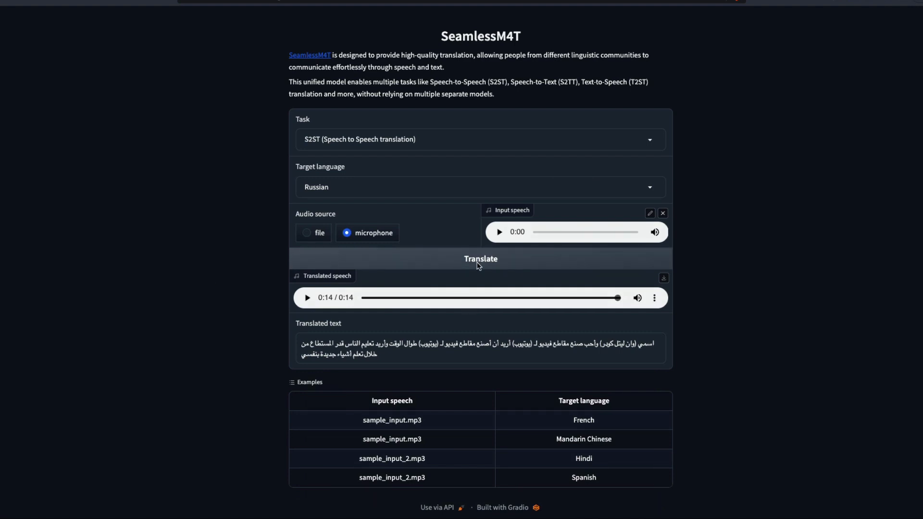
- Translate the recording and play the 12-second Russian speech
{"action": "left_click", "coordinate": [480, 258]}
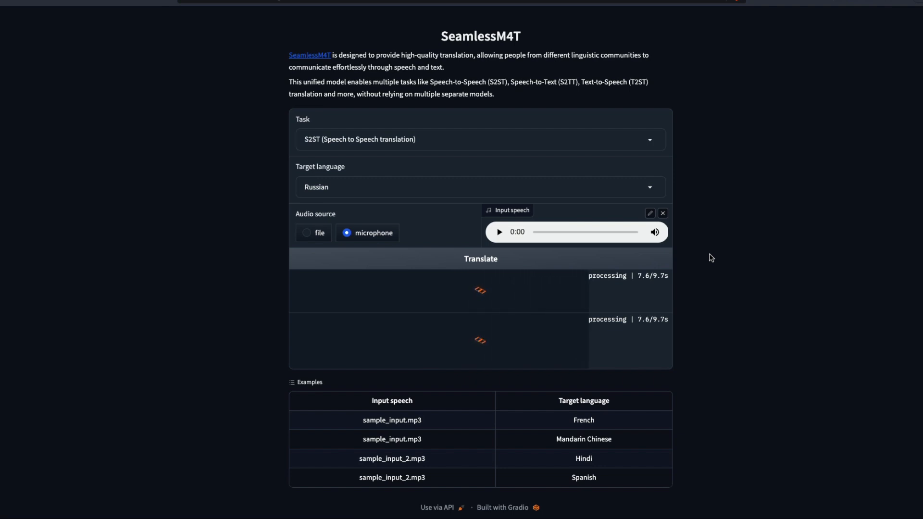
{"action": "left_click", "coordinate": [479, 258]}
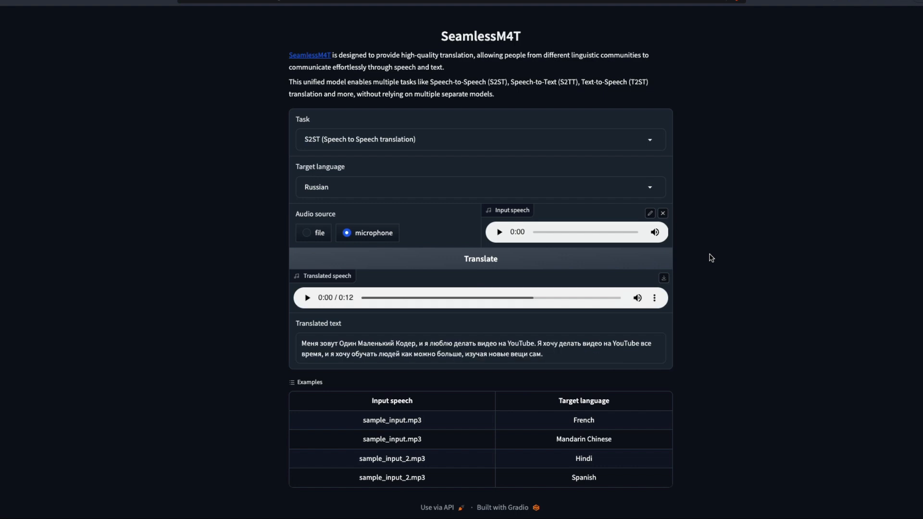
{"action": "mouse_move", "coordinate": [263, 284]}
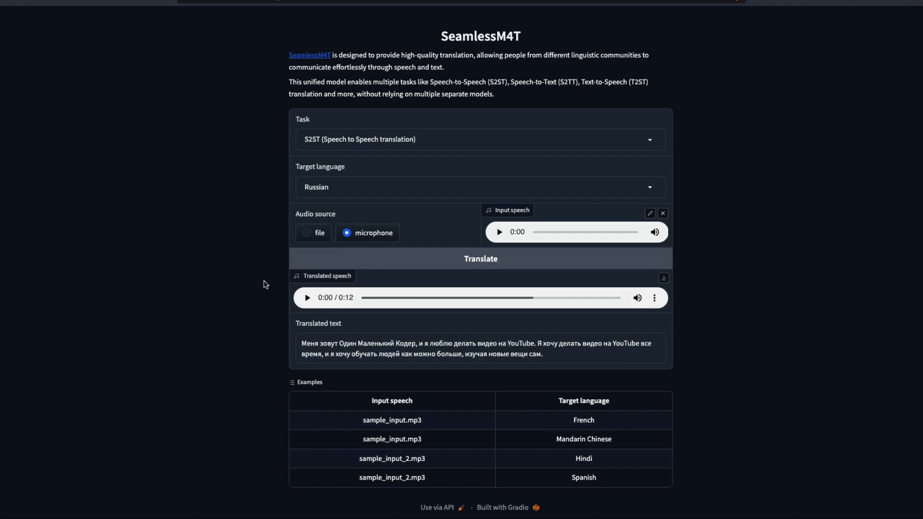
{"action": "left_click", "coordinate": [306, 298]}
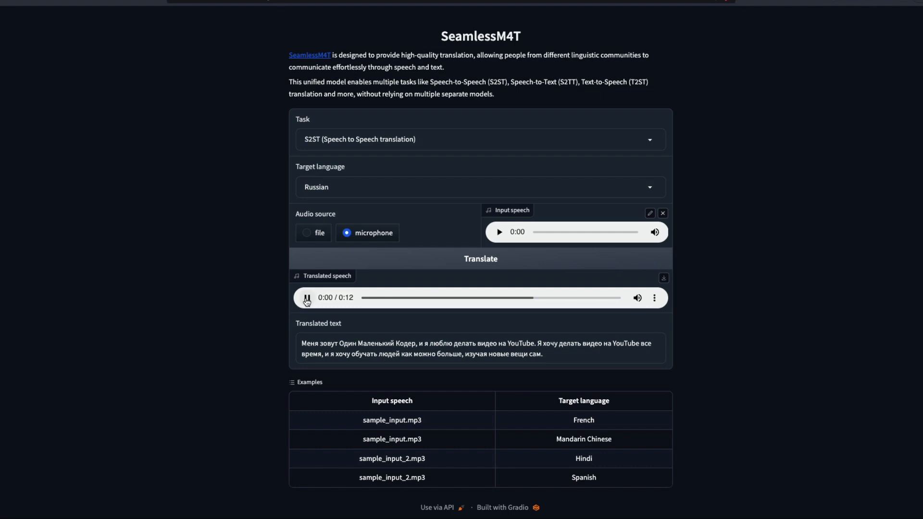
{"action": "left_click", "coordinate": [306, 297]}
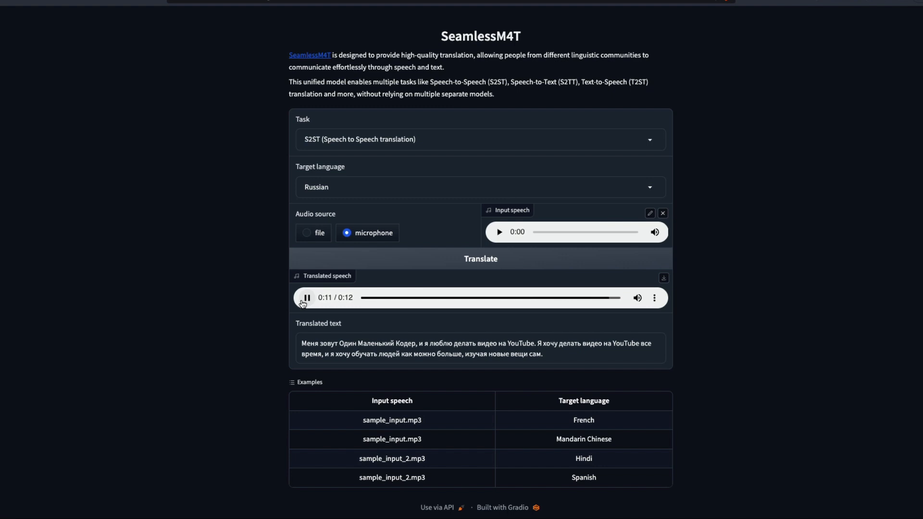
{"action": "left_click", "coordinate": [477, 186]}
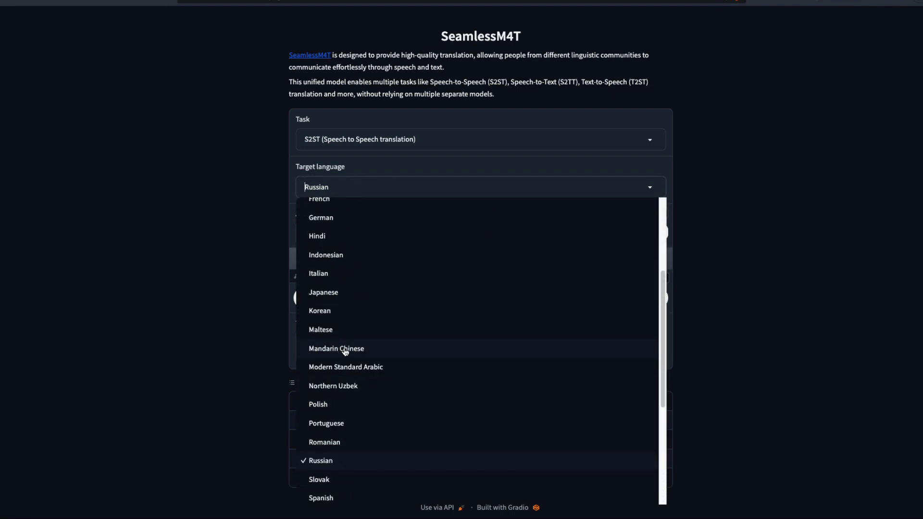
- Select Mandarin Chinese, translate the recording, and play the Chinese speech
{"action": "left_click", "coordinate": [336, 348]}
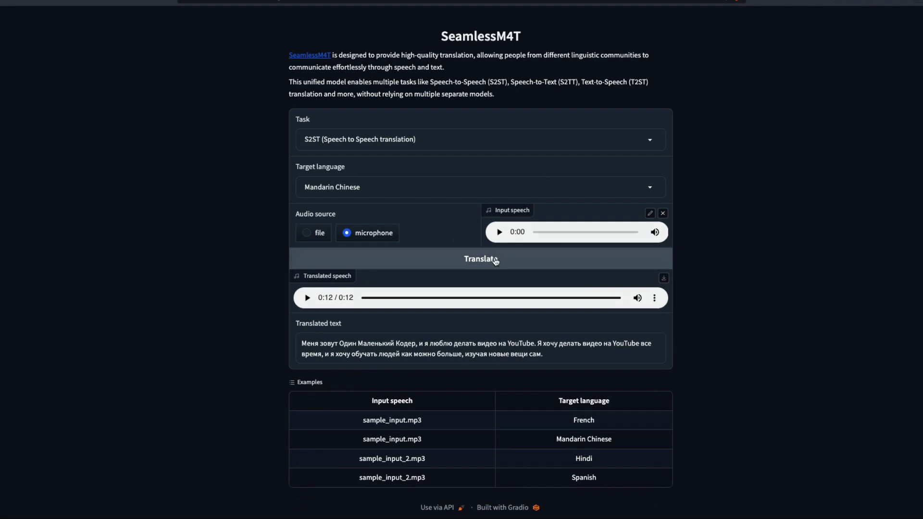
{"action": "left_click", "coordinate": [480, 259]}
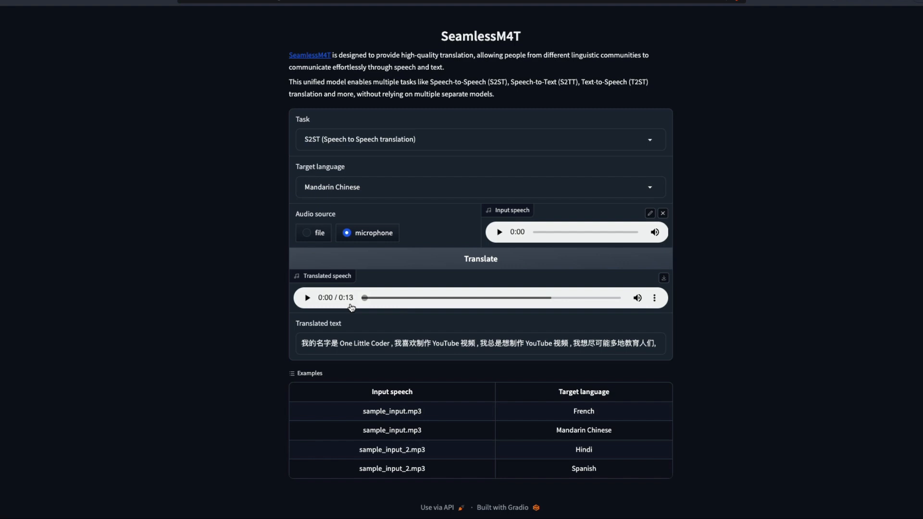
{"action": "left_click", "coordinate": [306, 297]}
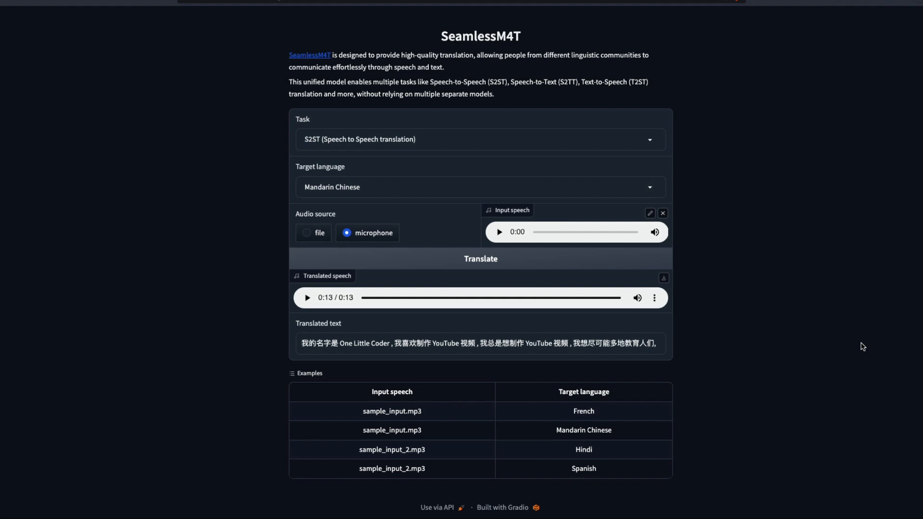
{"action": "mouse_move", "coordinate": [372, 150]}
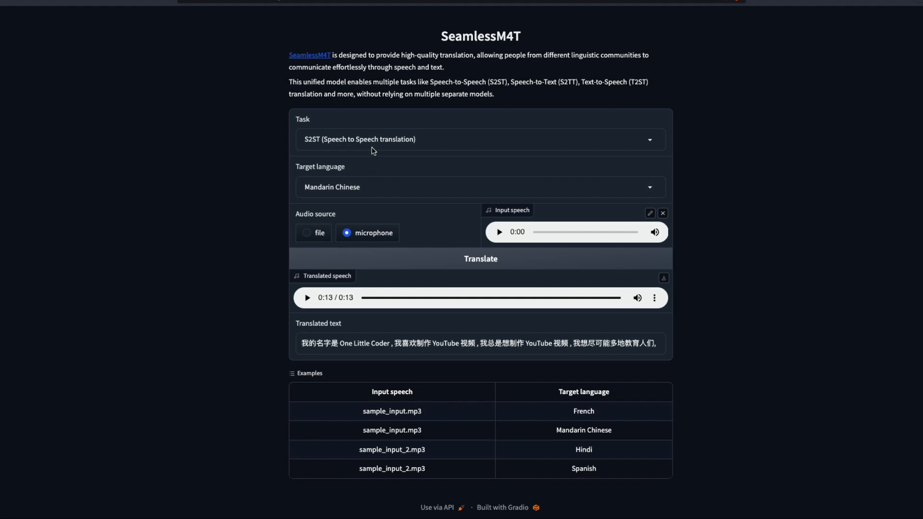
- Switch the task to S2TT, translate into French text, and select the output
{"action": "left_click", "coordinate": [478, 138]}
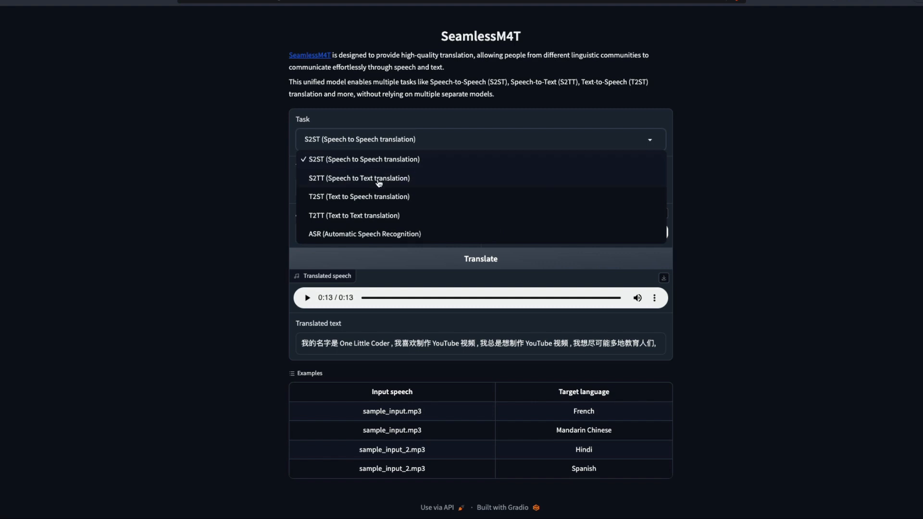
{"action": "left_click", "coordinate": [358, 178]}
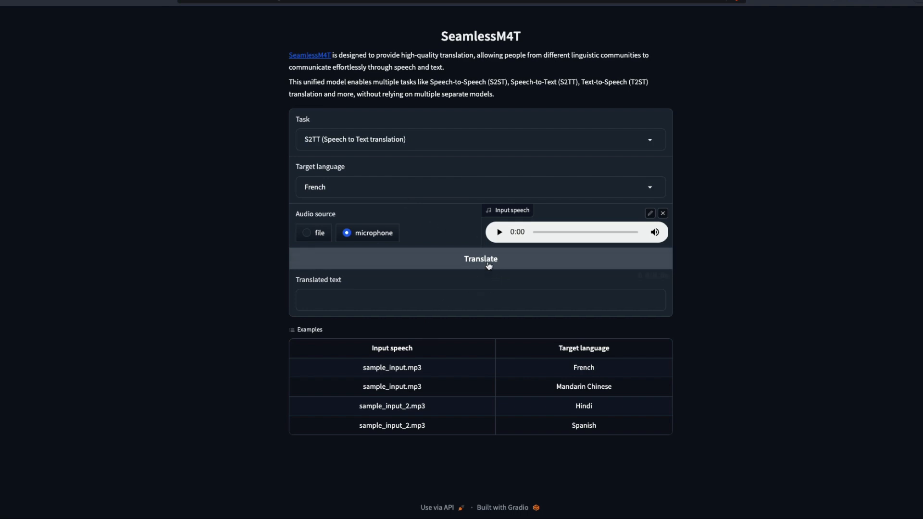
{"action": "left_click", "coordinate": [480, 258]}
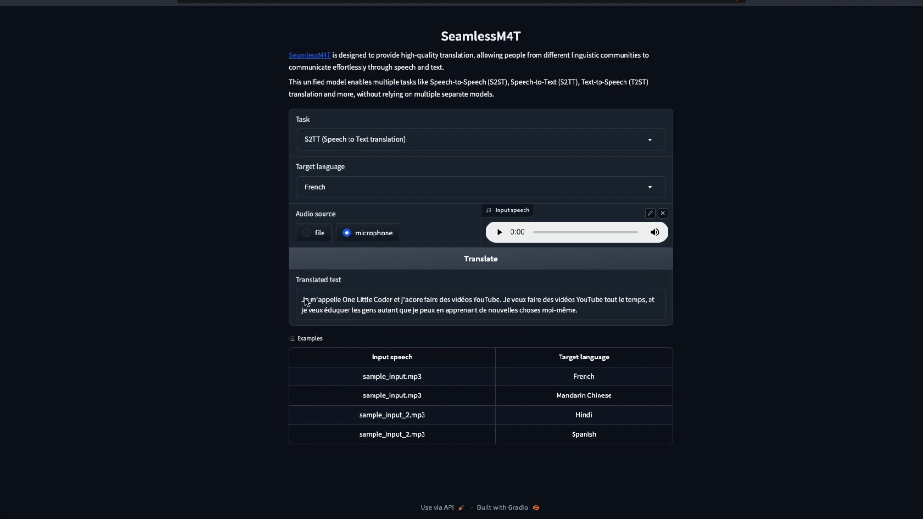
{"action": "left_click_drag", "start_coordinate": [362, 310], "coordinate": [577, 310]}
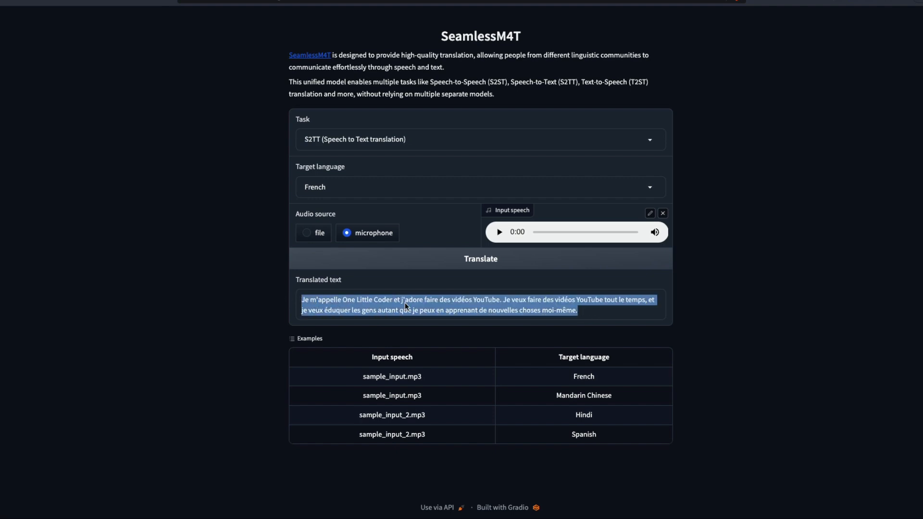
{"action": "mouse_move", "coordinate": [554, 298]}
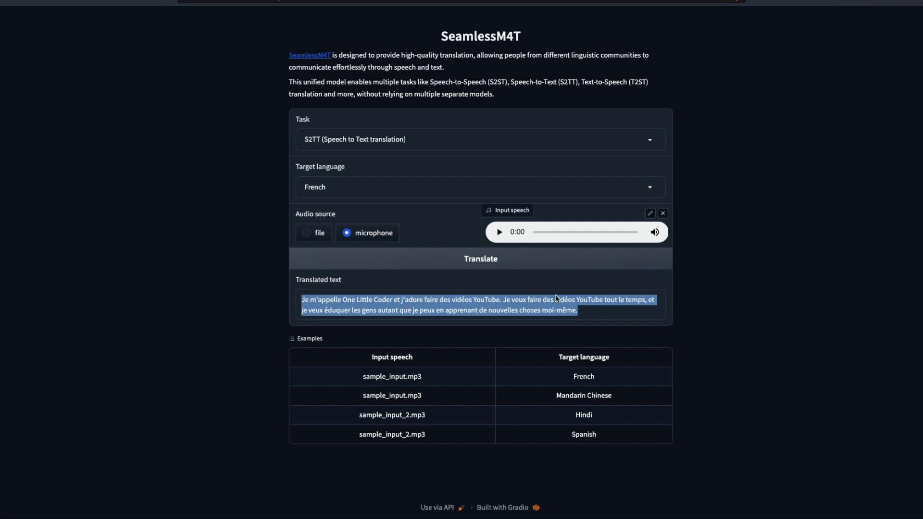
{"action": "mouse_move", "coordinate": [363, 163]}
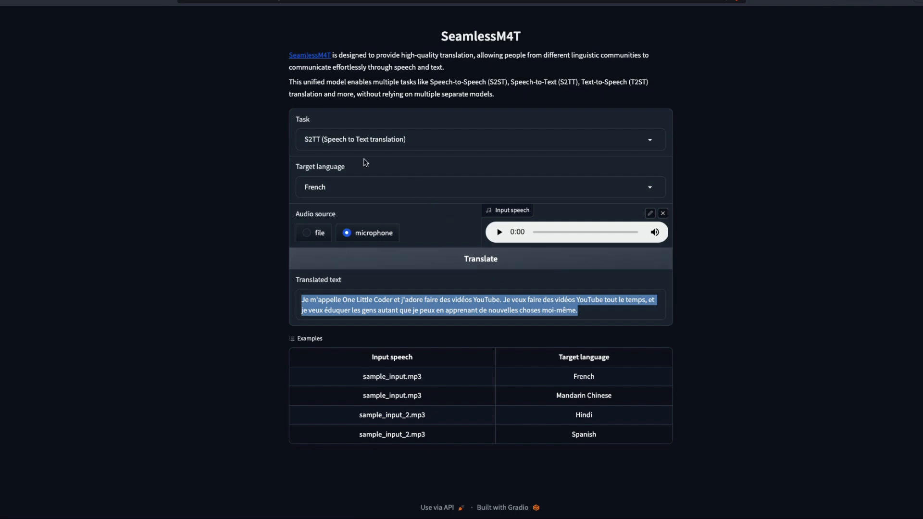
{"action": "left_click", "coordinate": [479, 139]}
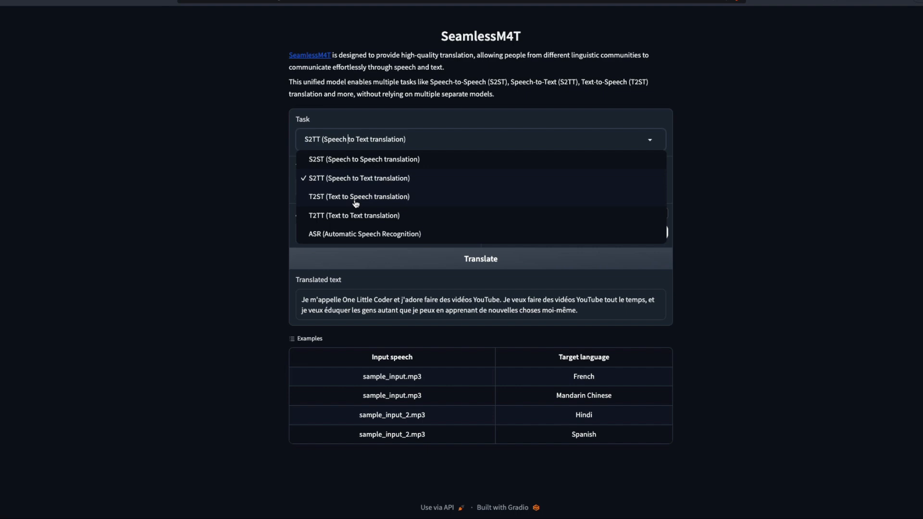
- Switch to T2ST, enter the 'love making Youtube' sentence, translate to Hindi, and play it
{"action": "left_click", "coordinate": [359, 196]}
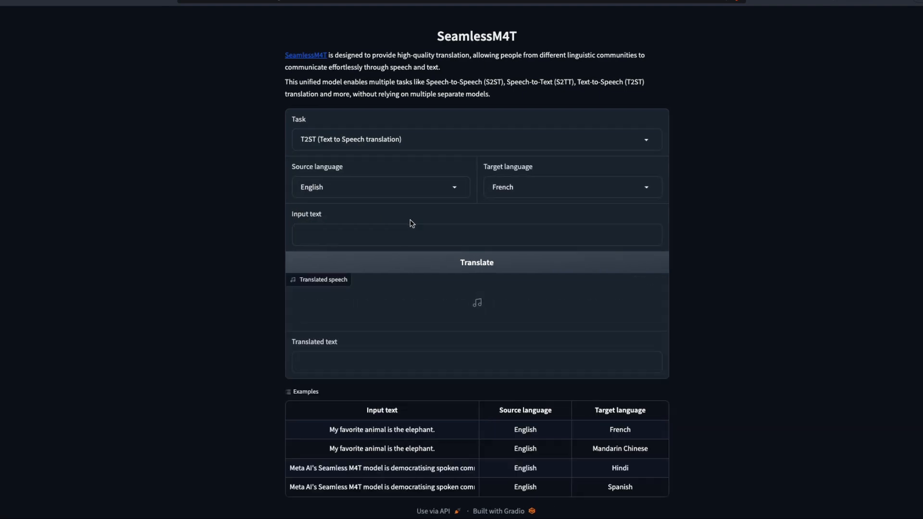
{"action": "mouse_move", "coordinate": [462, 209]}
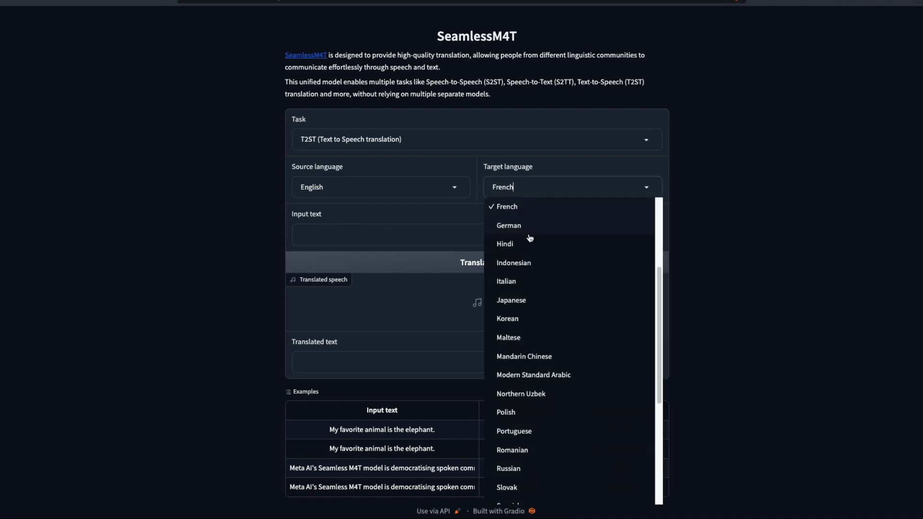
{"action": "left_click", "coordinate": [504, 243]}
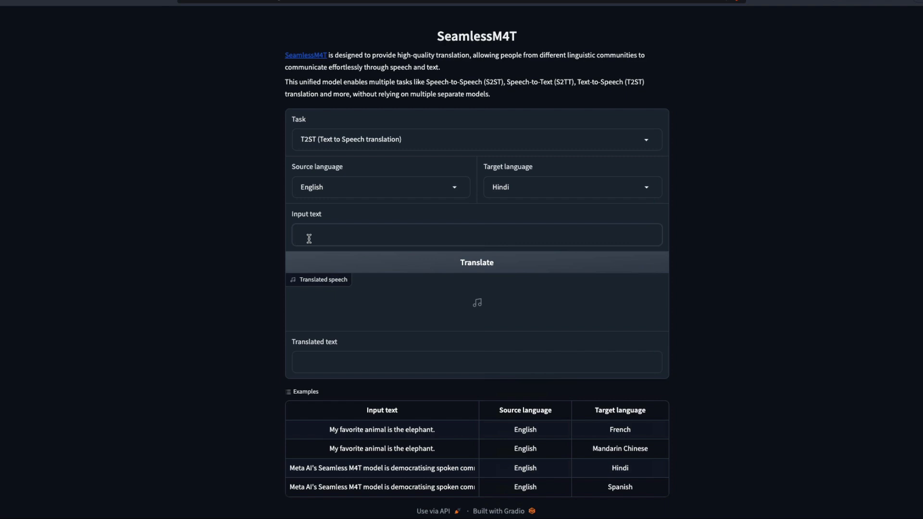
{"action": "type", "text": "My name is 1littlecoder and I"}
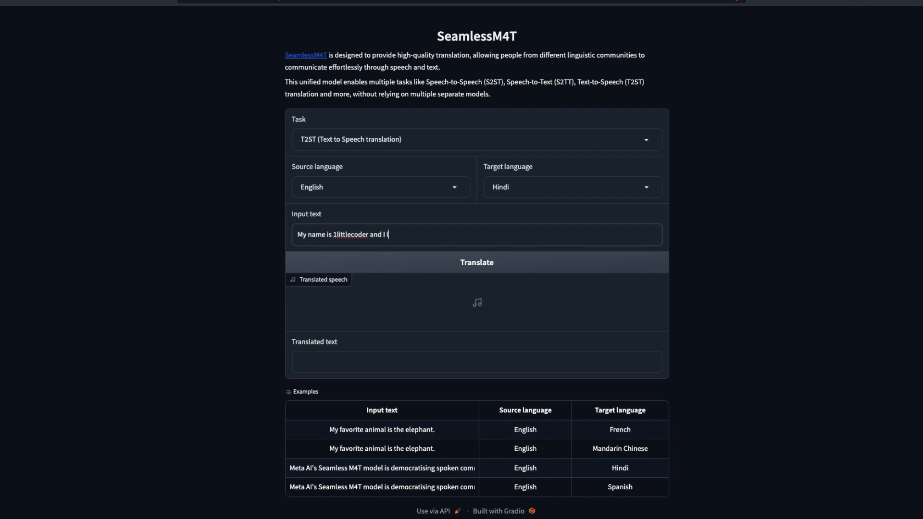
{"action": "type", "text": "love making Youtube videos"}
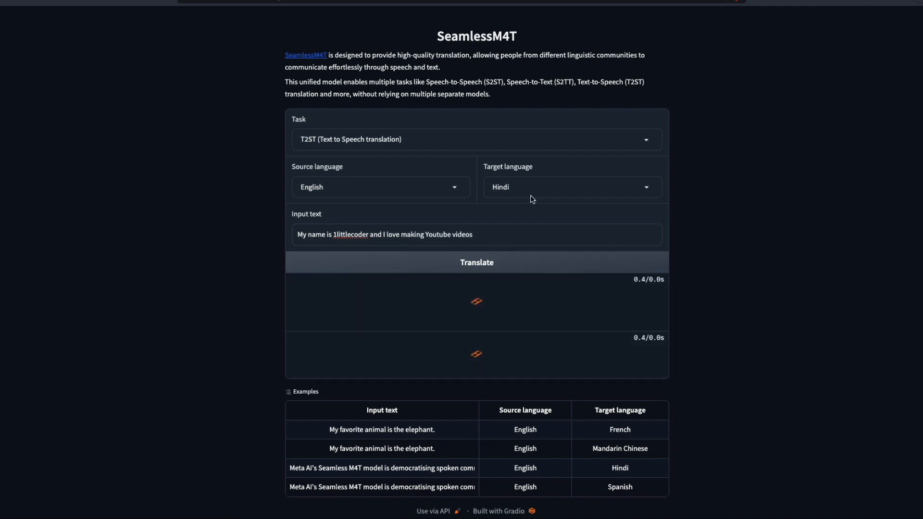
{"action": "left_click", "coordinate": [569, 186]}
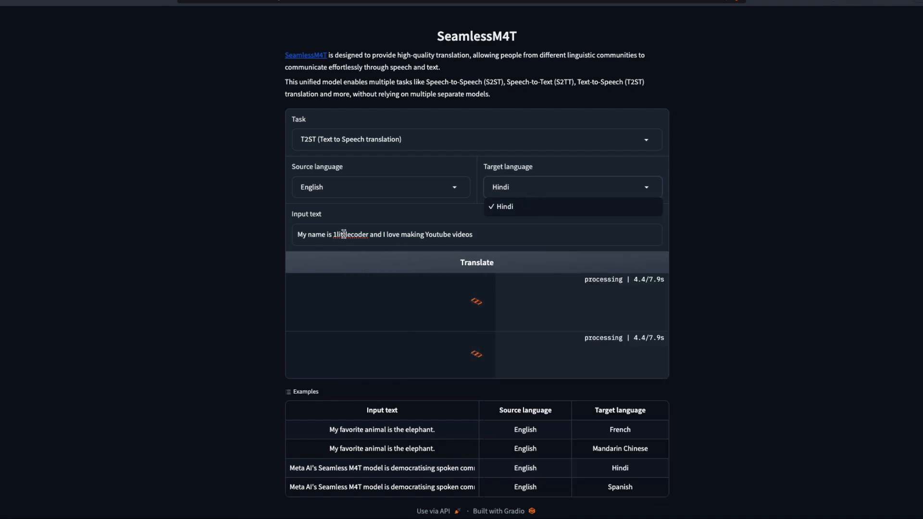
{"action": "double_click", "coordinate": [437, 234]}
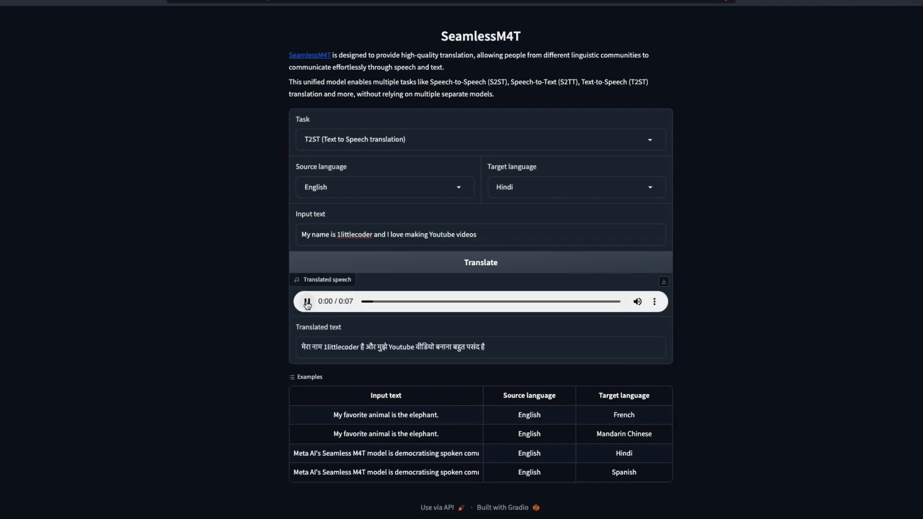
{"action": "left_click", "coordinate": [307, 301]}
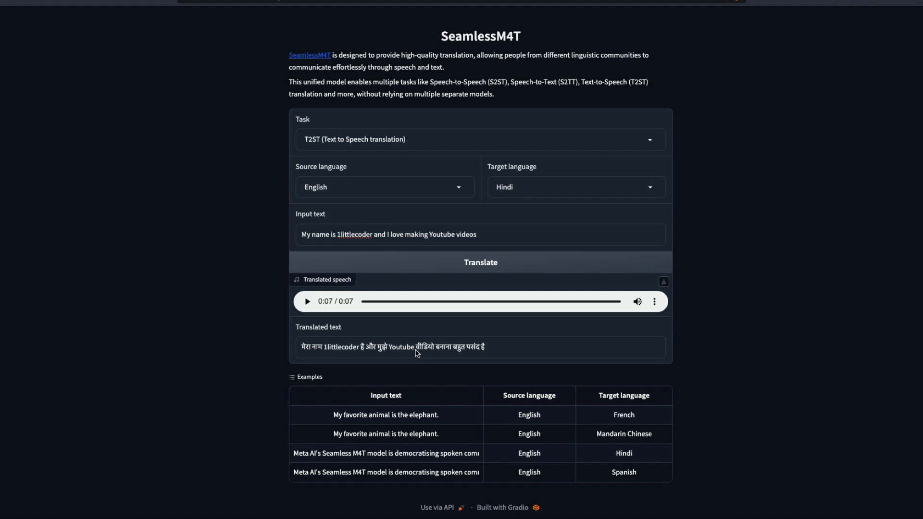
{"action": "mouse_move", "coordinate": [414, 352]}
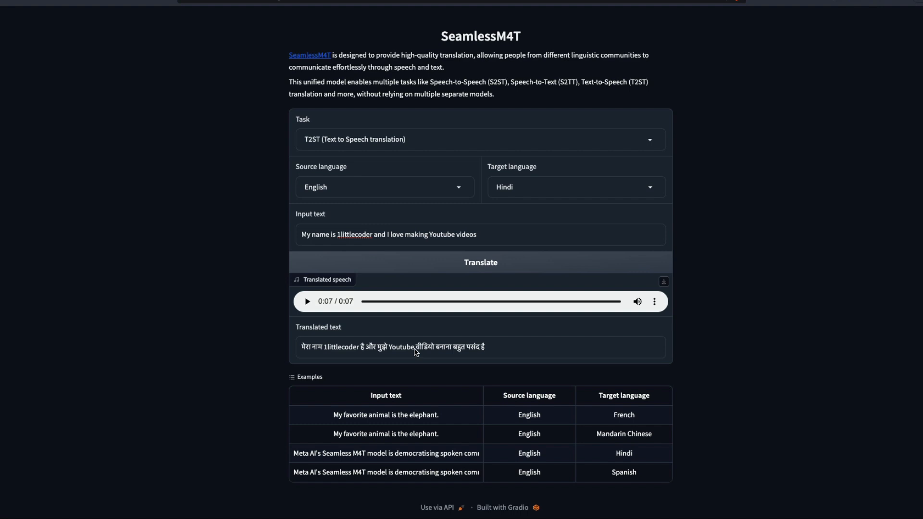
- Switch the target to Spanish, translate the sentence, and play the 5-second Spanish speech
{"action": "left_click", "coordinate": [574, 186]}
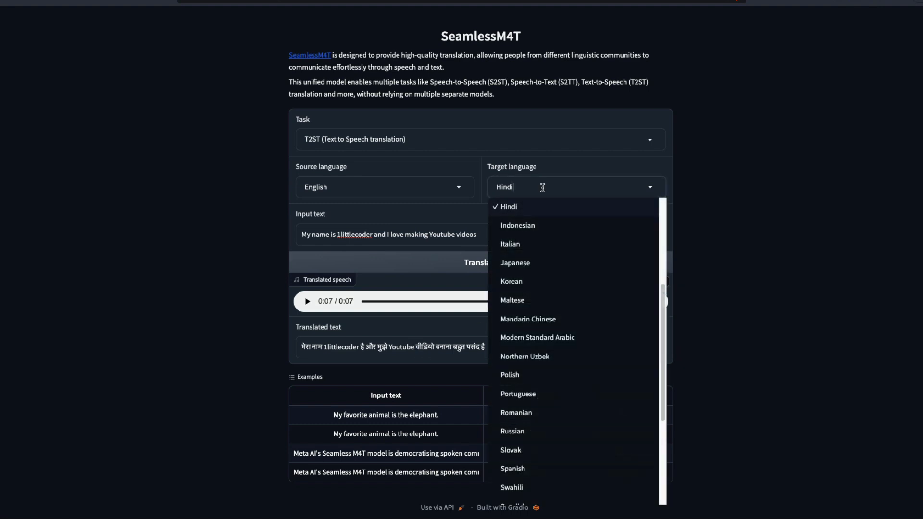
{"action": "scroll", "scroll_direction": "down", "scroll_amount": 3}
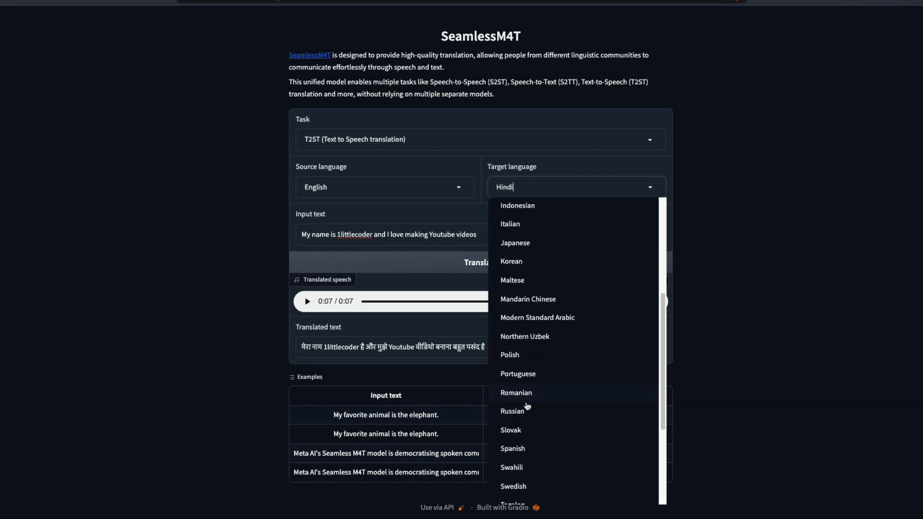
{"action": "left_click", "coordinate": [511, 448]}
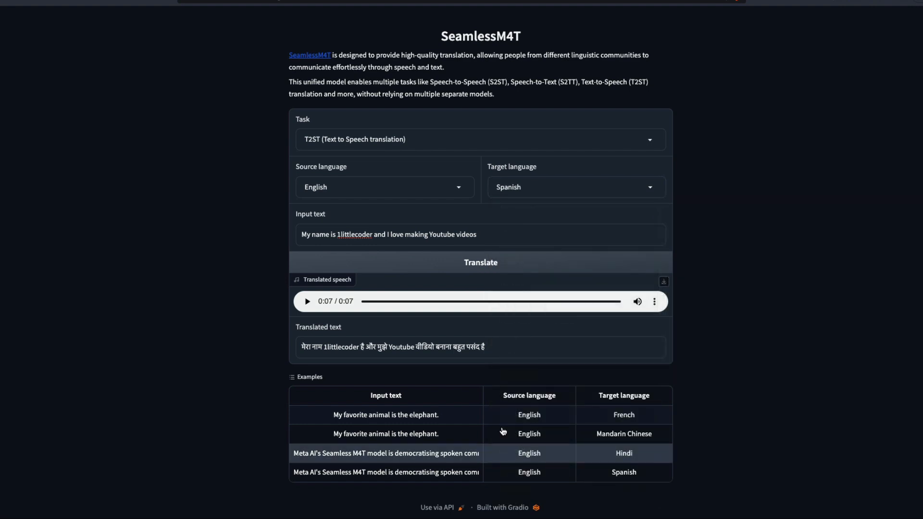
{"action": "left_click", "coordinate": [480, 262]}
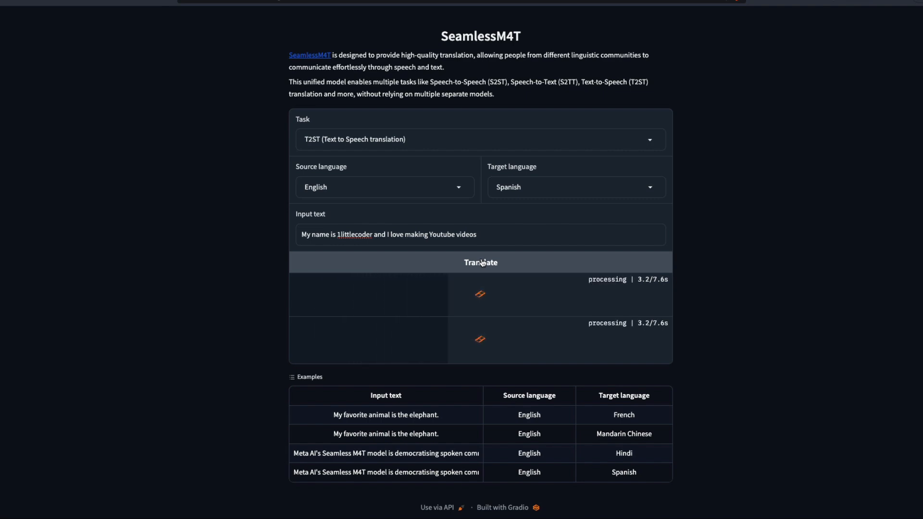
{"action": "left_click", "coordinate": [481, 262]}
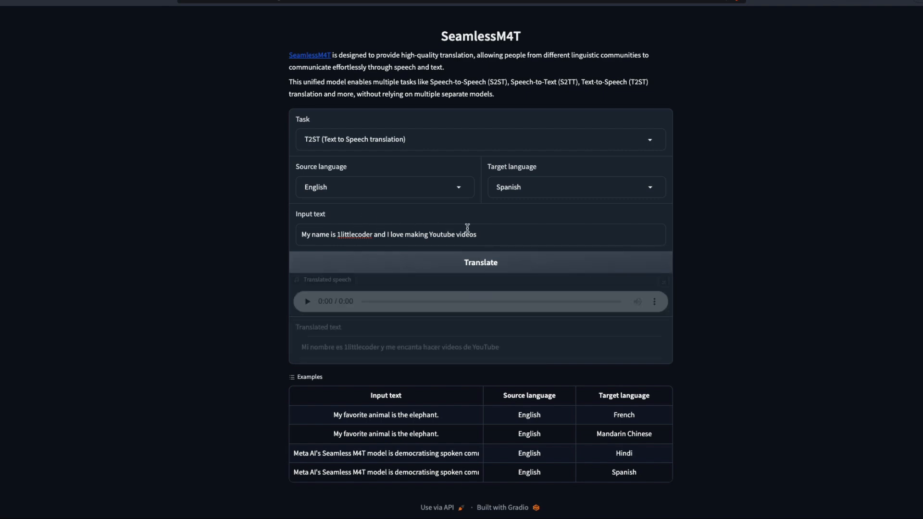
{"action": "left_click", "coordinate": [480, 262]}
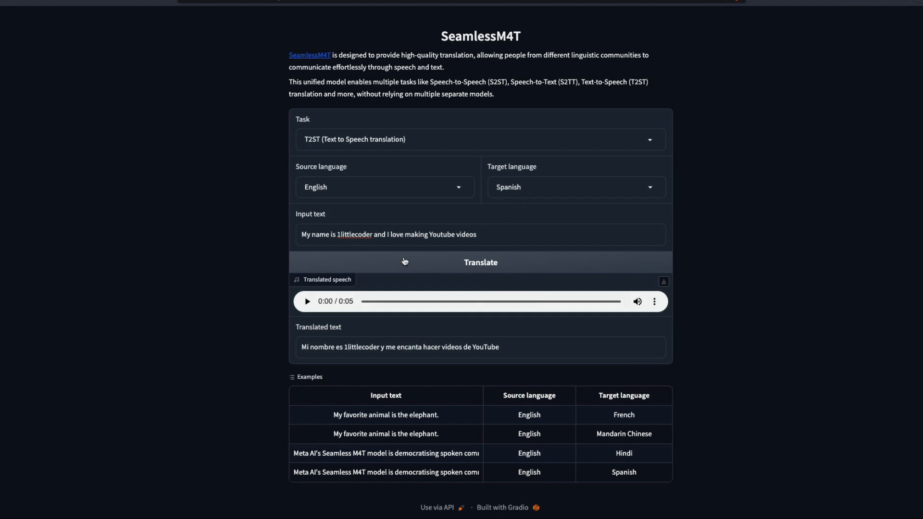
{"action": "left_click", "coordinate": [307, 301]}
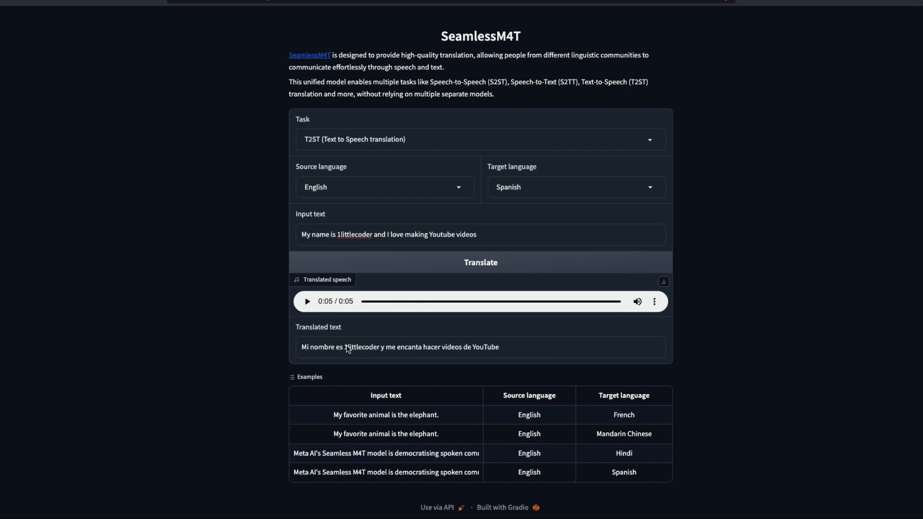
{"action": "mouse_move", "coordinate": [482, 350]}
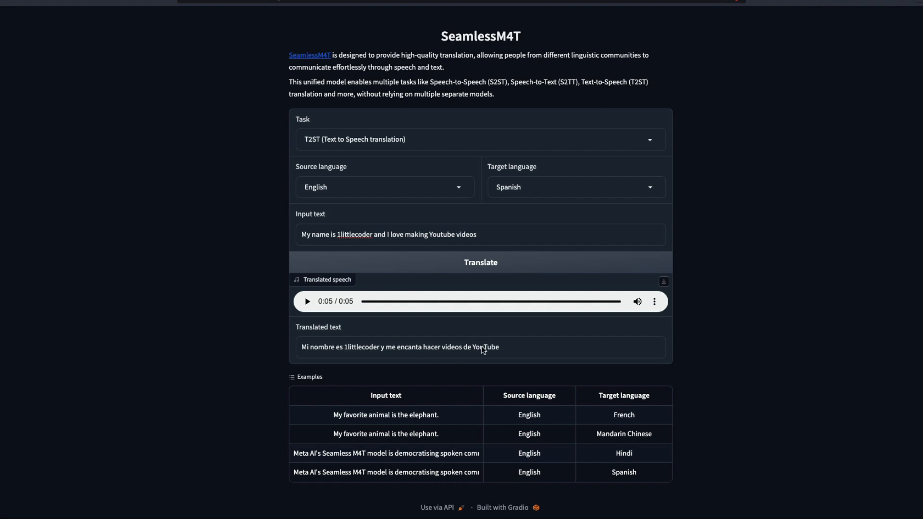
{"action": "mouse_move", "coordinate": [377, 150]}
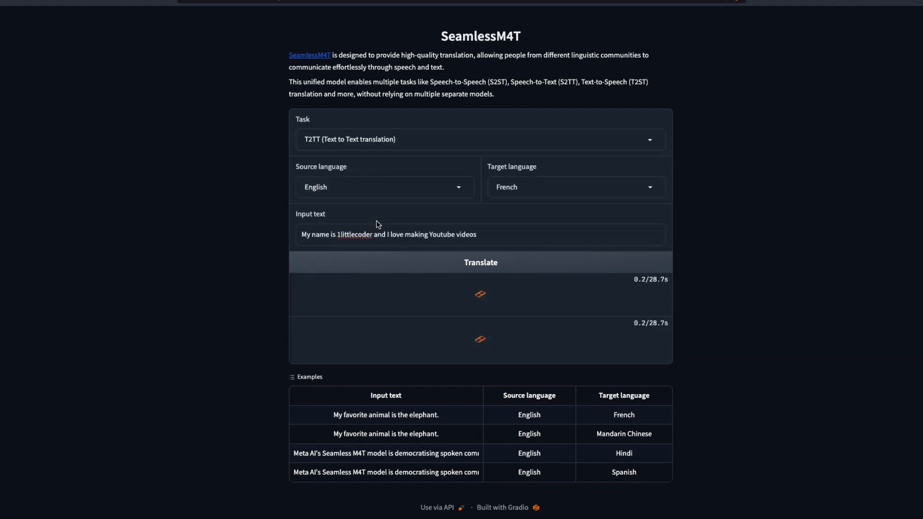
- Run text-to-text translation into Tamil and highlight a word in the Tamil output
{"action": "left_click", "coordinate": [480, 262]}
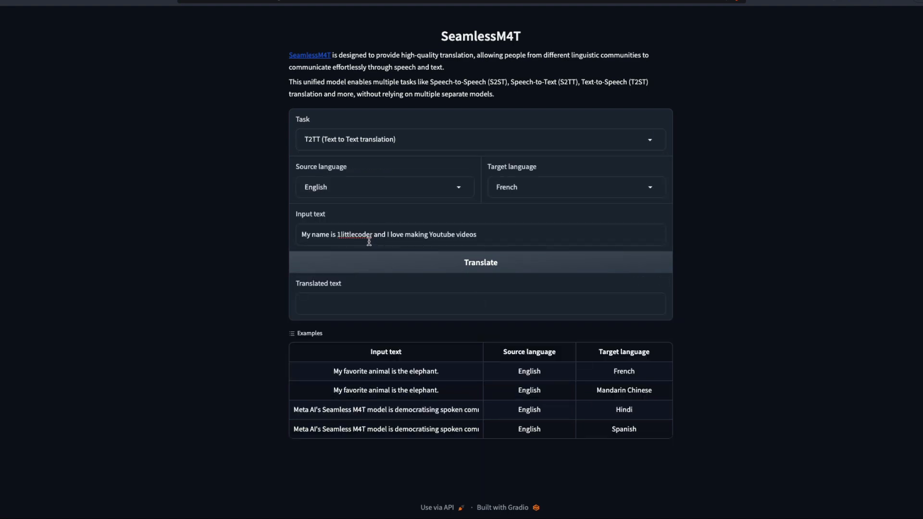
{"action": "left_click", "coordinate": [574, 186]}
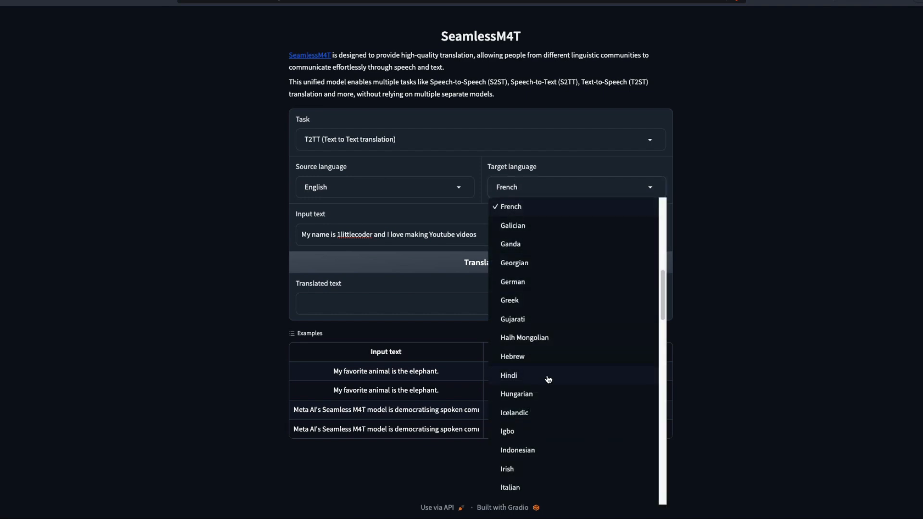
{"action": "scroll", "scroll_direction": "down", "scroll_amount": 3}
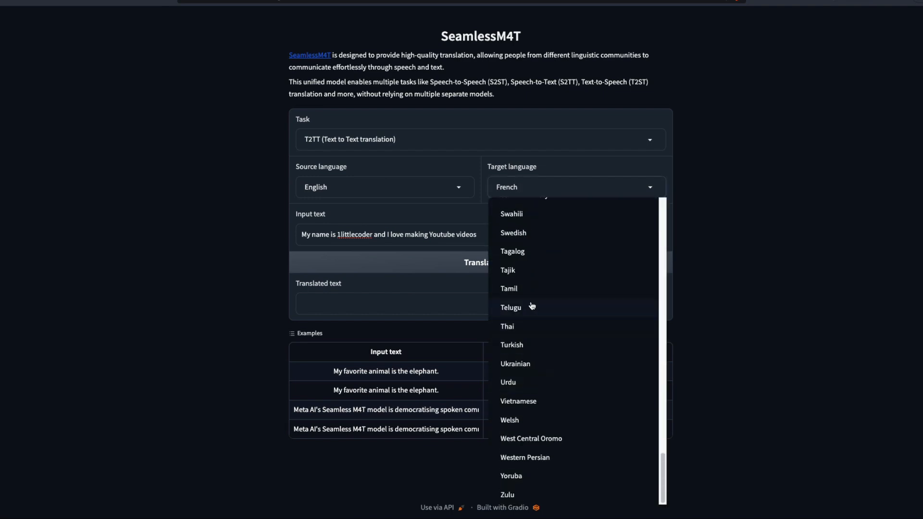
{"action": "left_click", "coordinate": [508, 288]}
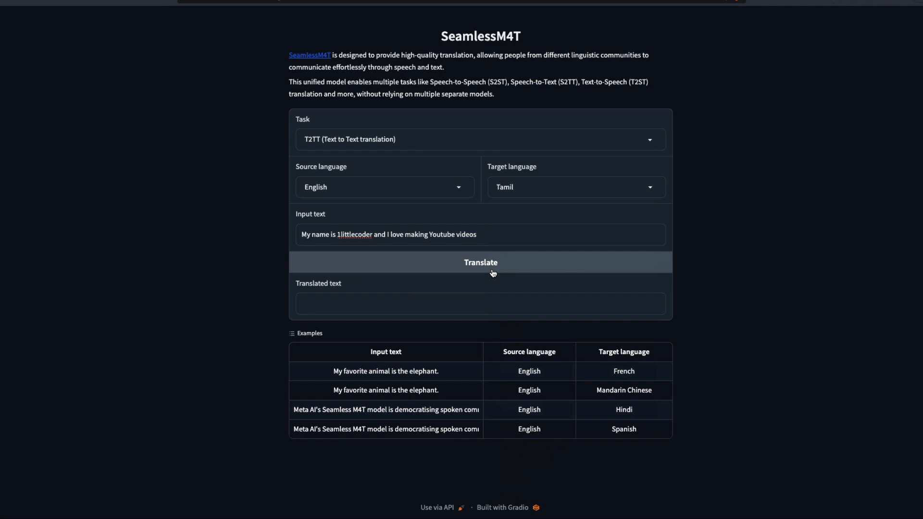
{"action": "left_click", "coordinate": [480, 262]}
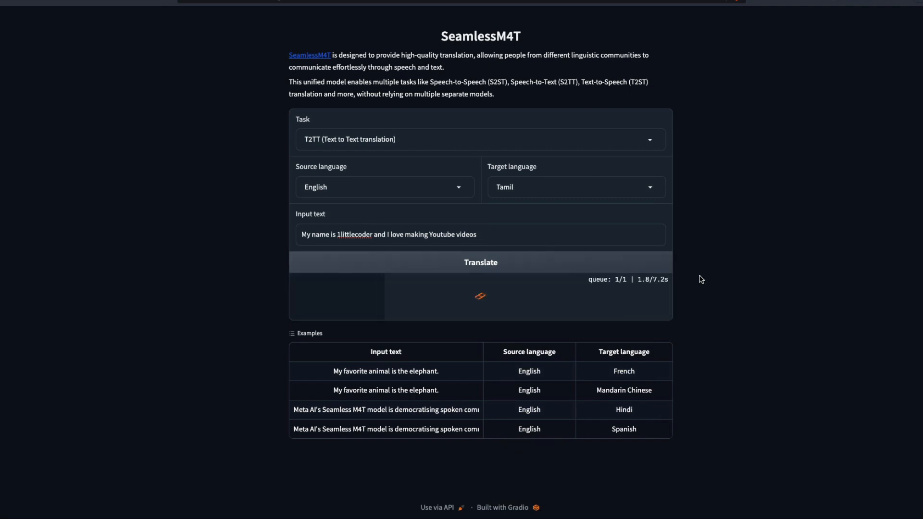
{"action": "left_click", "coordinate": [480, 262]}
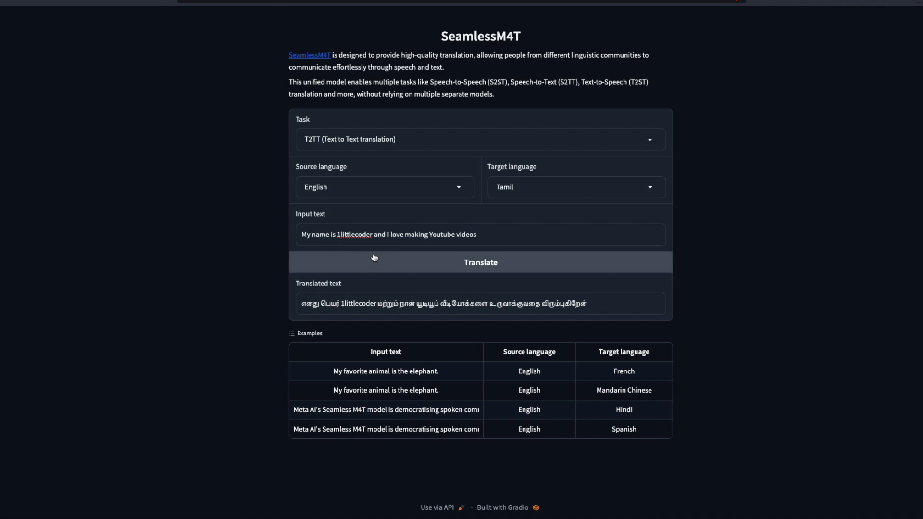
{"action": "mouse_move", "coordinate": [480, 312]}
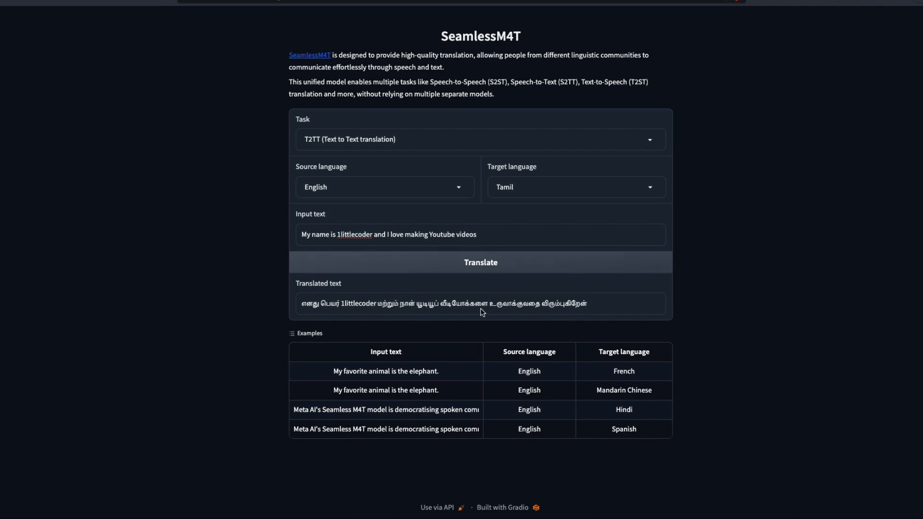
{"action": "mouse_move", "coordinate": [581, 310]}
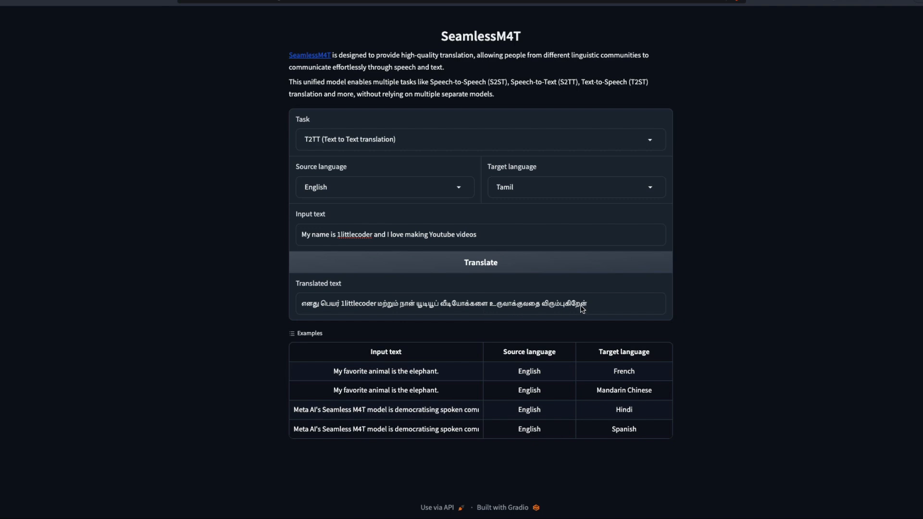
{"action": "mouse_move", "coordinate": [499, 316]}
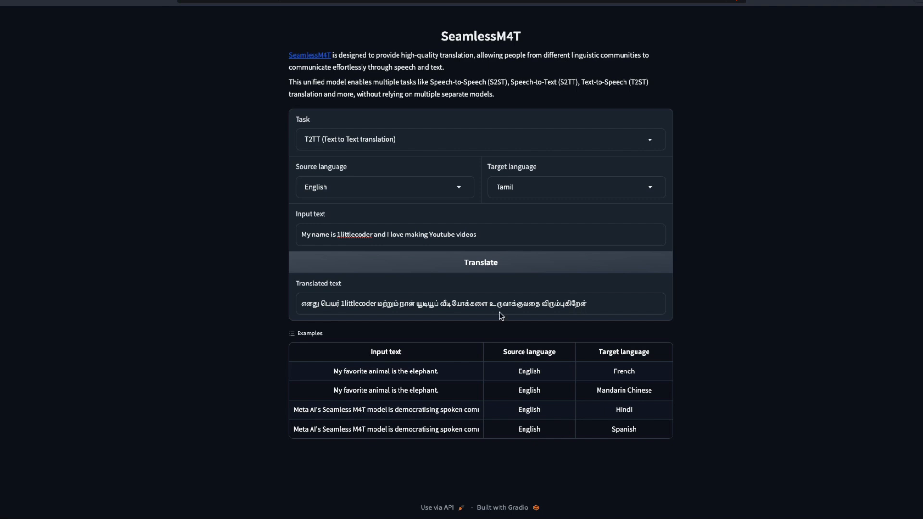
{"action": "double_click", "coordinate": [427, 304]}
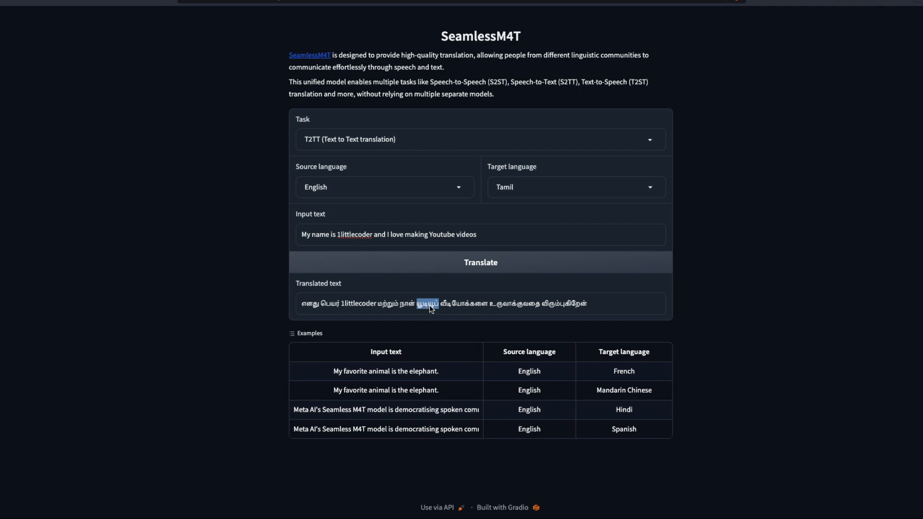
{"action": "mouse_move", "coordinate": [382, 131]}
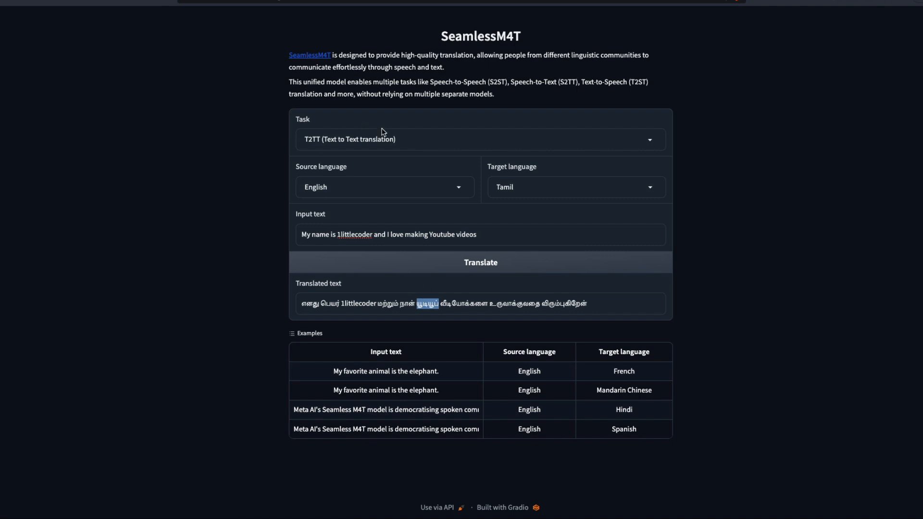
{"action": "left_click", "coordinate": [480, 138]}
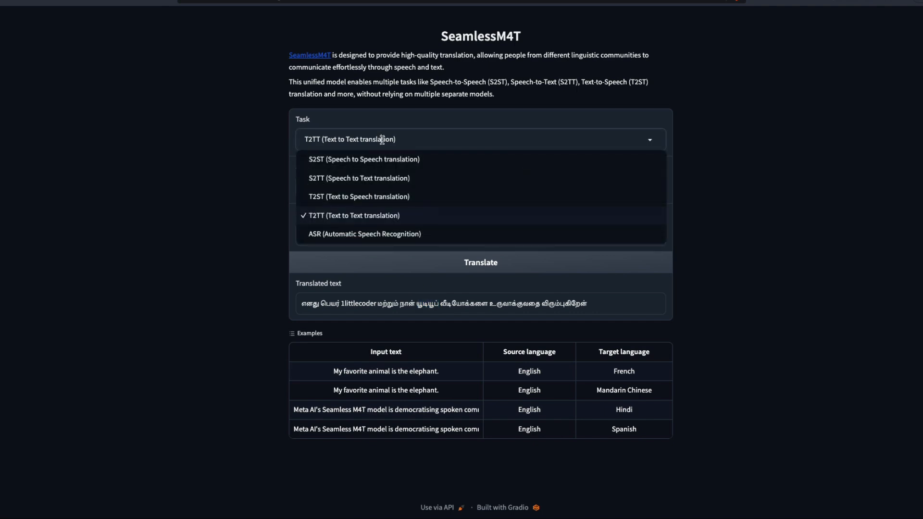
- Switch to ASR with Tamil target, transcribe the recording, and highlight part of the transcript
{"action": "left_click", "coordinate": [364, 233]}
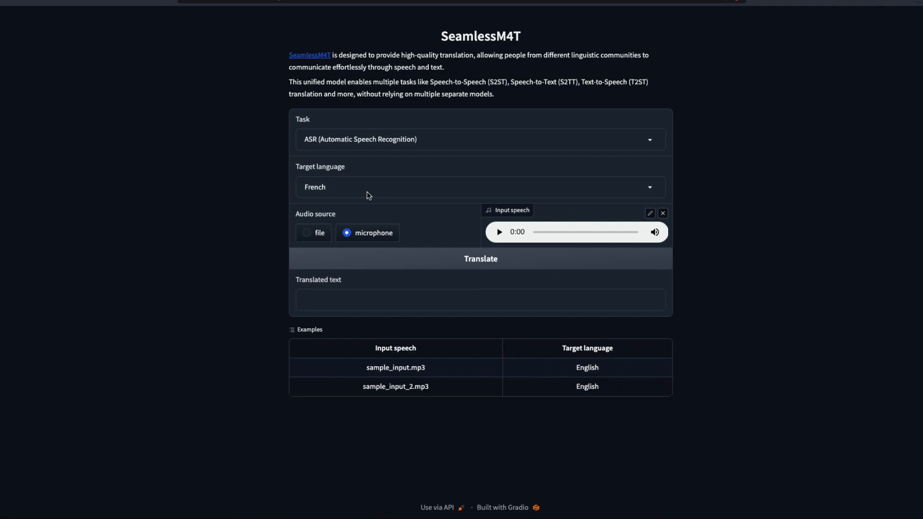
{"action": "left_click", "coordinate": [477, 186]}
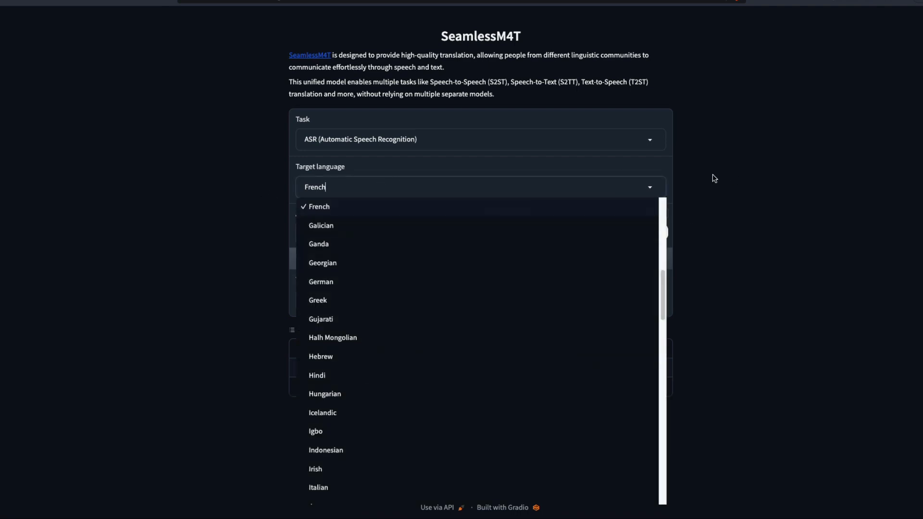
{"action": "left_click", "coordinate": [318, 206]}
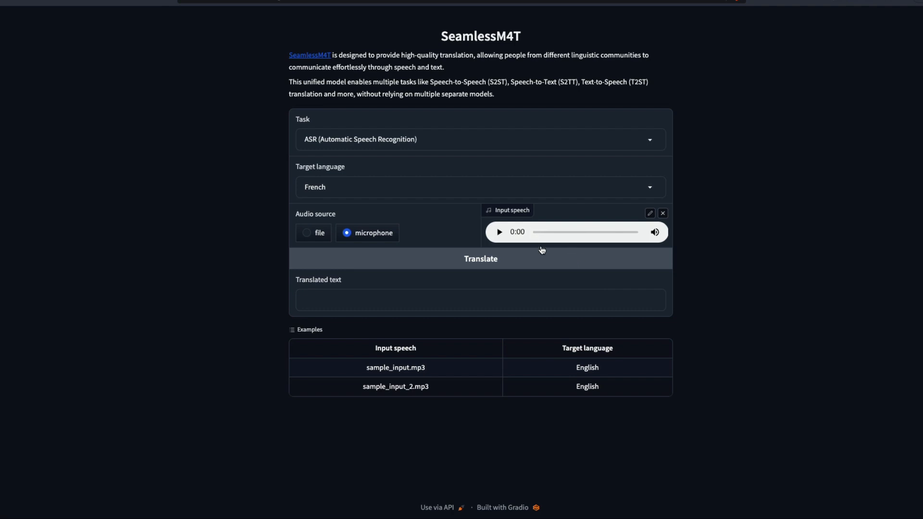
{"action": "left_click", "coordinate": [477, 186]}
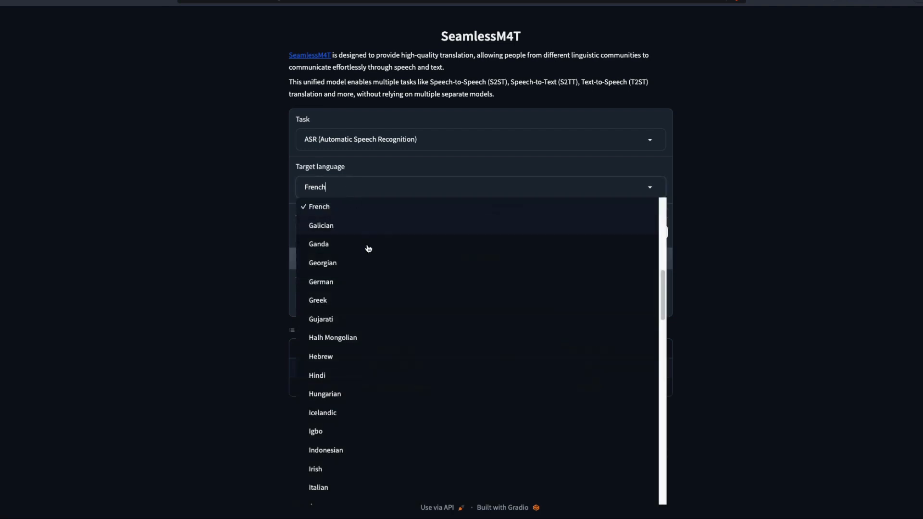
{"action": "scroll", "scroll_direction": "down", "scroll_amount": 3}
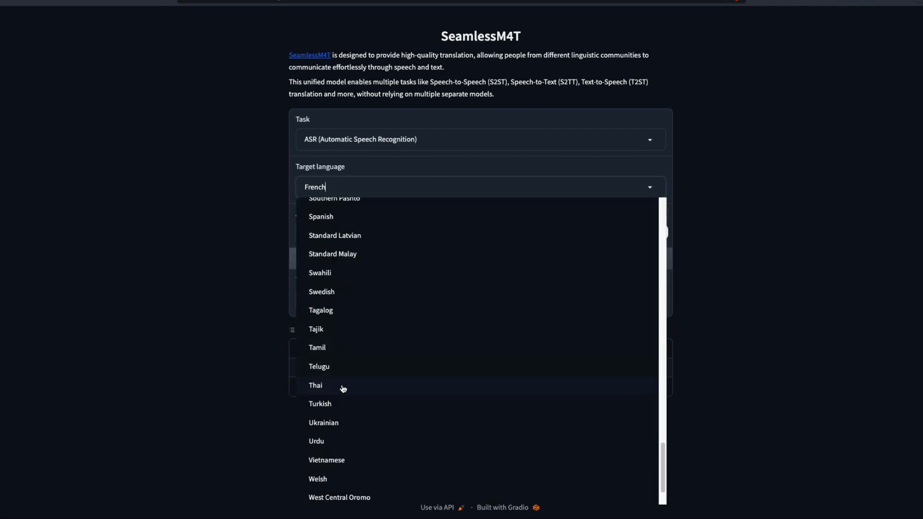
{"action": "left_click", "coordinate": [316, 347]}
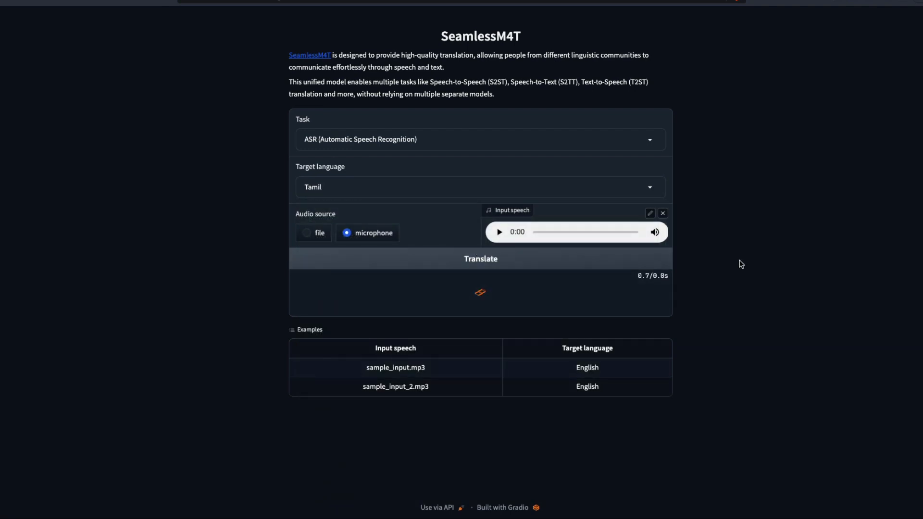
{"action": "left_click", "coordinate": [480, 259]}
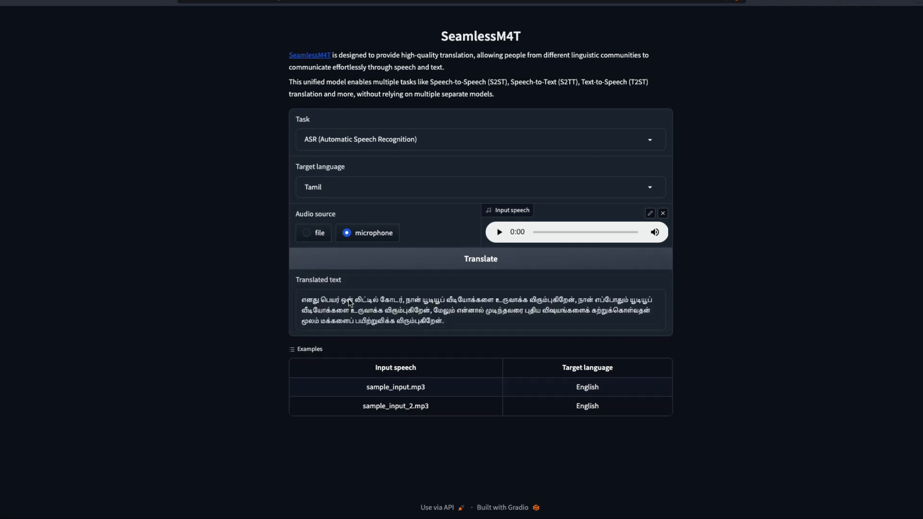
{"action": "mouse_move", "coordinate": [514, 304]}
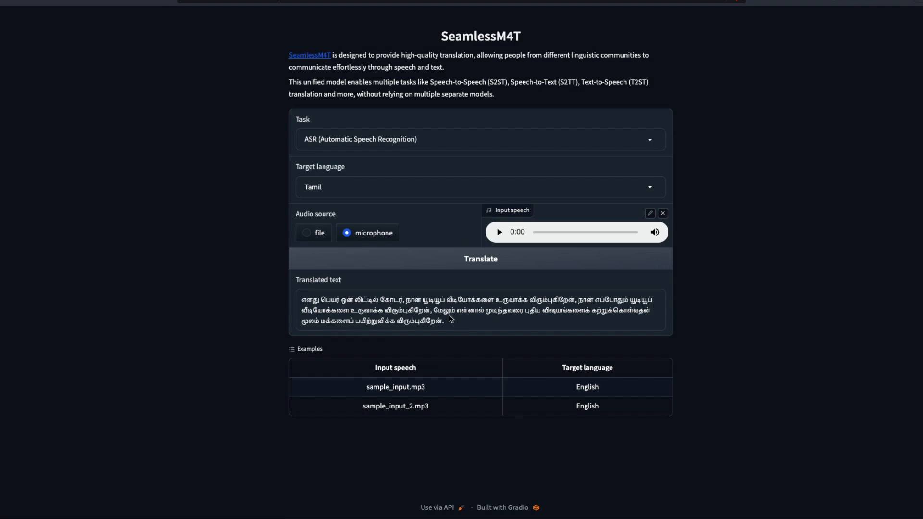
{"action": "mouse_move", "coordinate": [639, 320]}
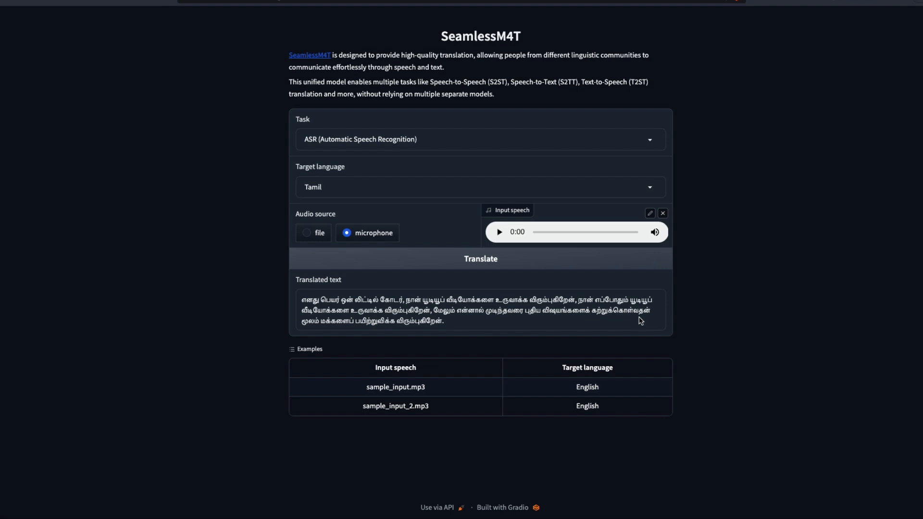
{"action": "mouse_move", "coordinate": [456, 330]}
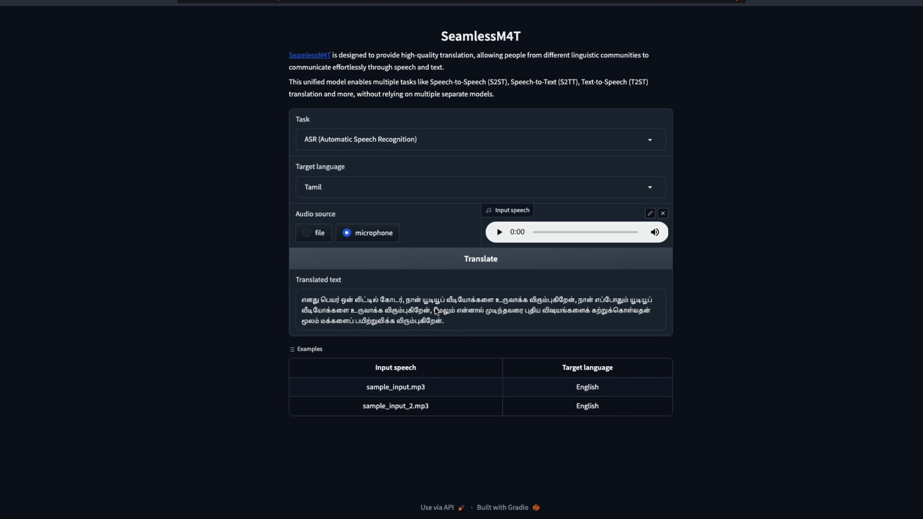
{"action": "left_click_drag", "start_coordinate": [435, 310], "coordinate": [444, 320]}
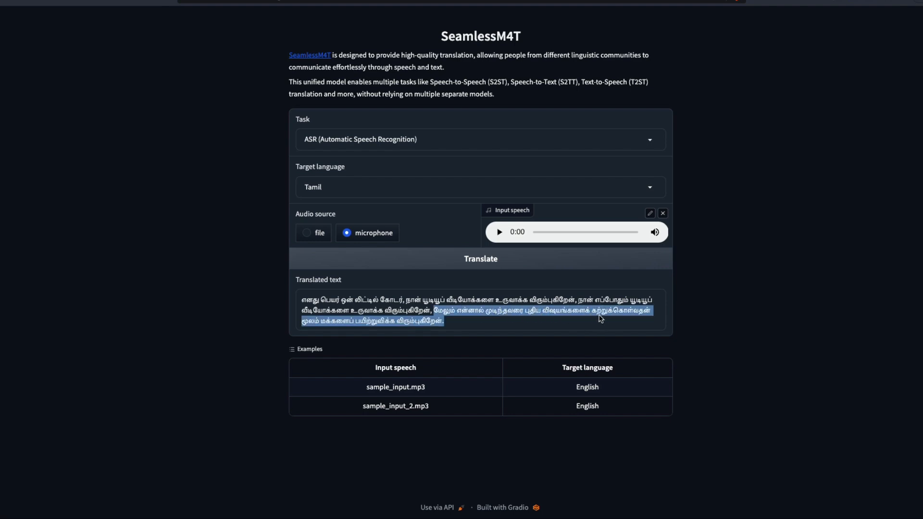
{"action": "mouse_move", "coordinate": [576, 312]}
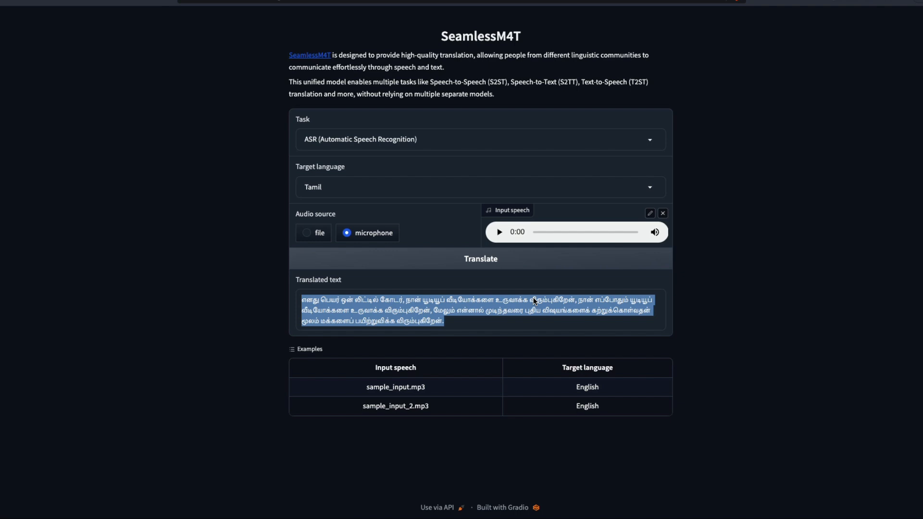
{"action": "mouse_move", "coordinate": [534, 301]}
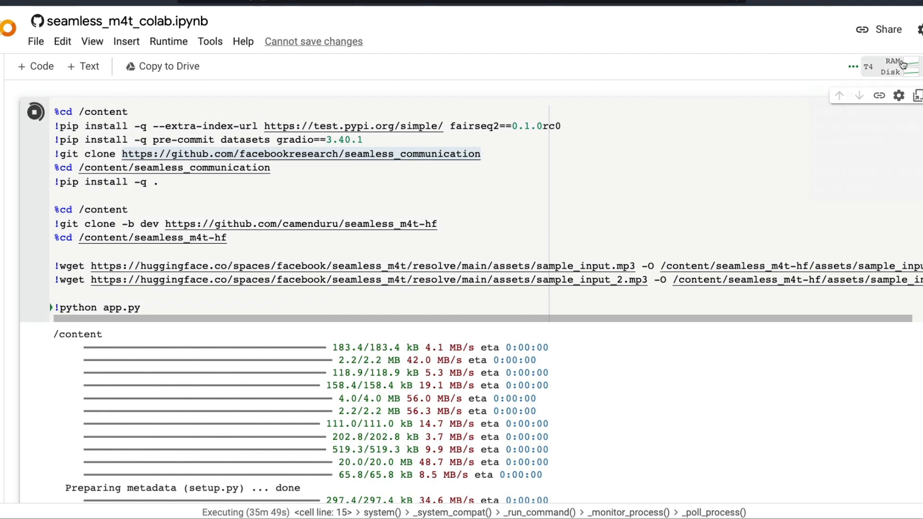
{"action": "left_click", "coordinate": [894, 66]}
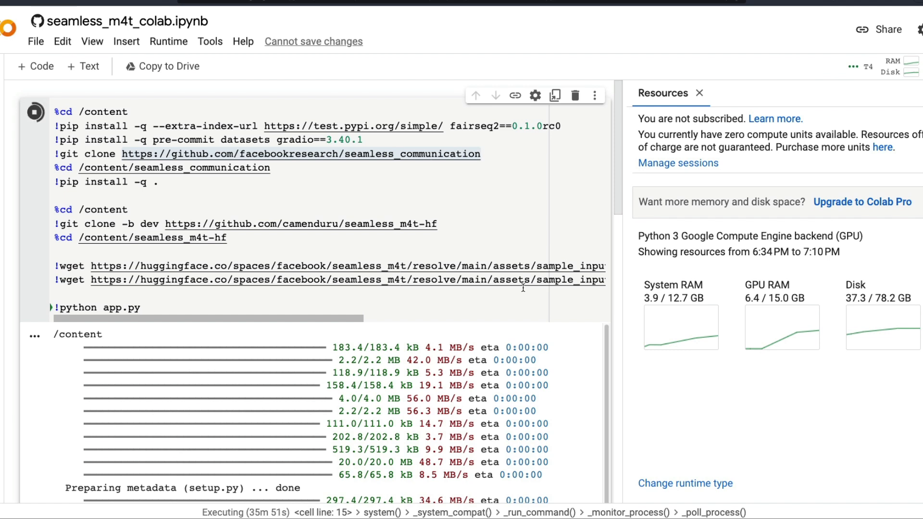
{"action": "mouse_move", "coordinate": [783, 339]}
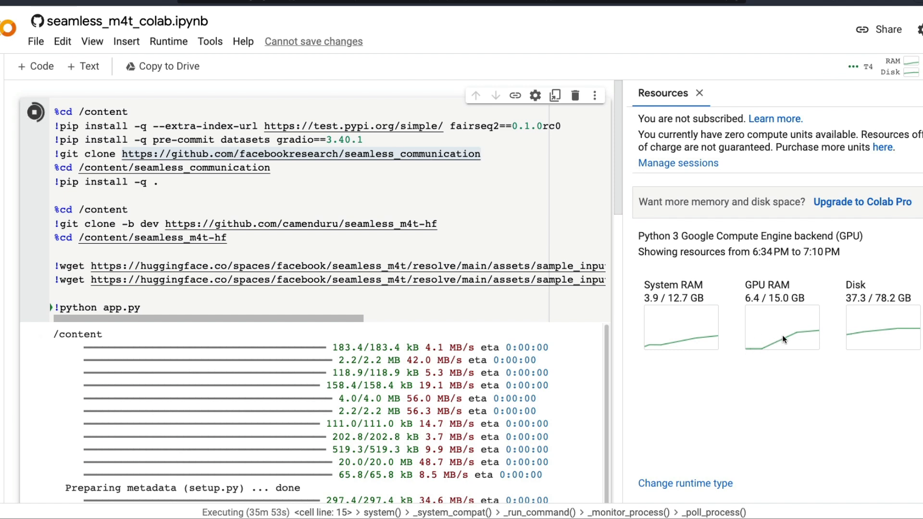
{"action": "mouse_move", "coordinate": [791, 337]}
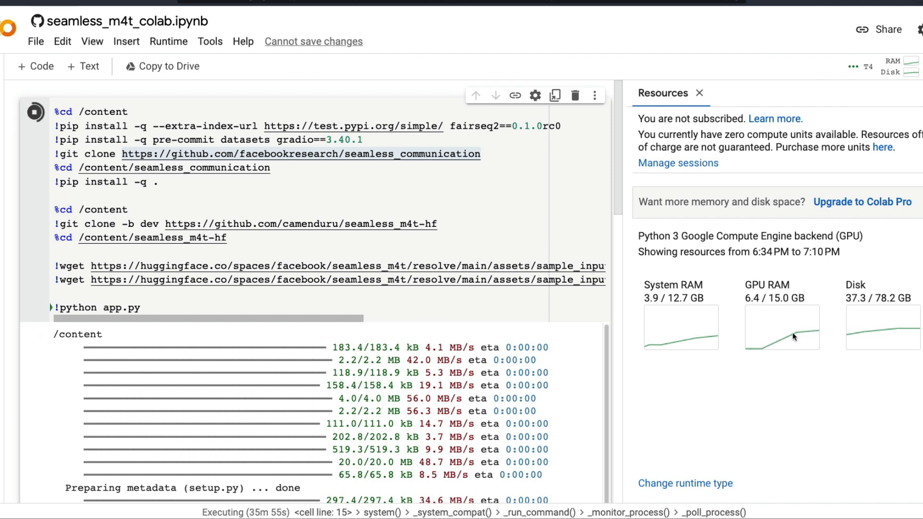
{"action": "mouse_move", "coordinate": [794, 332]}
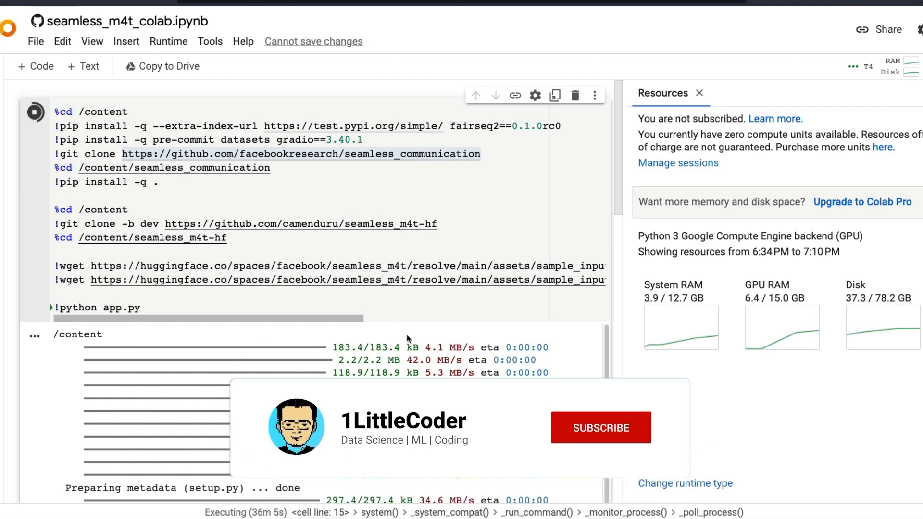
{"action": "left_click", "coordinate": [600, 427]}
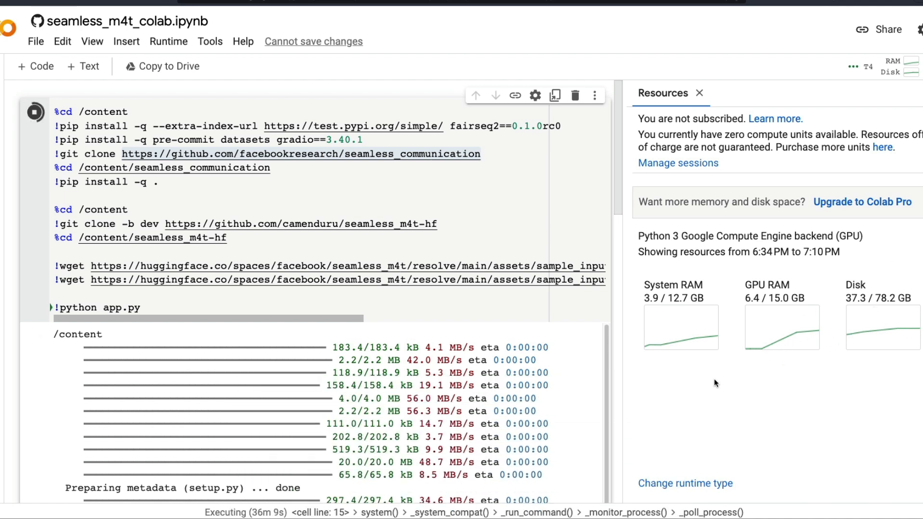
{"action": "mouse_move", "coordinate": [810, 356]}
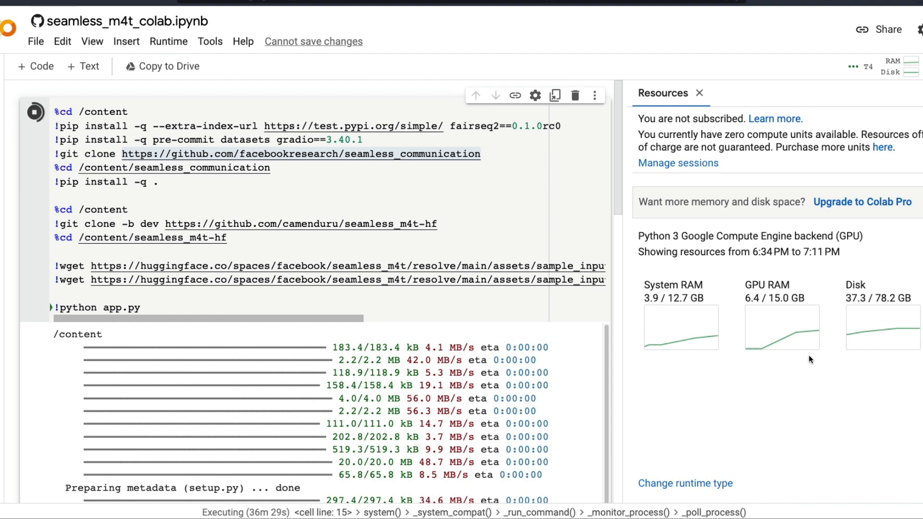
{"action": "mouse_move", "coordinate": [716, 128]}
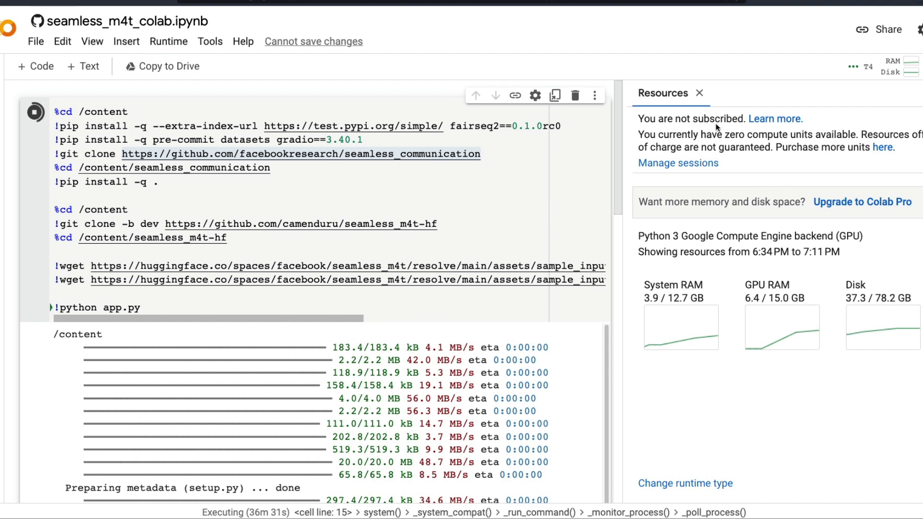
{"action": "left_click", "coordinate": [699, 93]}
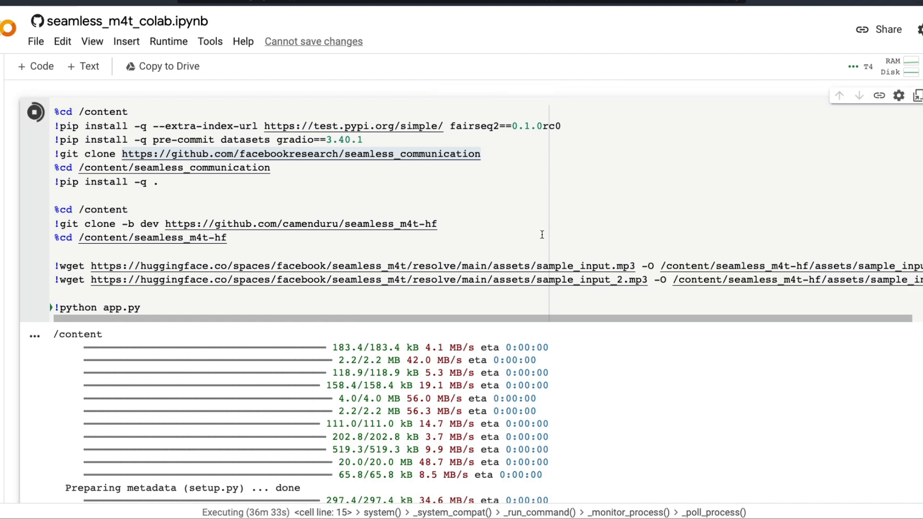
{"action": "mouse_move", "coordinate": [197, 183]}
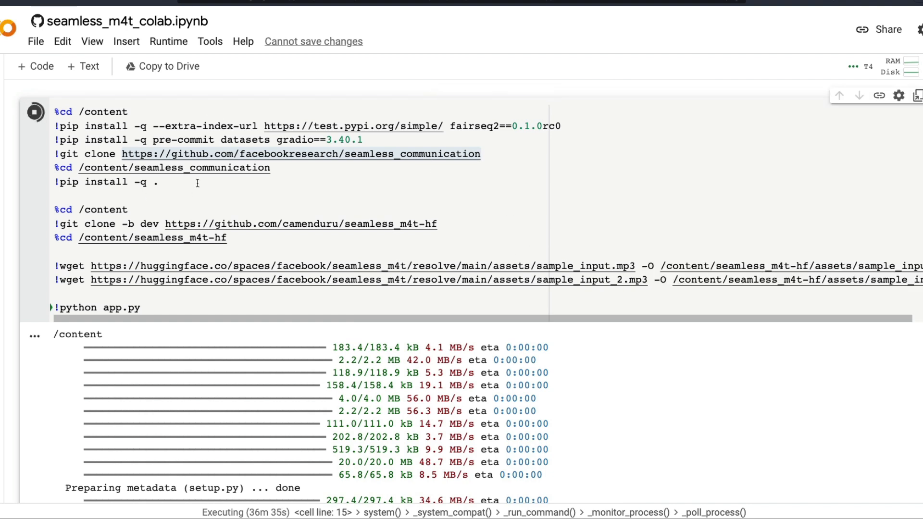